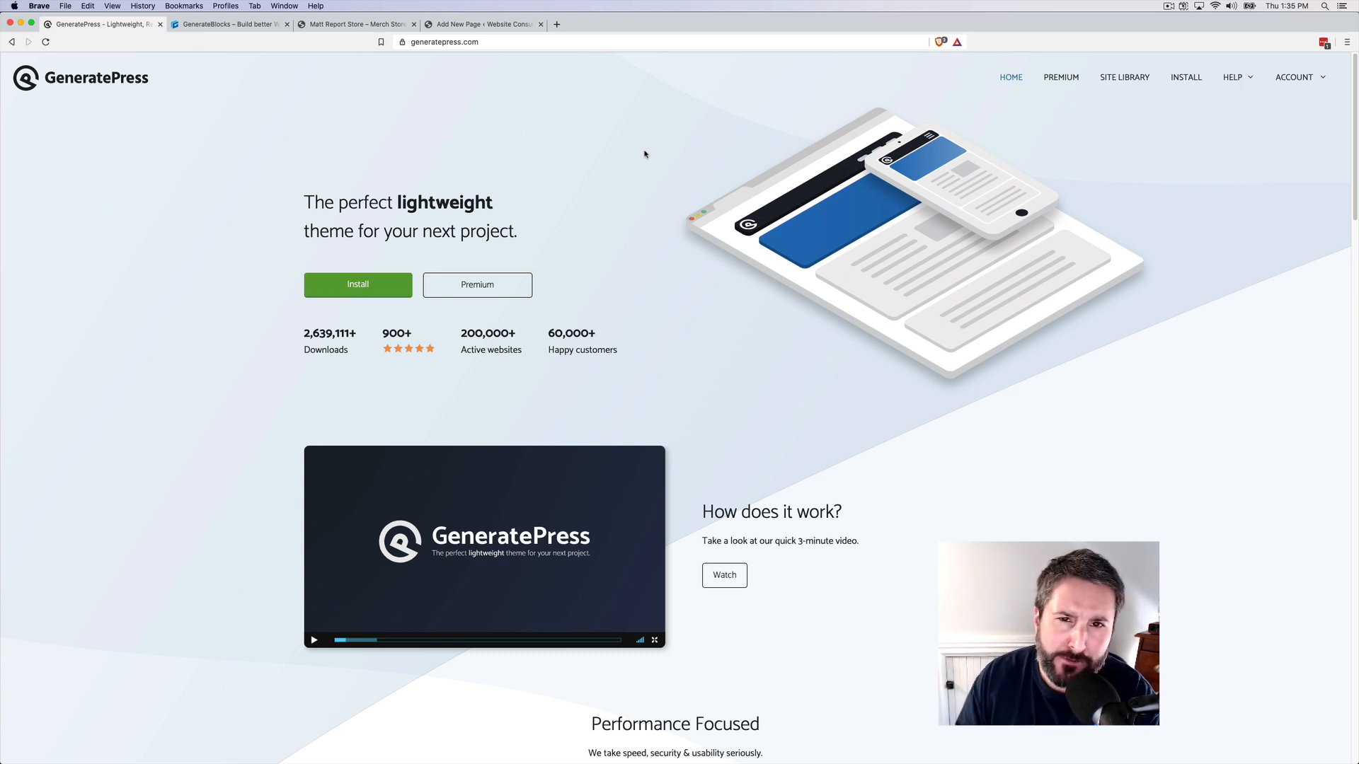
mouse_move(514, 134)
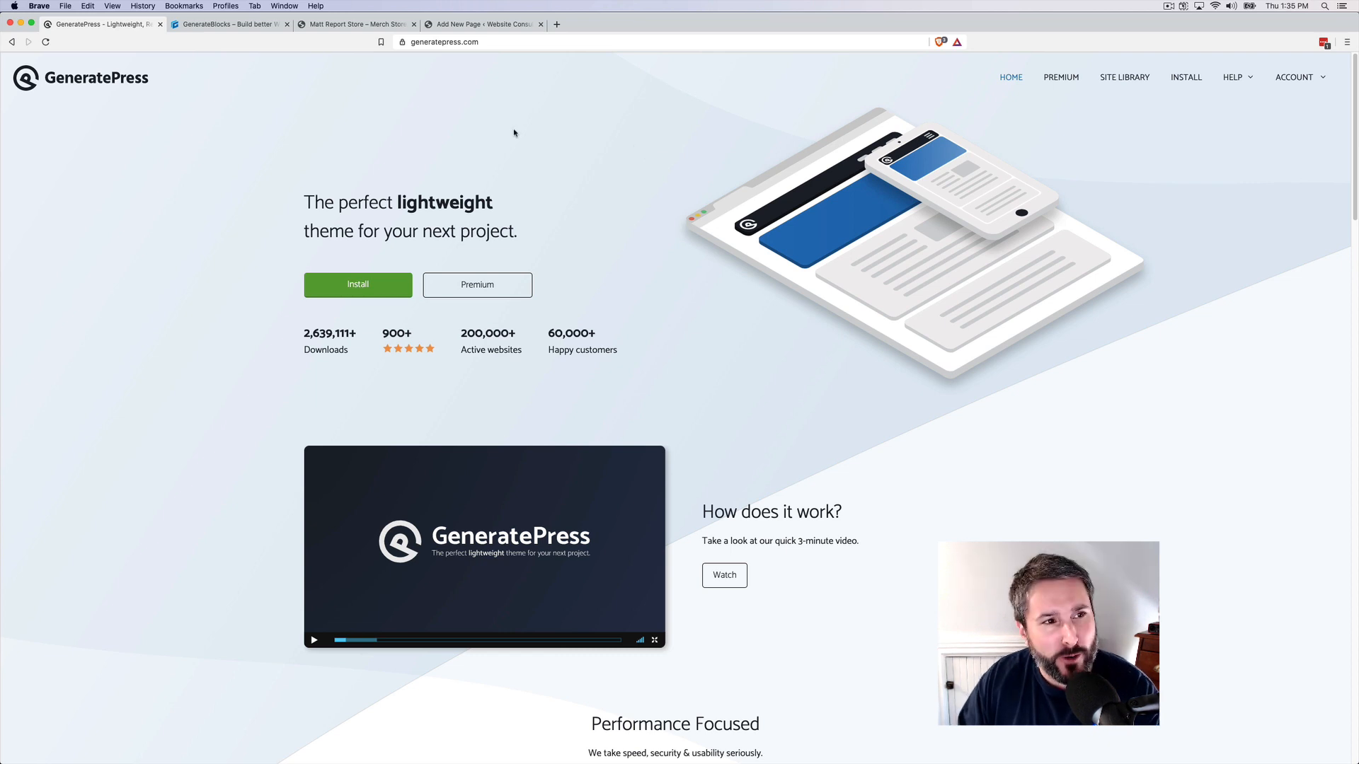
mouse_move(474, 124)
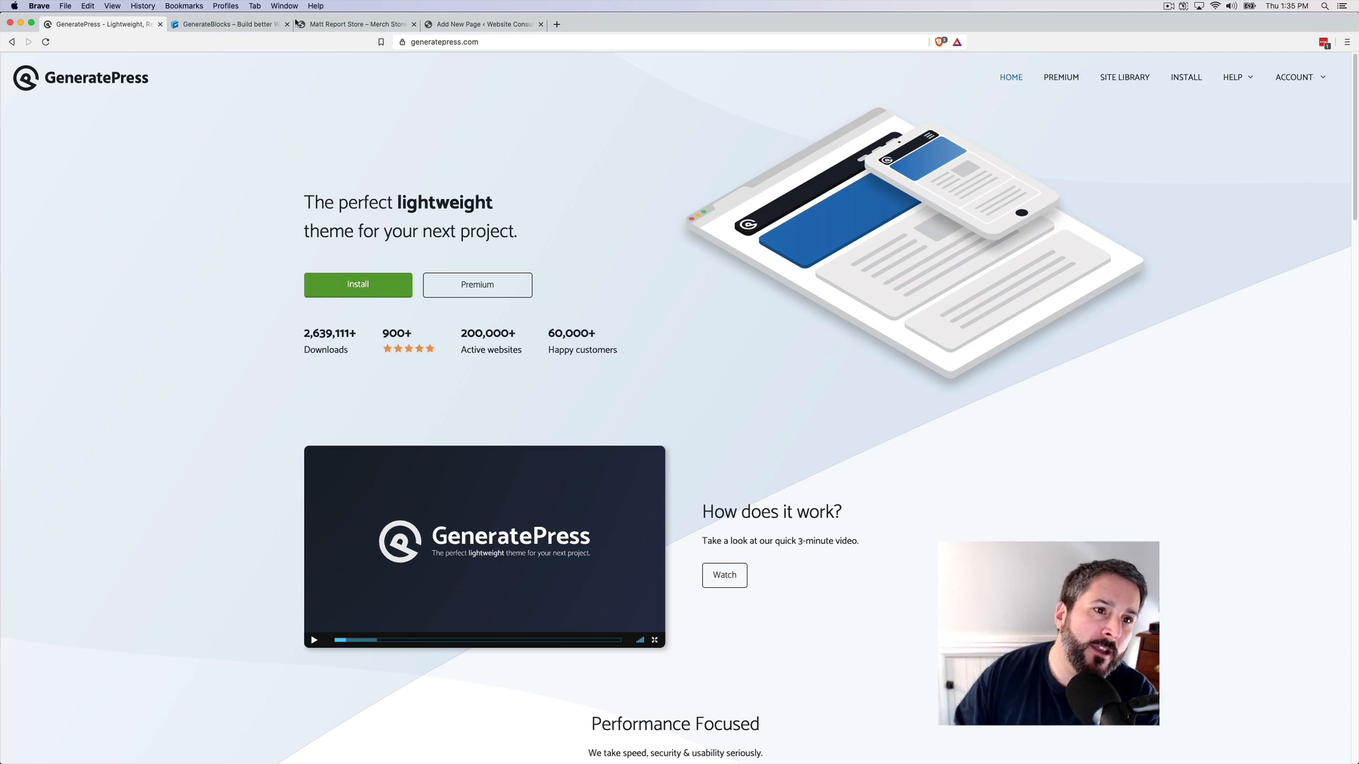
Switch from the GeneratePress homepage to the GenerateBlocks website tab.
left_click(228, 24)
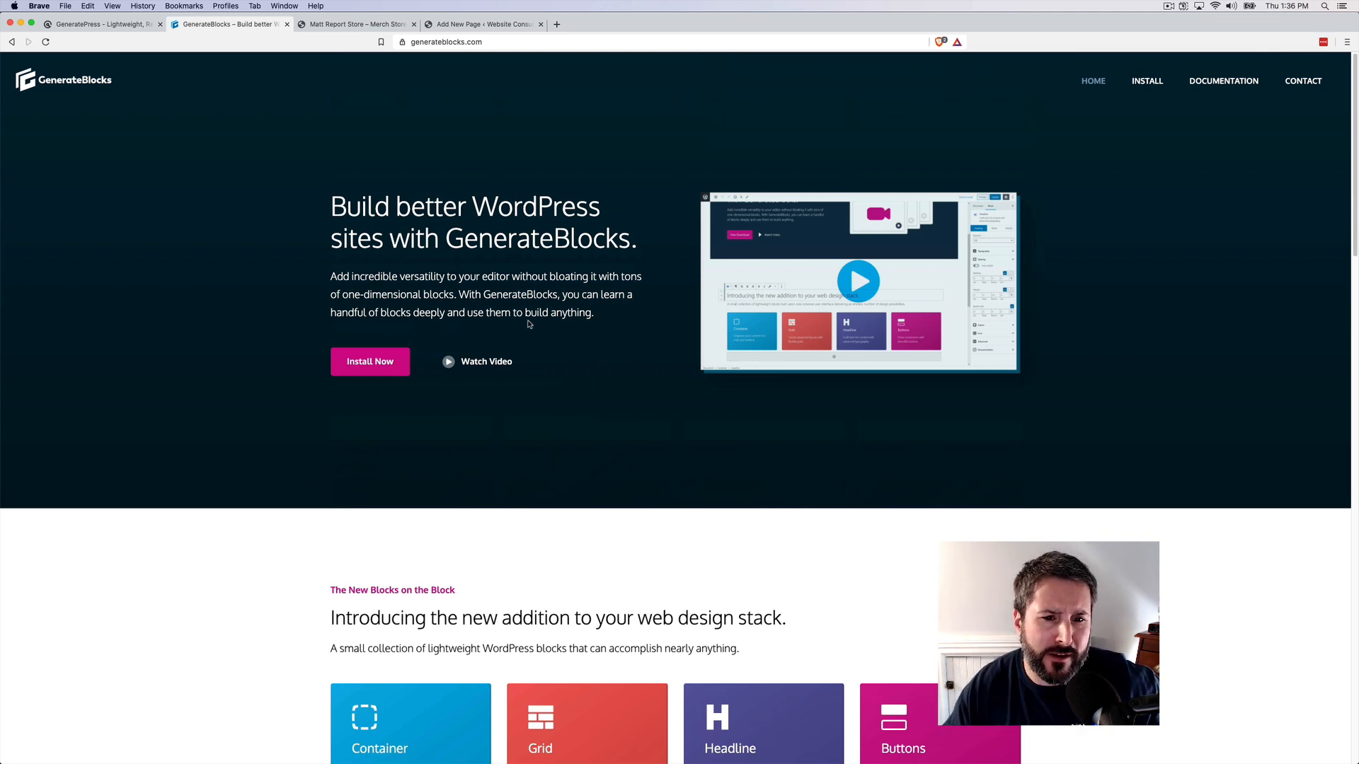
Scroll down the GenerateBlocks homepage before moving to the Testing page editor.
scroll("down", 3)
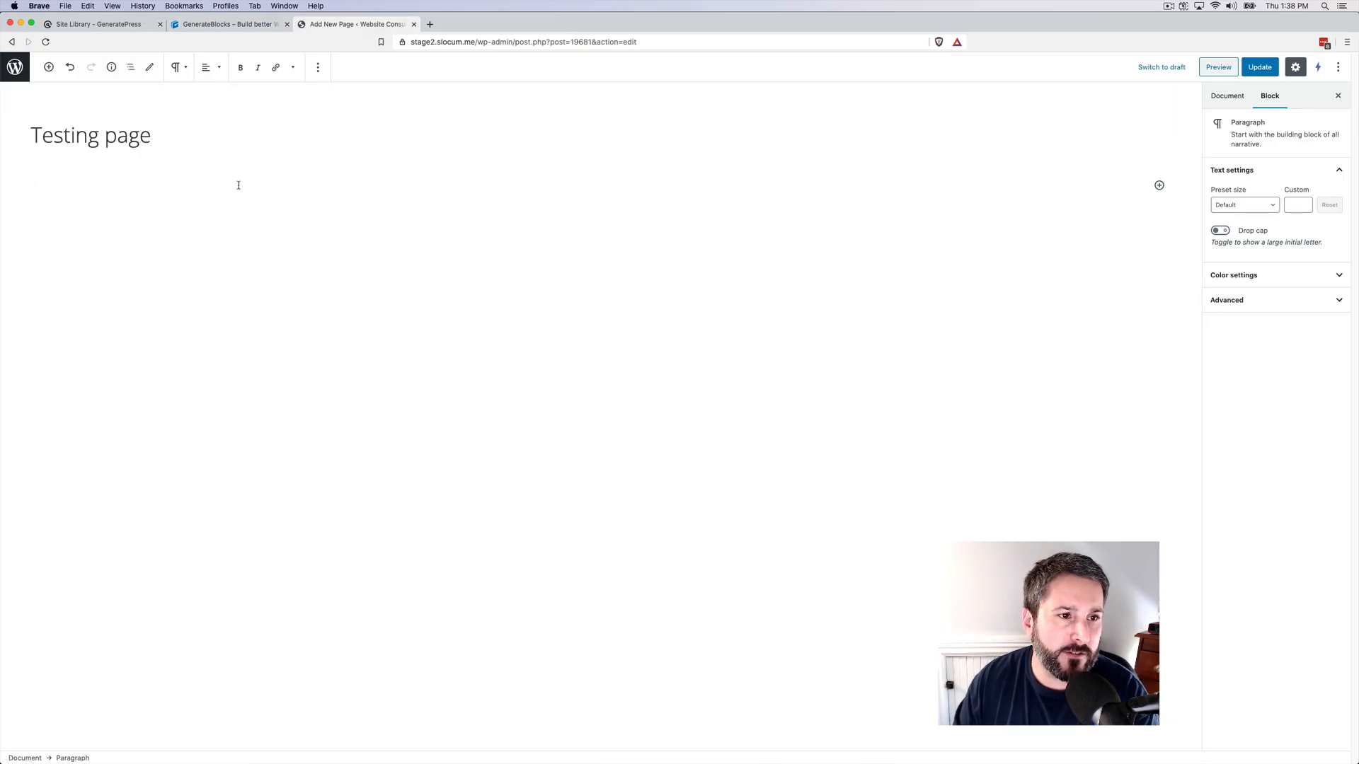
Insert a GenerateBlocks Container block found by searching 'gener' in the inserter.
left_click(1218, 66)
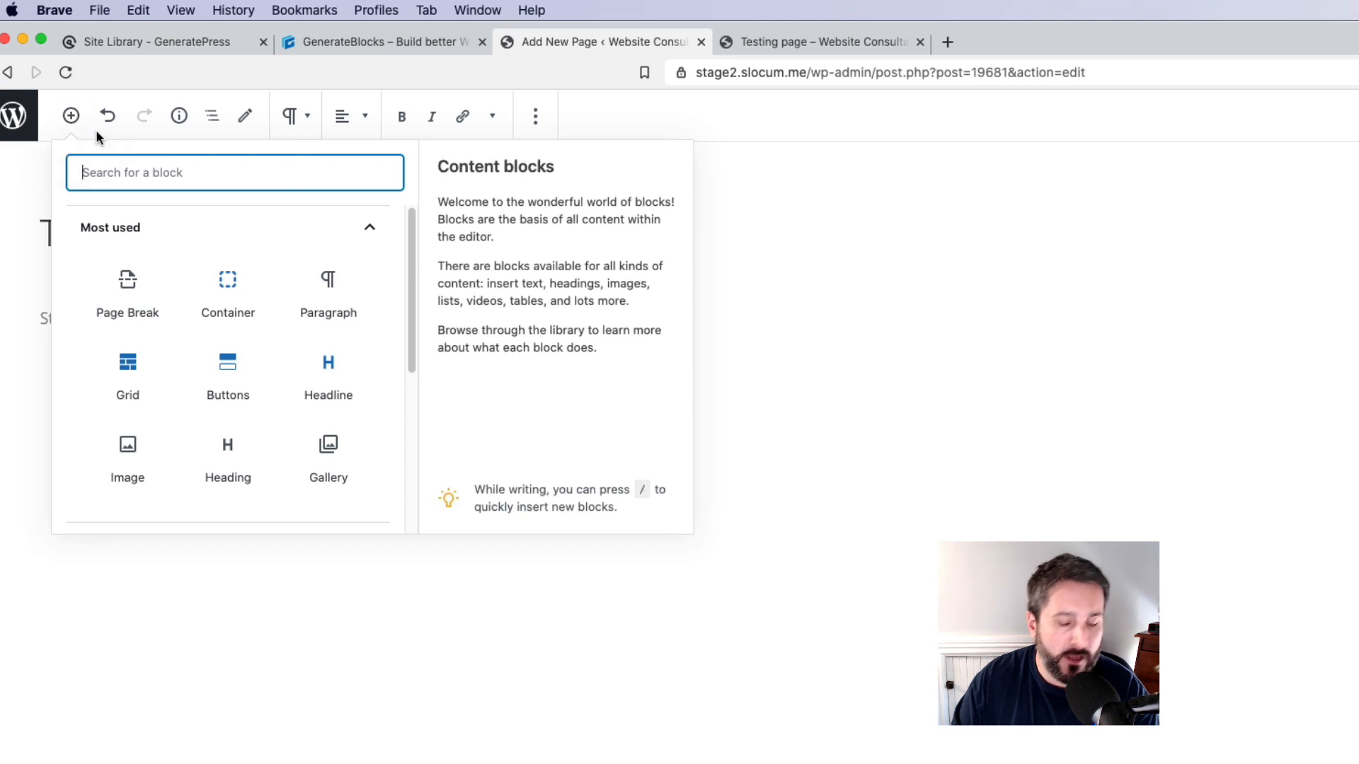
type("gener")
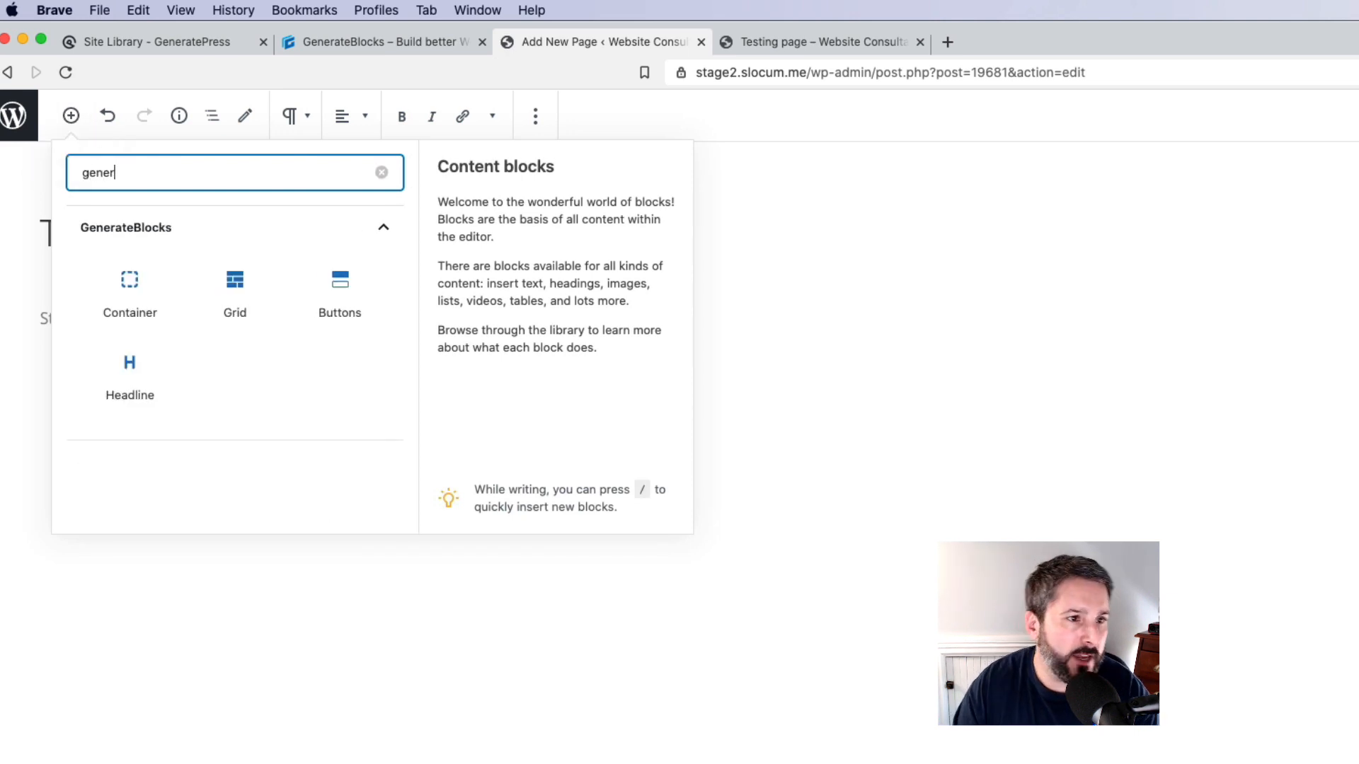
mouse_move(130, 292)
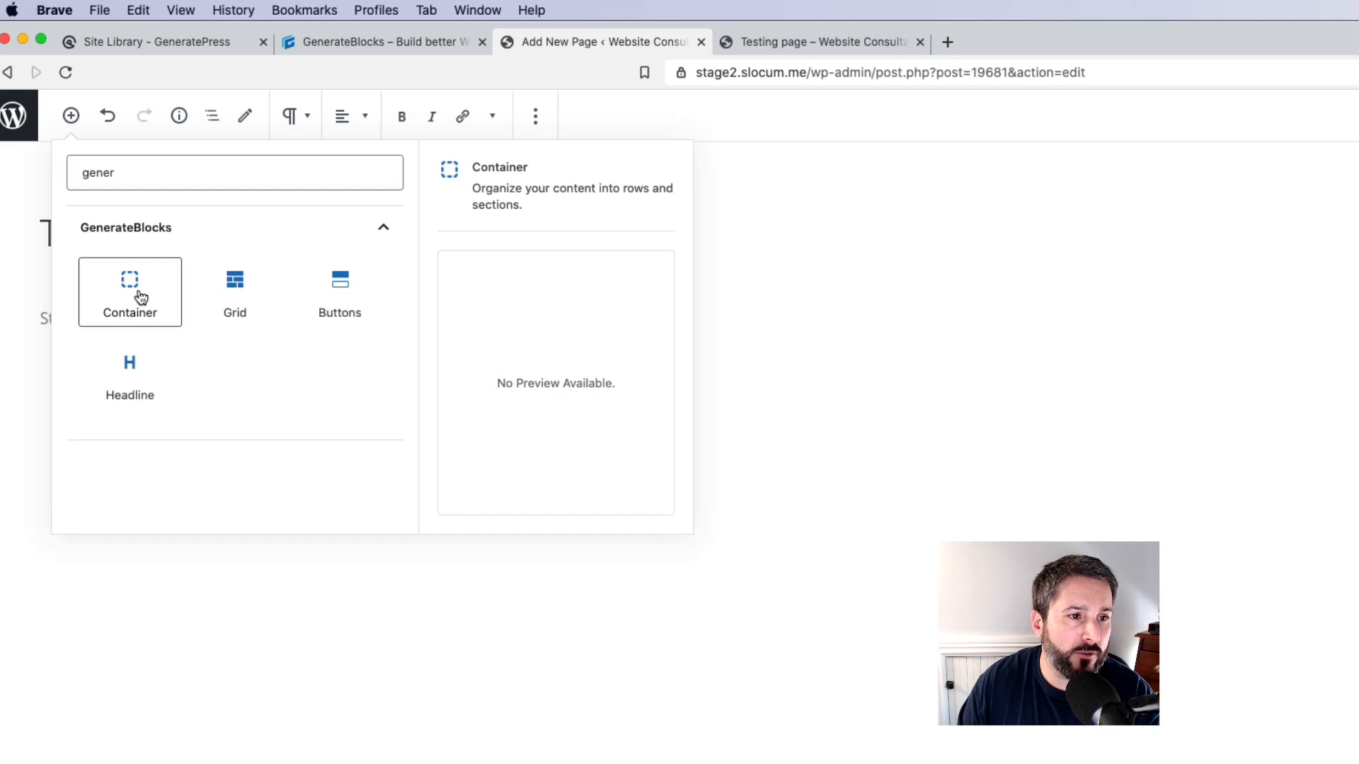
left_click(130, 292)
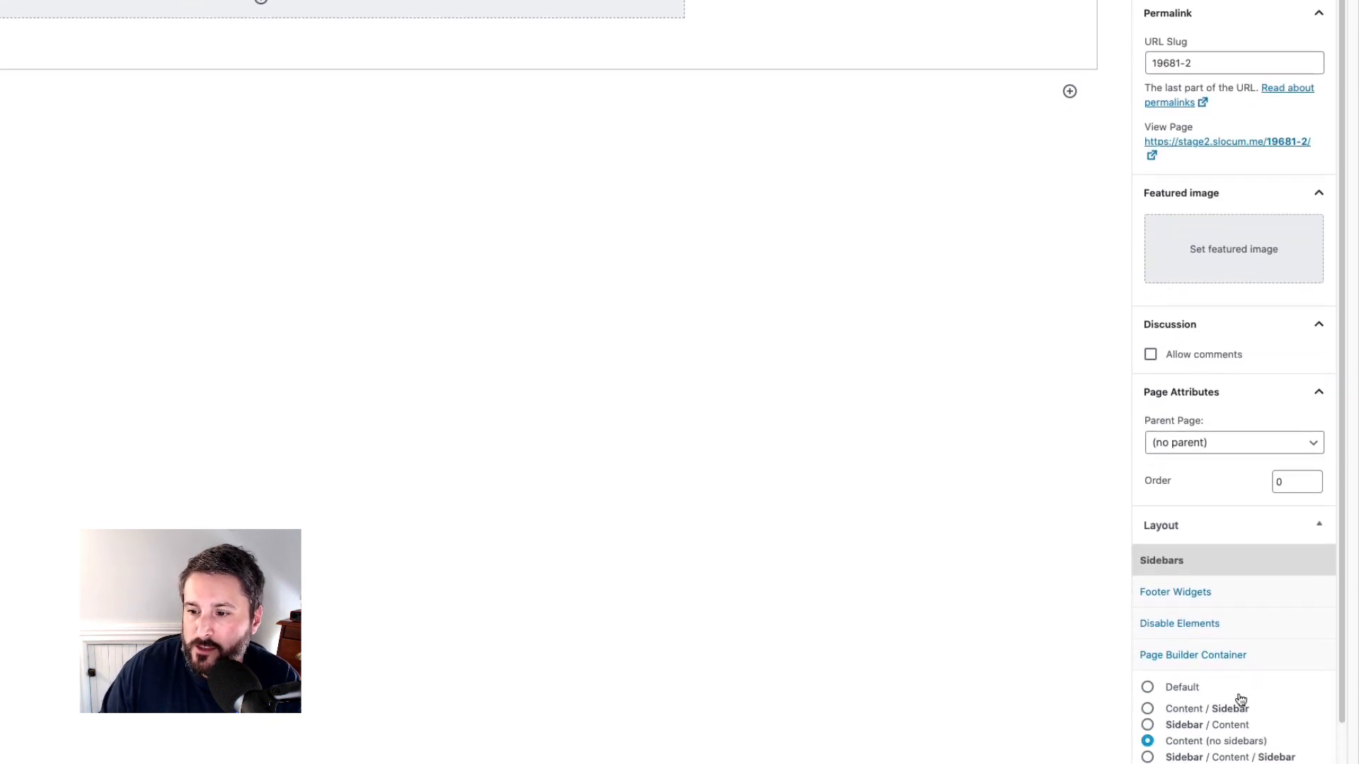
Set the Container to full-width content with a contained 1100 px inner area.
scroll("down", 3)
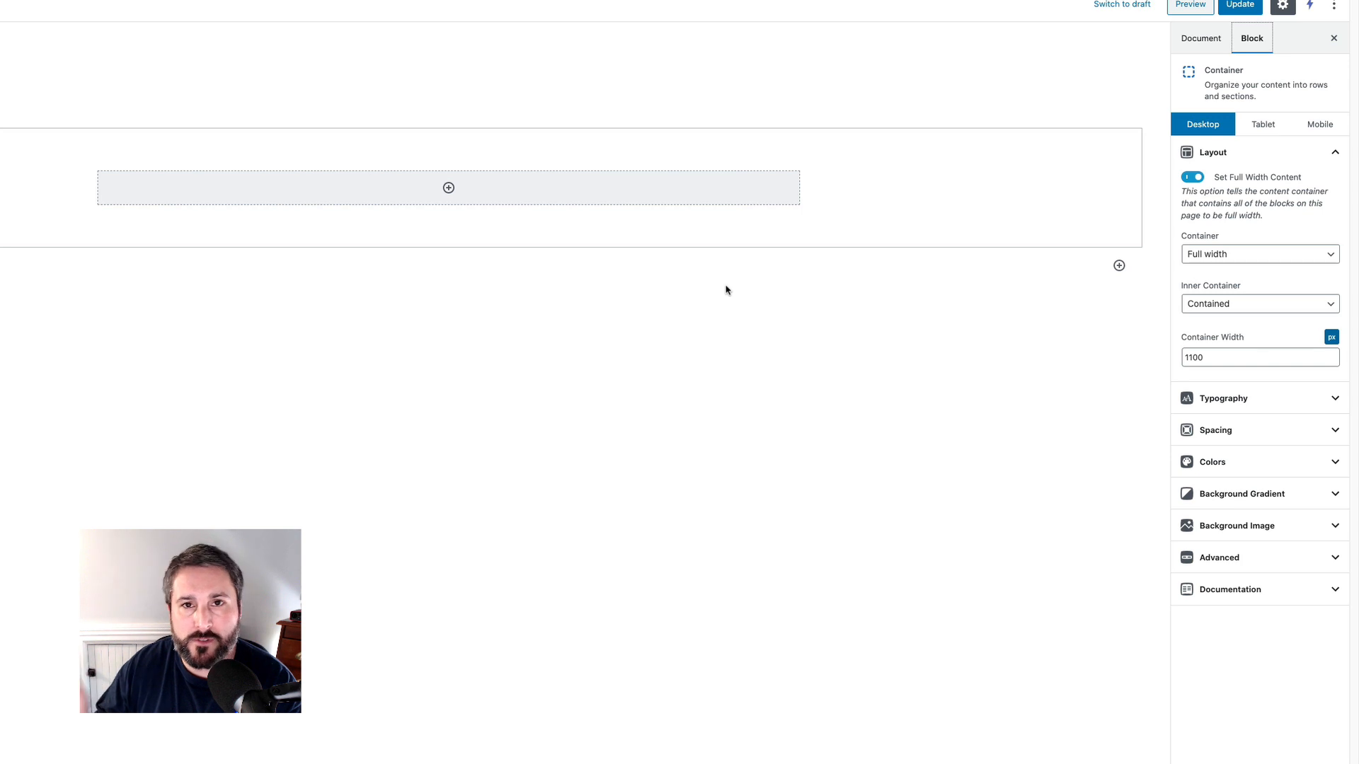
left_click(1223, 398)
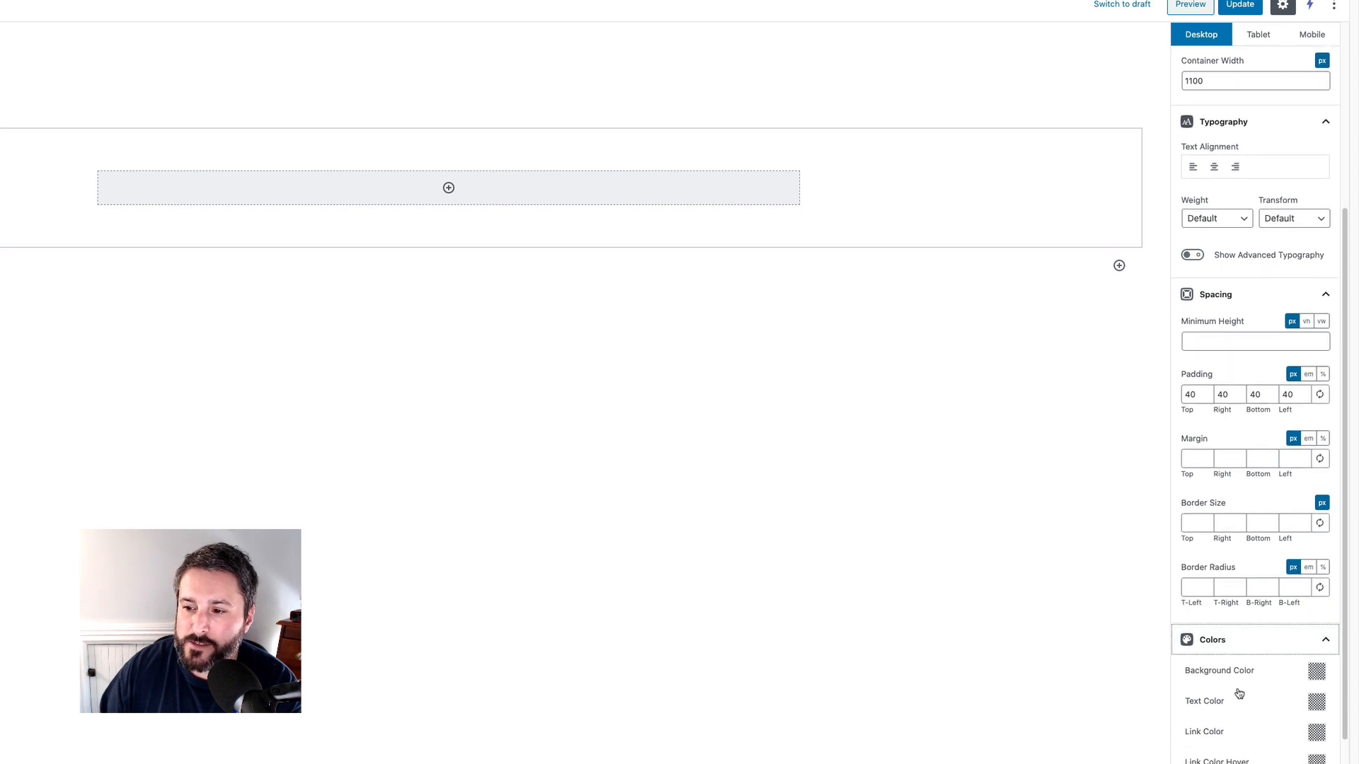
scroll("down", 3)
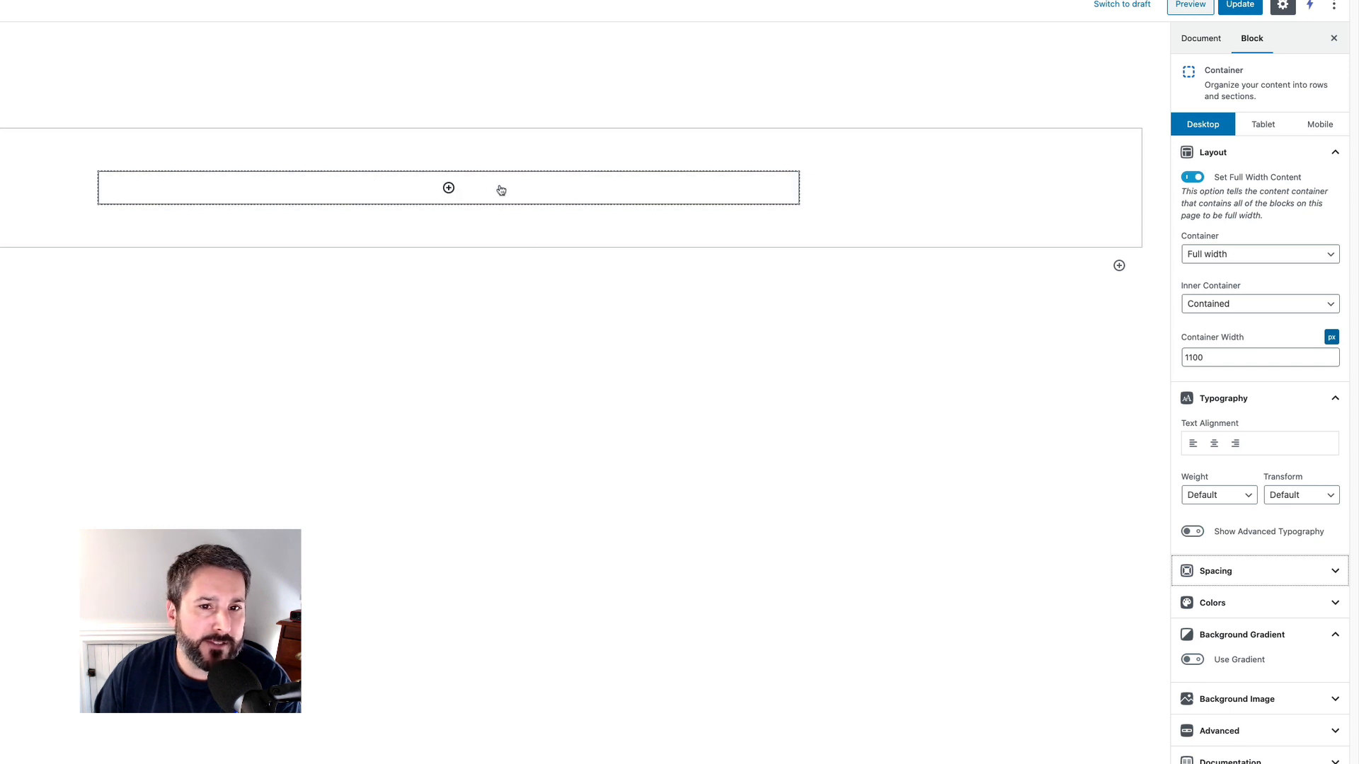
Insert a two-column grid and add the 'Call to action starts here!' headline on the left.
left_click(448, 187)
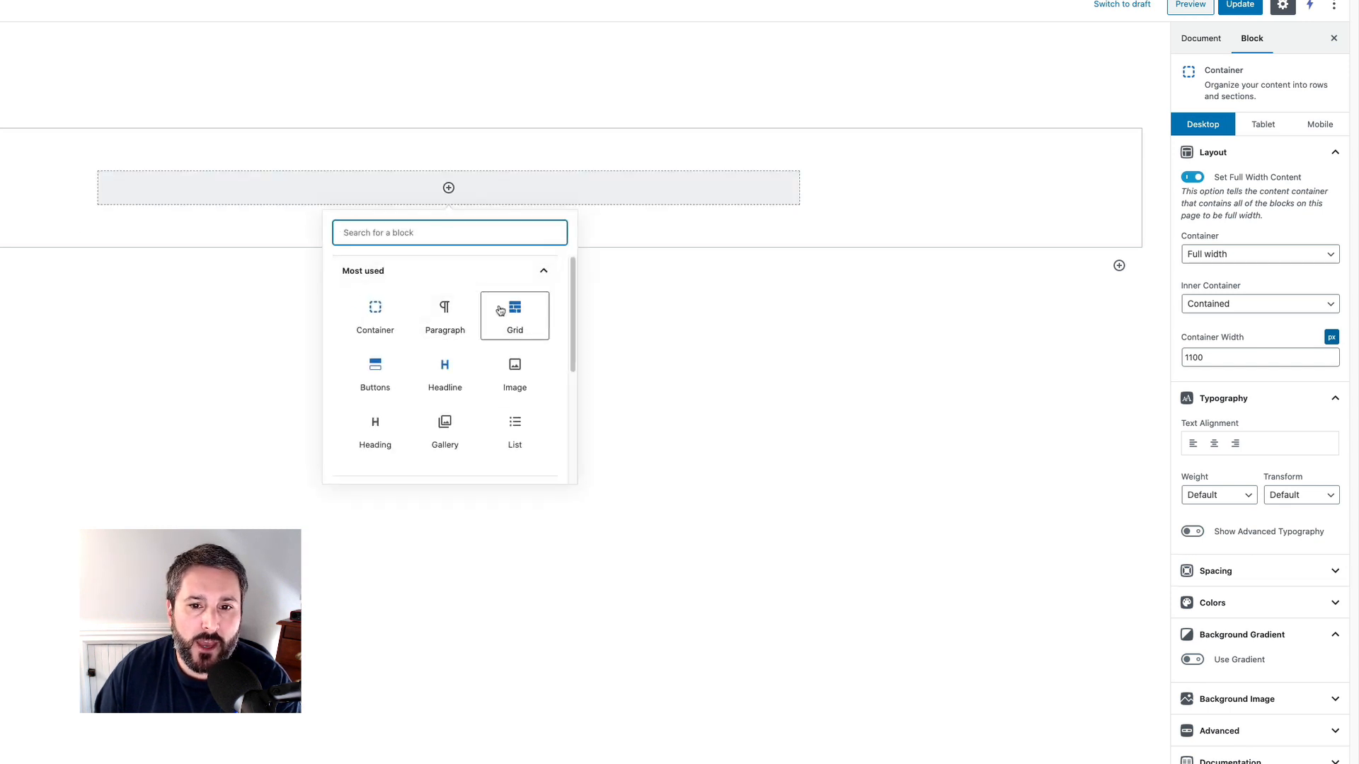
left_click(514, 315)
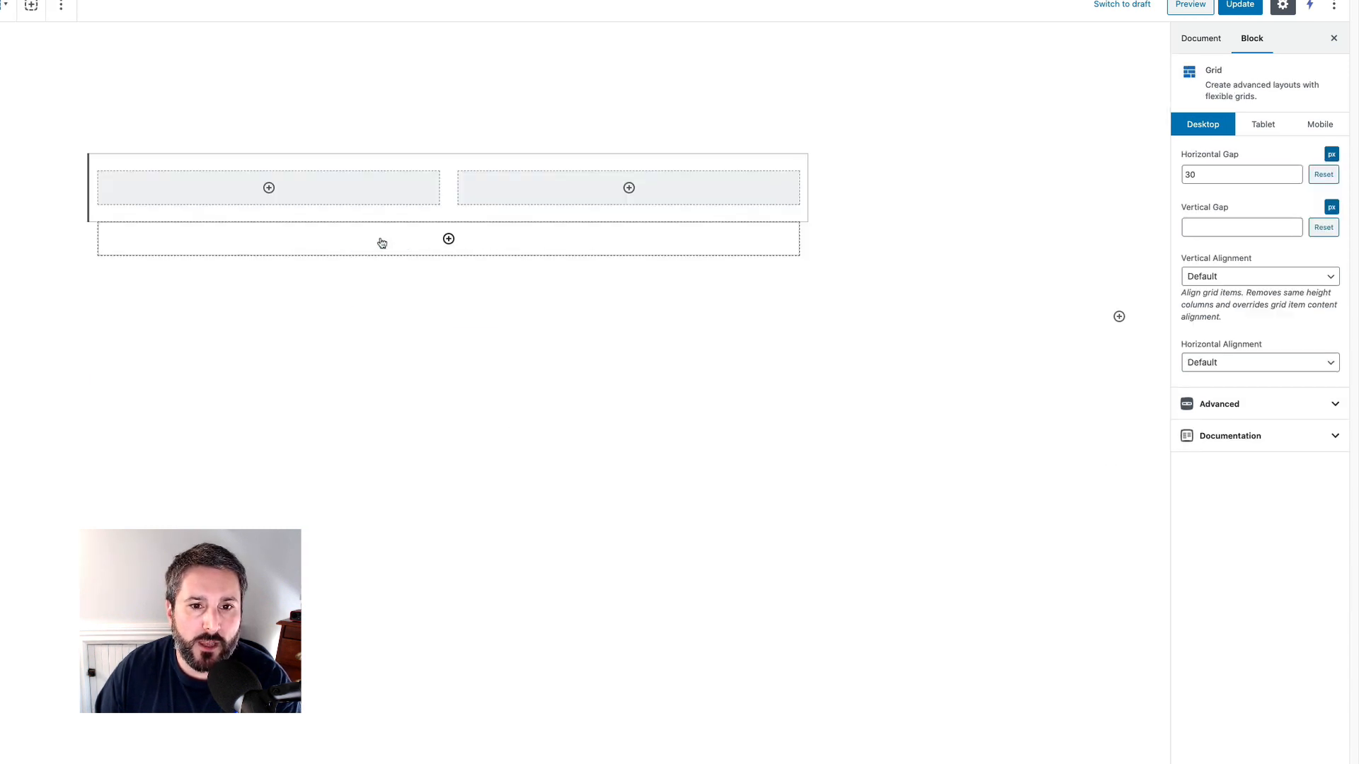
mouse_move(268, 188)
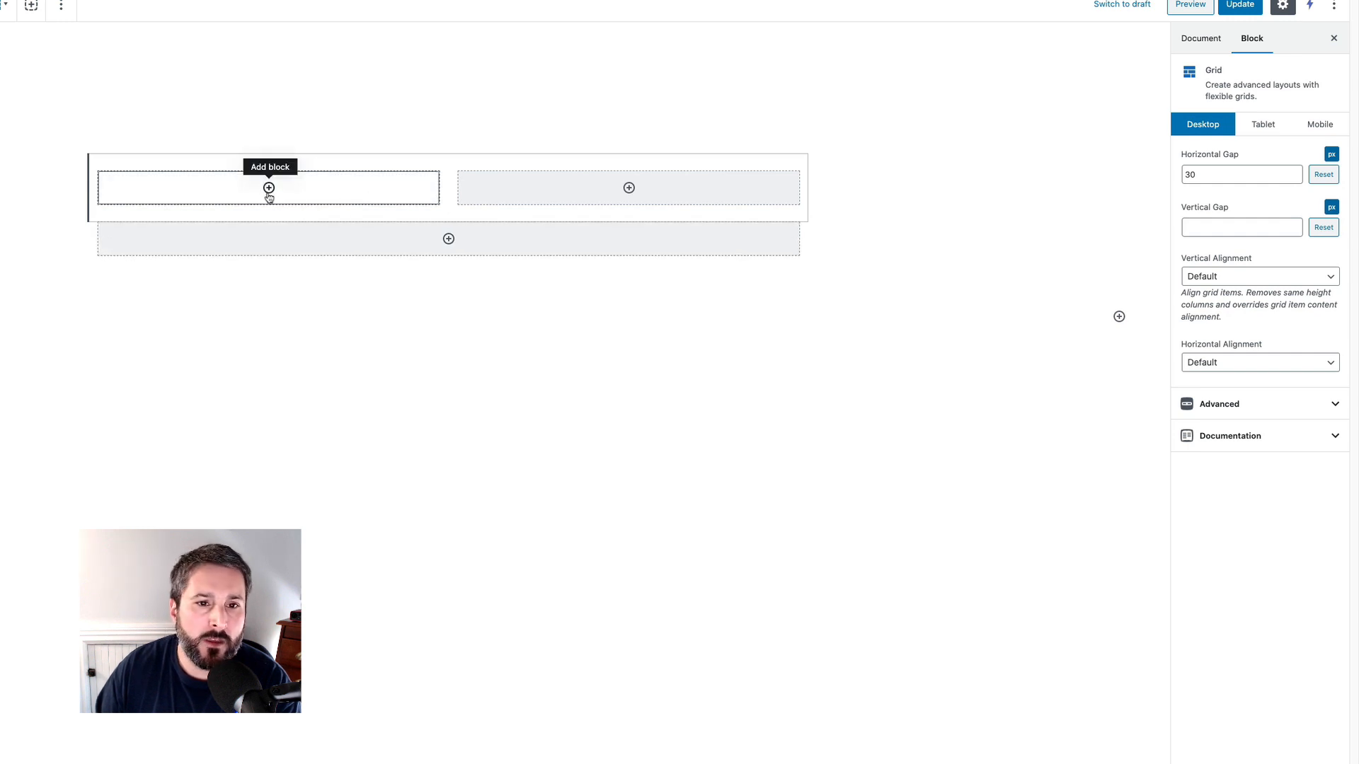
left_click(267, 188)
type("Call to action starts he")
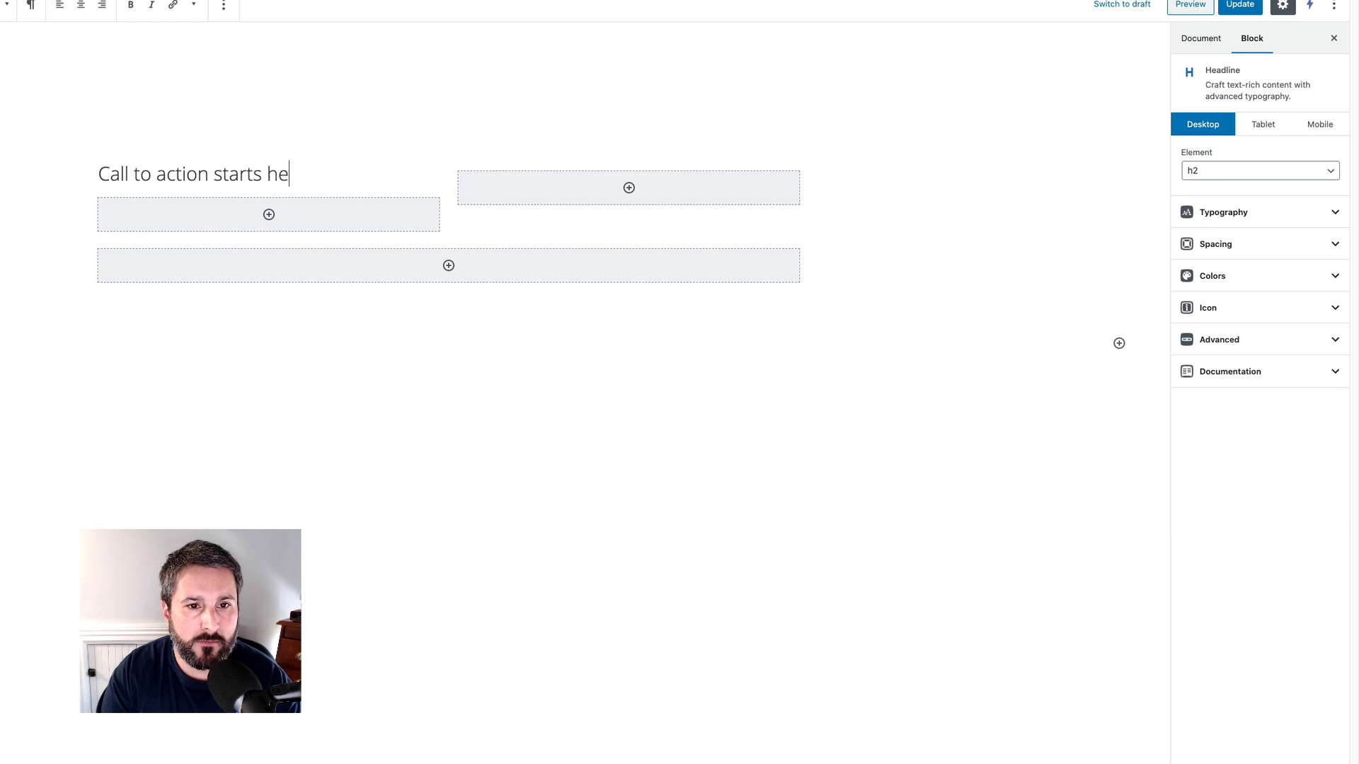
type("re!")
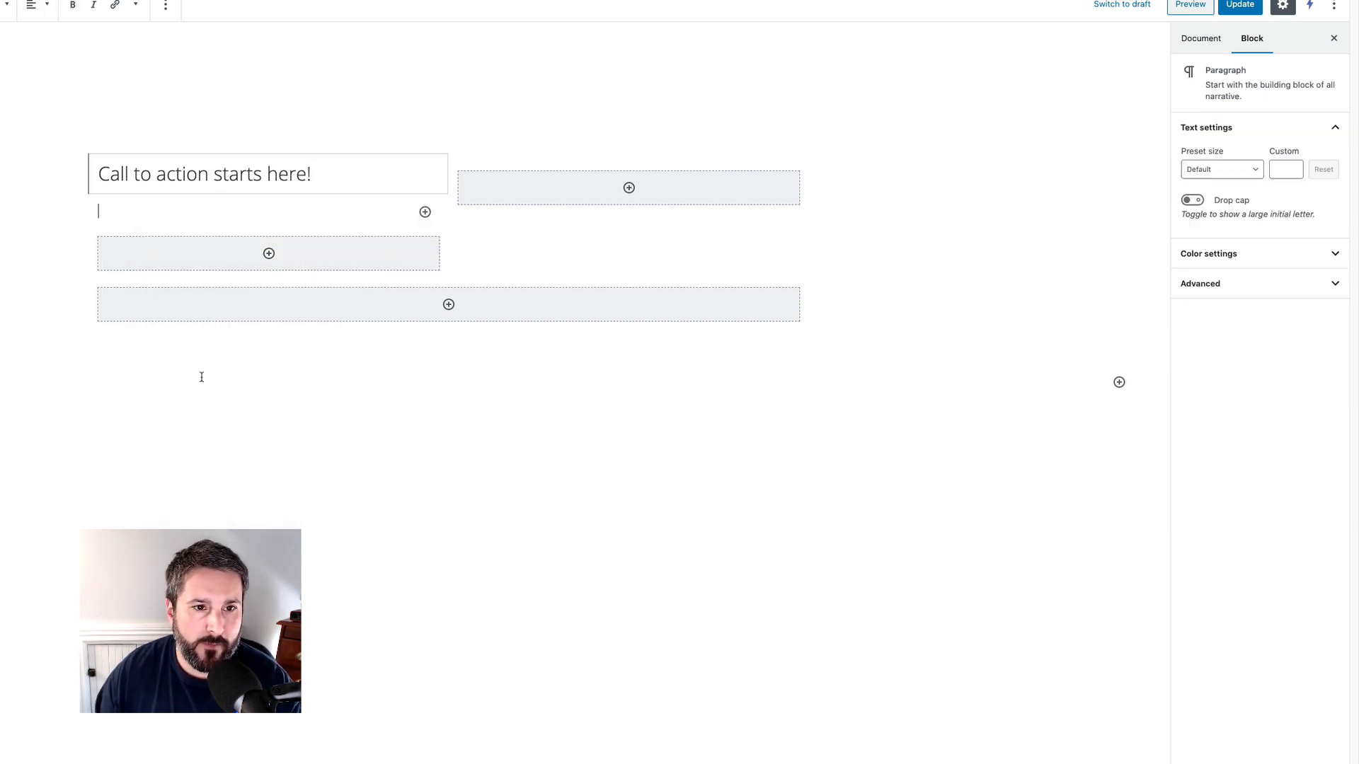
Add the supporting paragraph text and a 'Try us out!' button below the headline.
type("This iu")
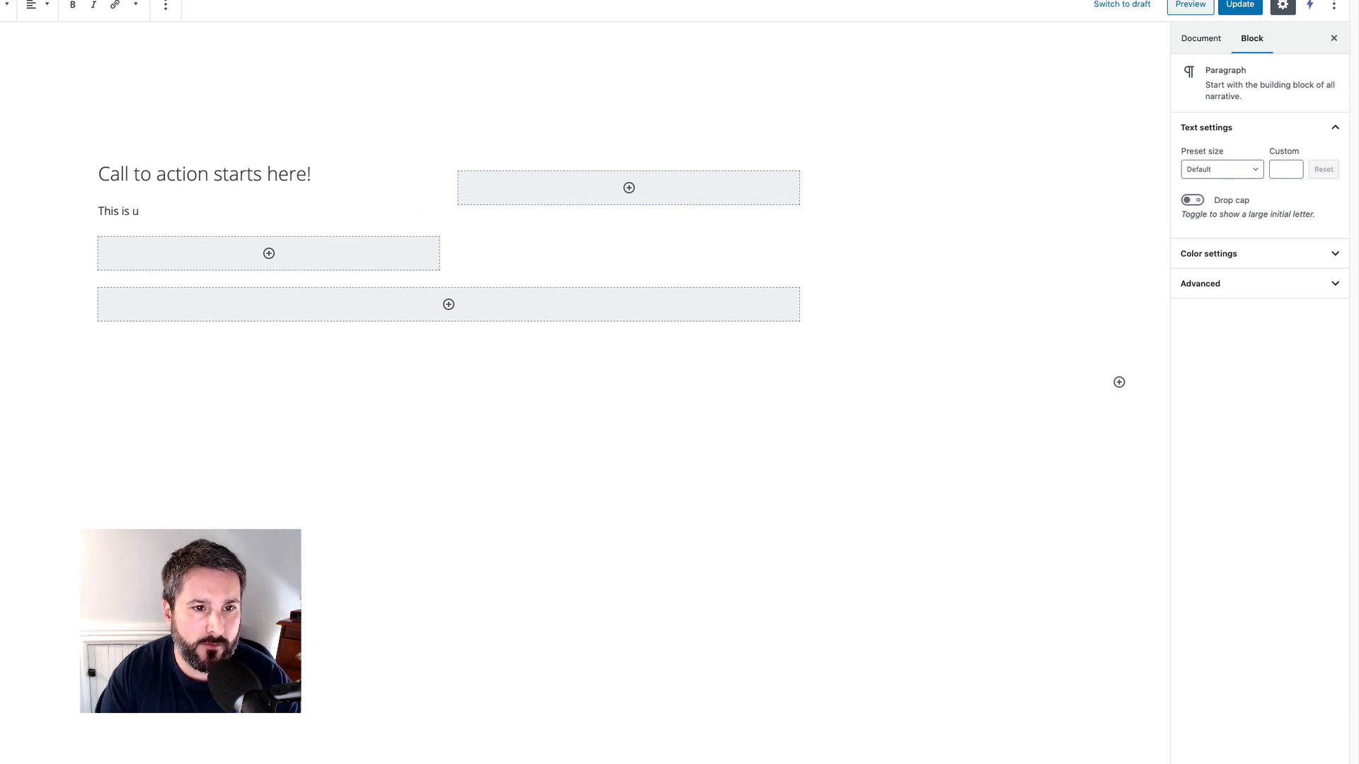
type("supporting text for my hea")
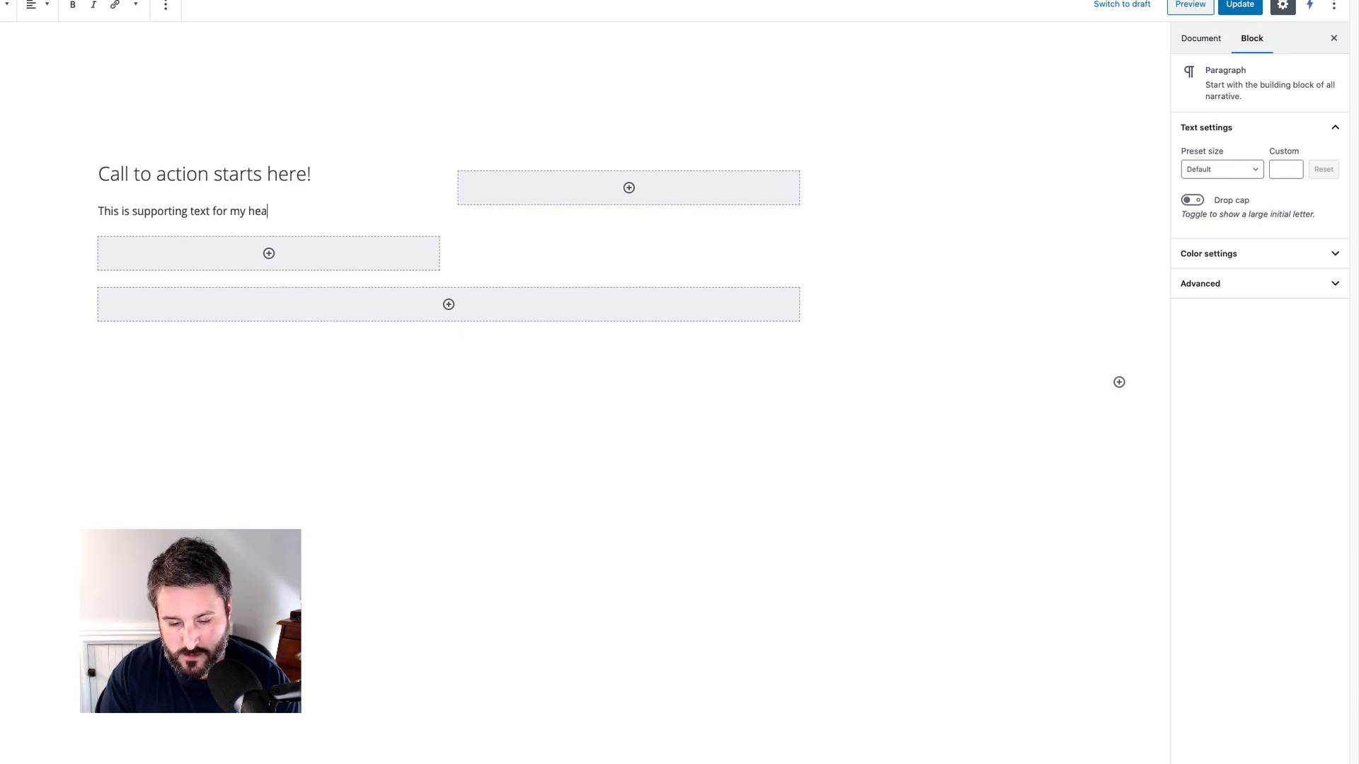
type("dline and")
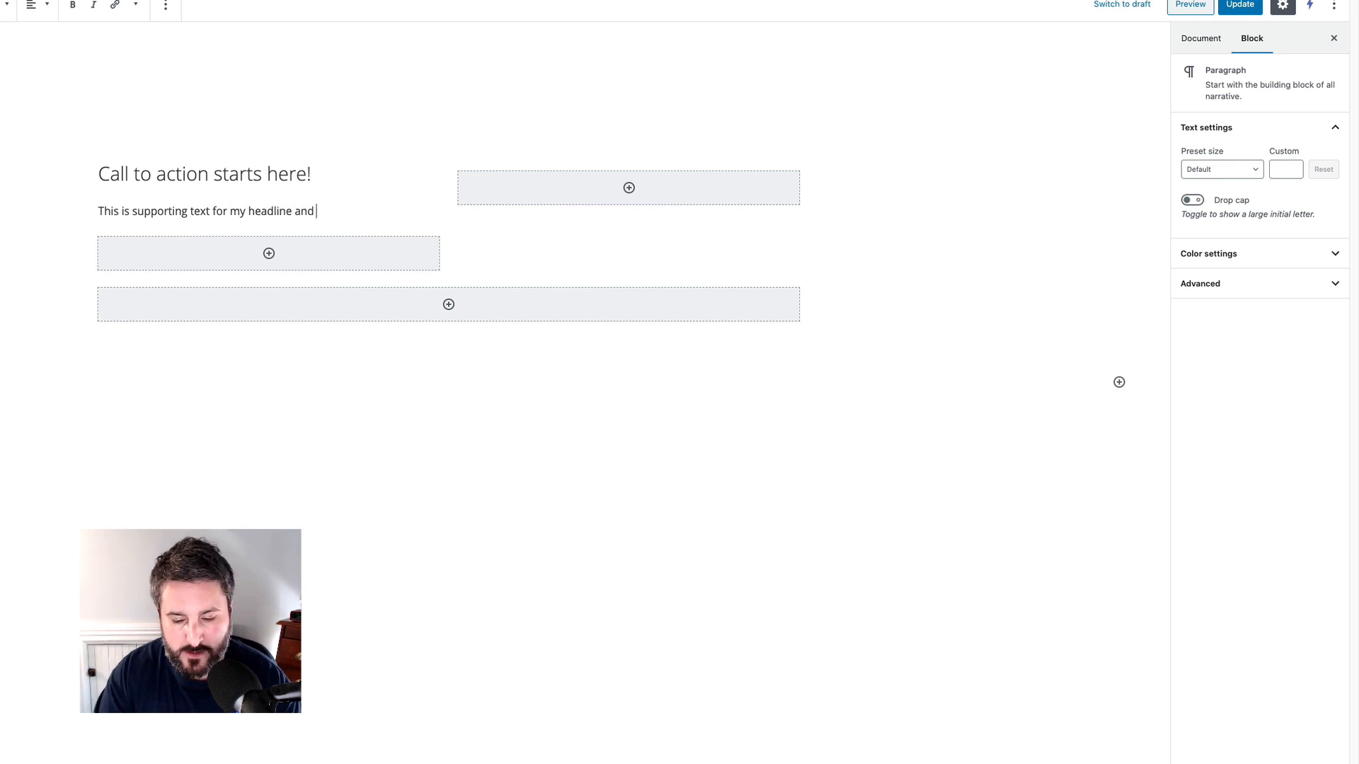
type("CTA.")
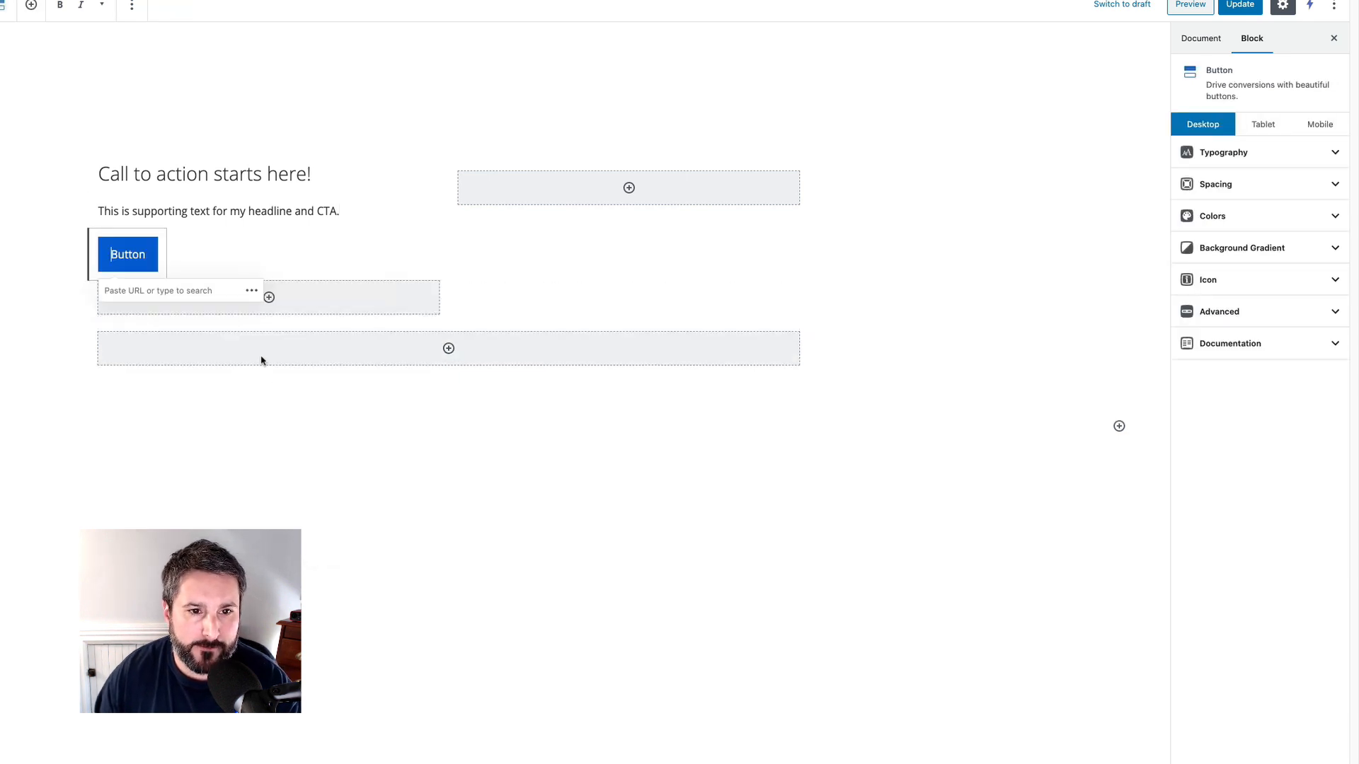
mouse_move(225, 281)
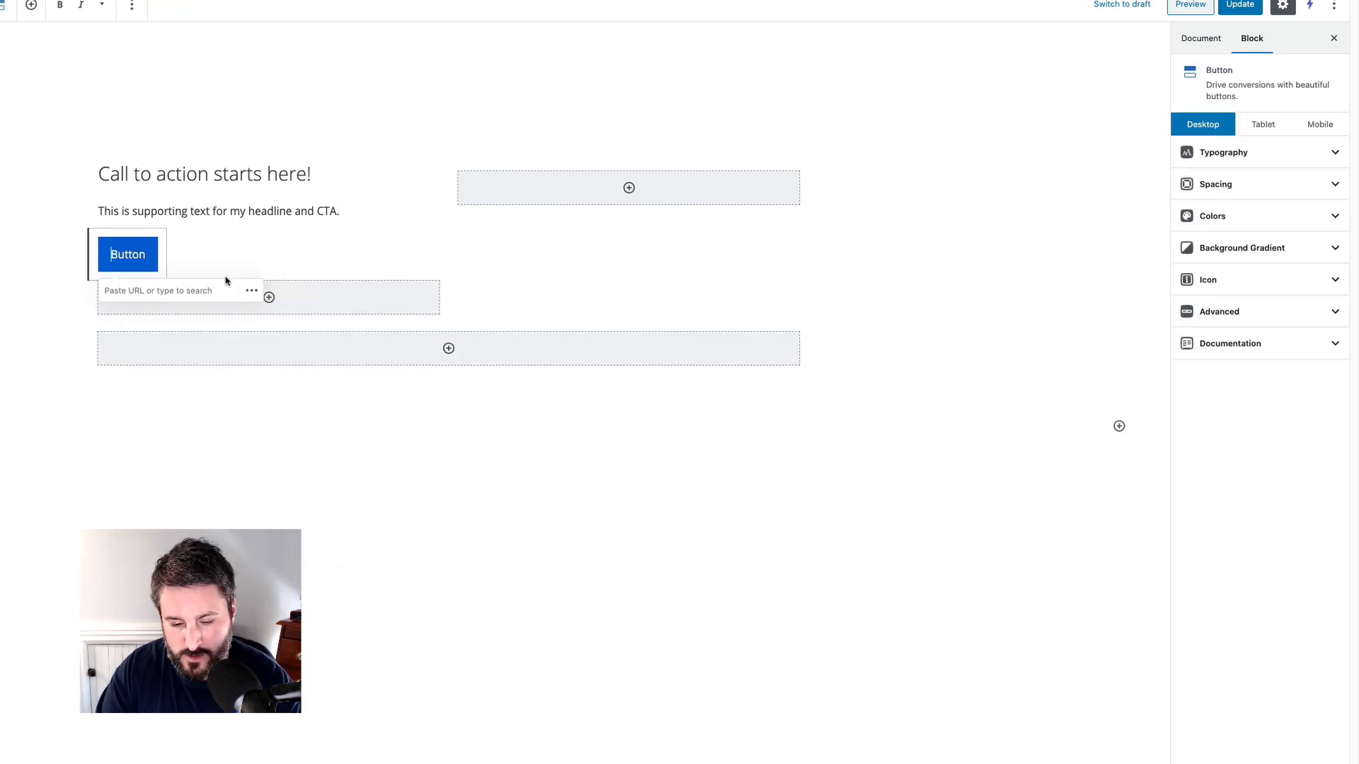
type("Try us out!")
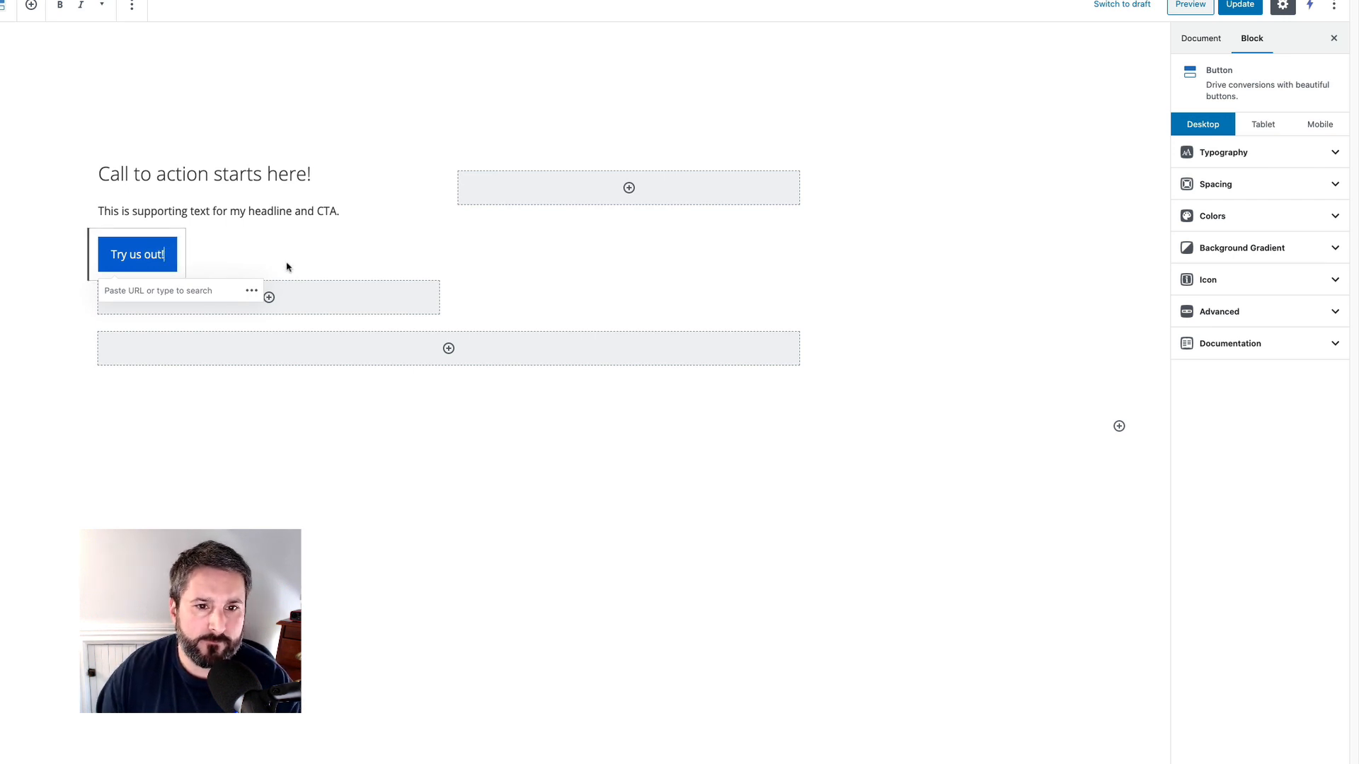
Add and shrink a coffee-splash image in the right column, then update and preview.
left_click(628, 187)
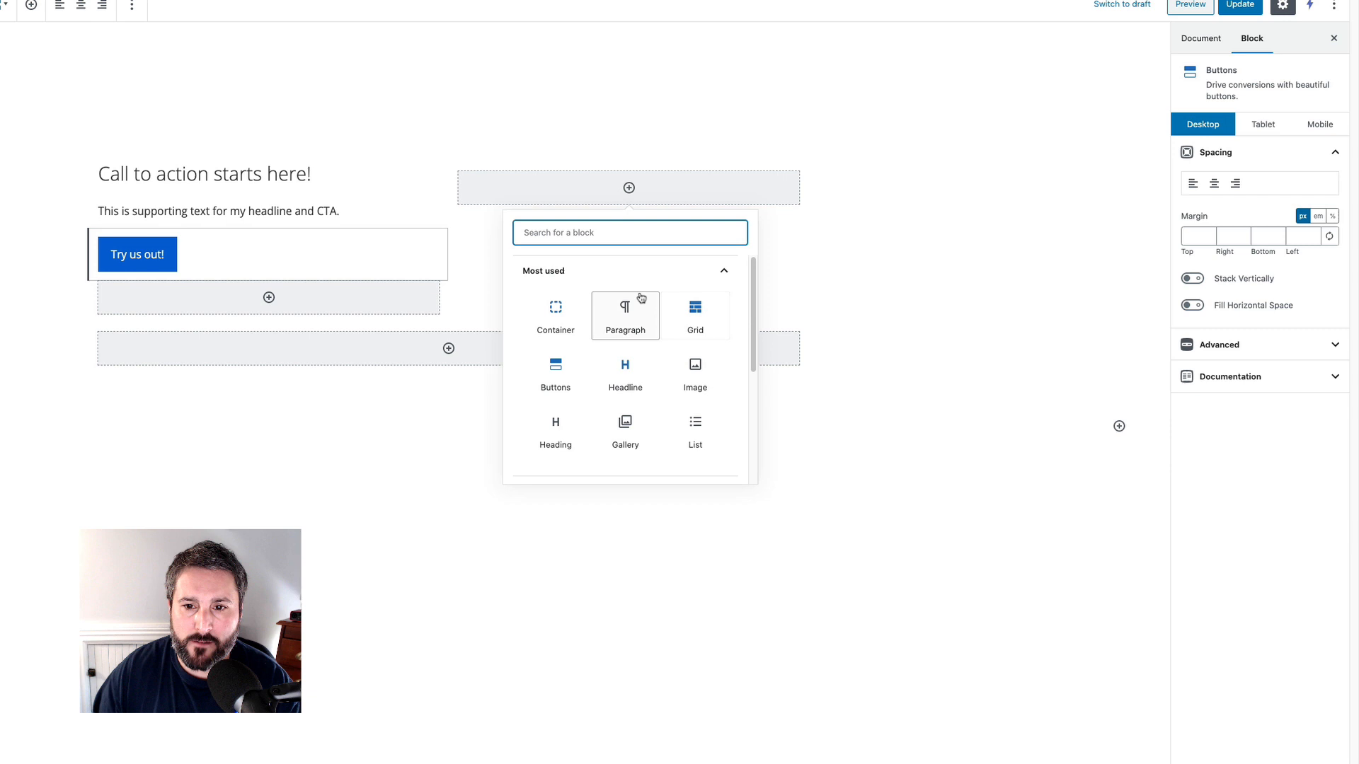
left_click(694, 373)
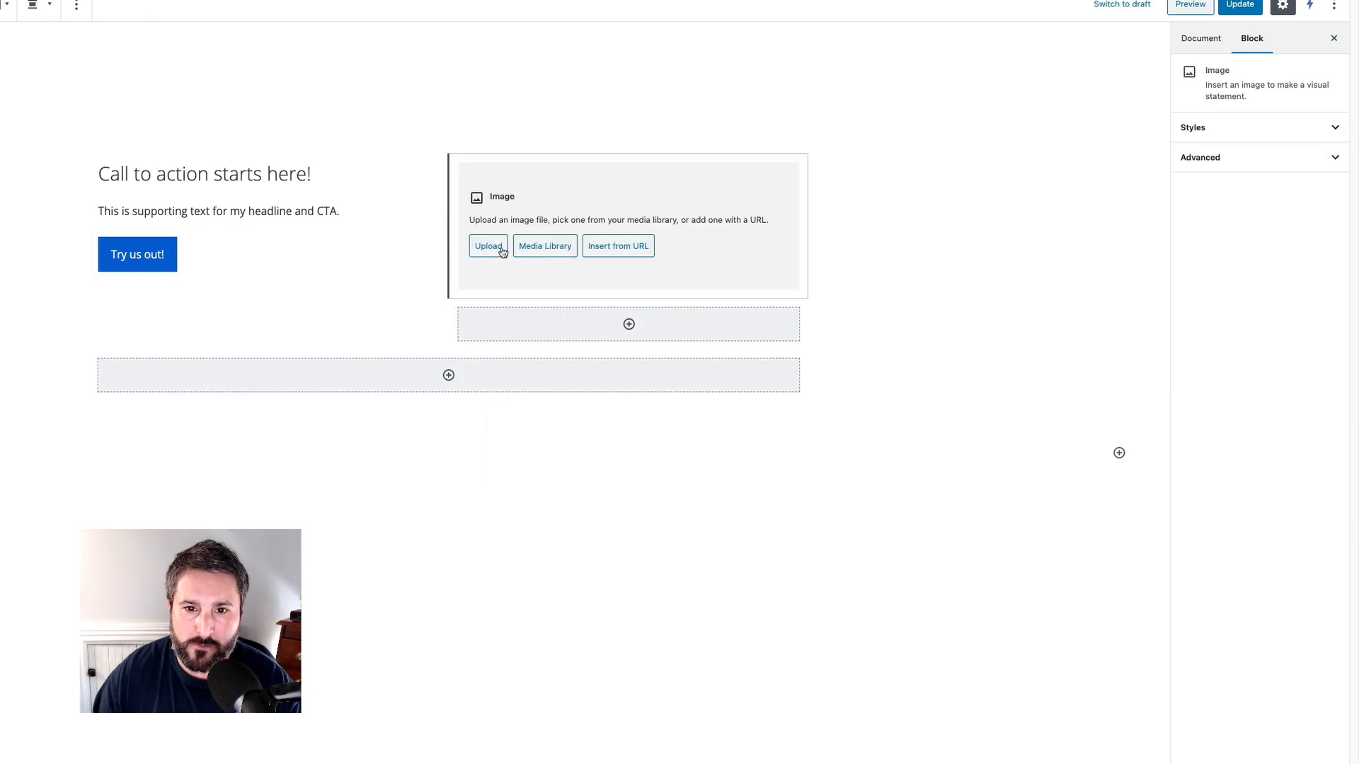
left_click(544, 245)
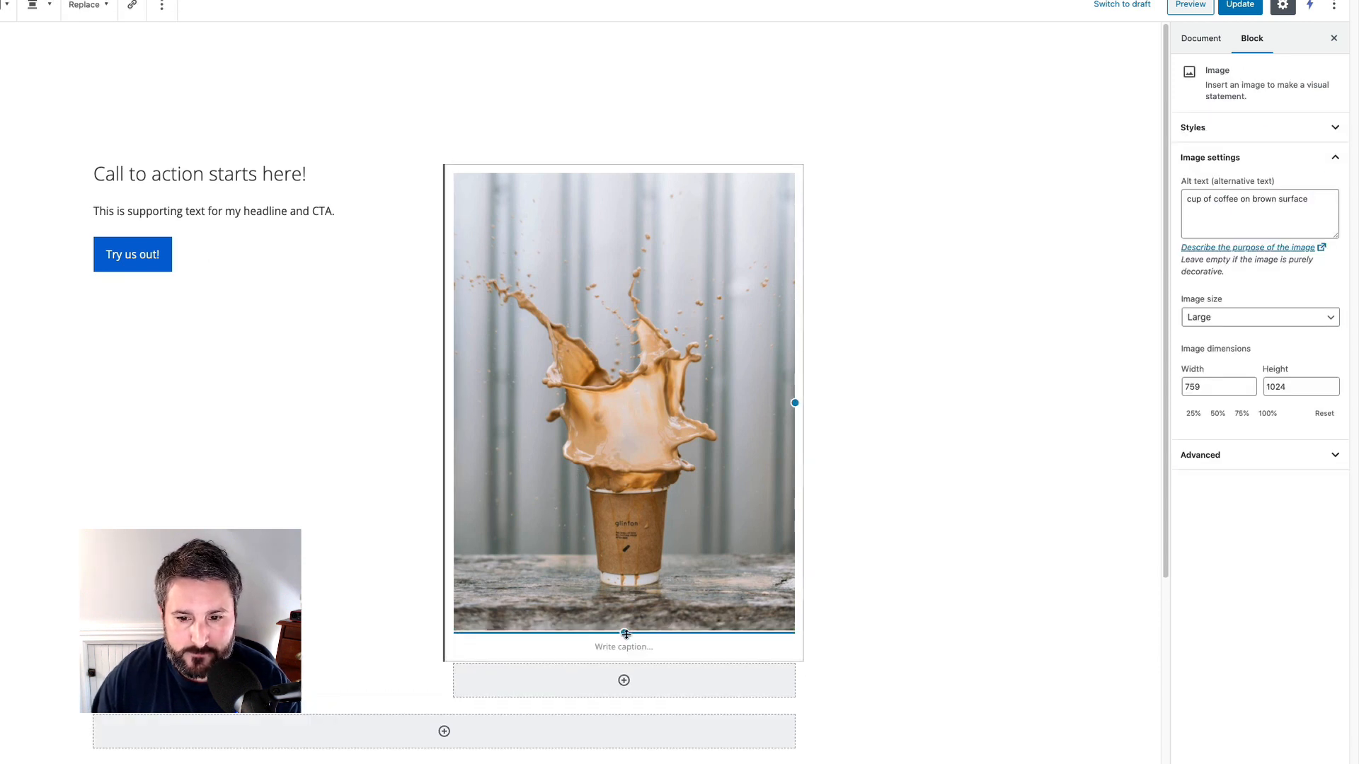
left_click_drag(795, 403, 691, 323)
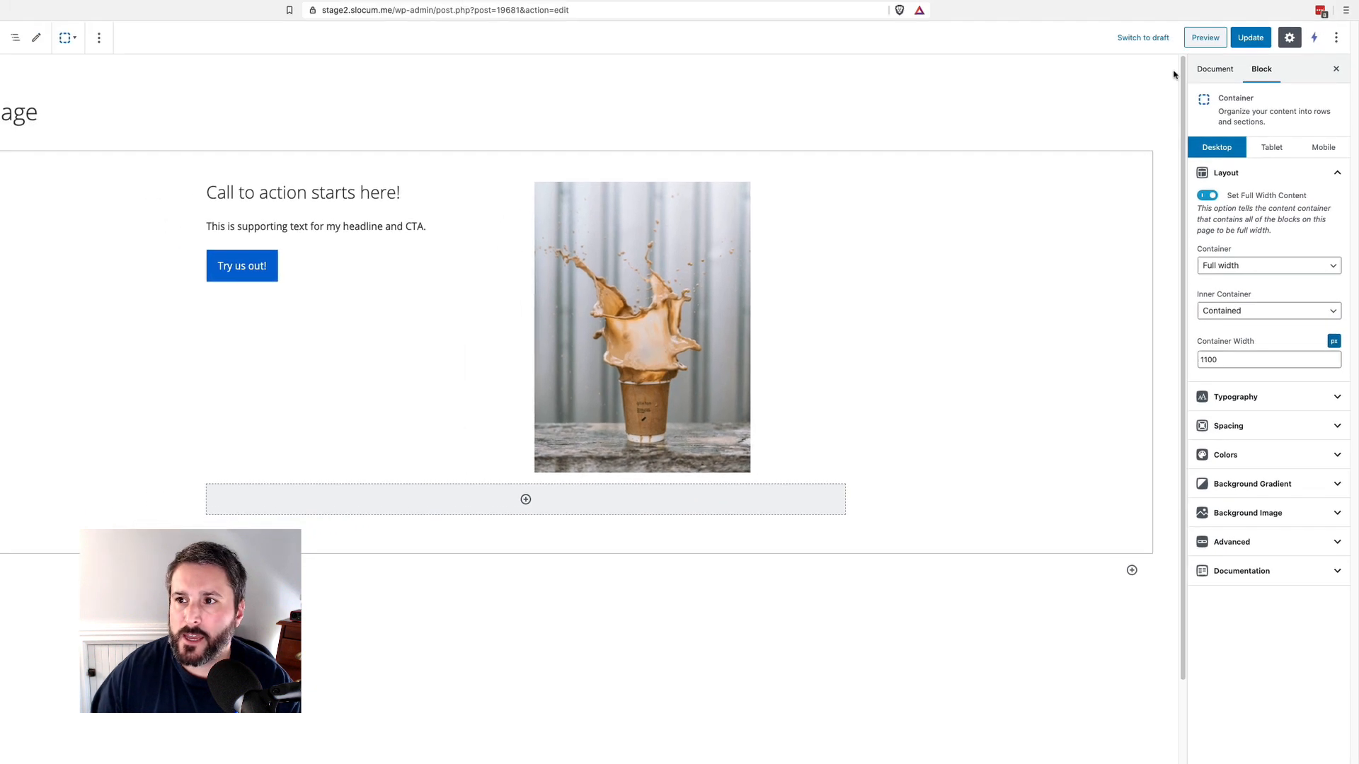
left_click(1250, 38)
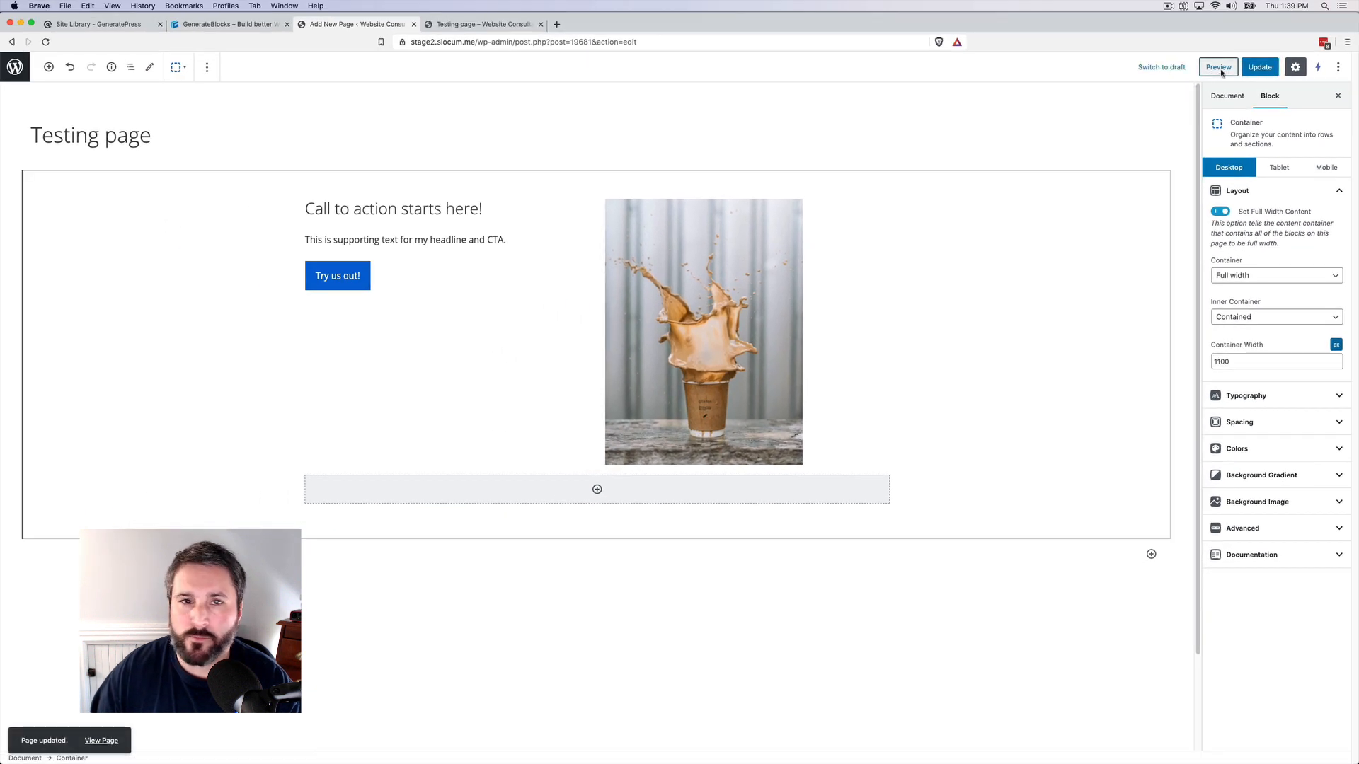
left_click(1217, 67)
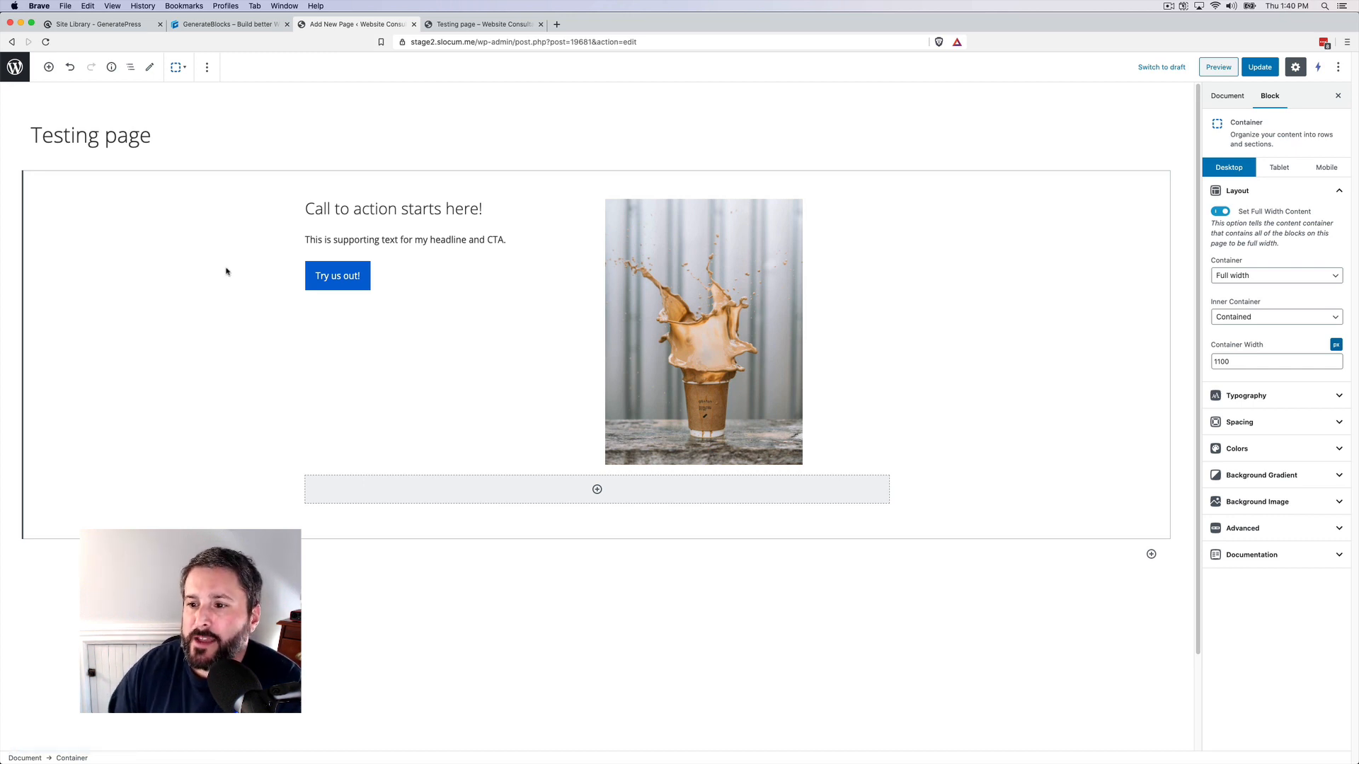
Tint the hero background pale pink and set the headline font size to 67 px.
left_click(1237, 448)
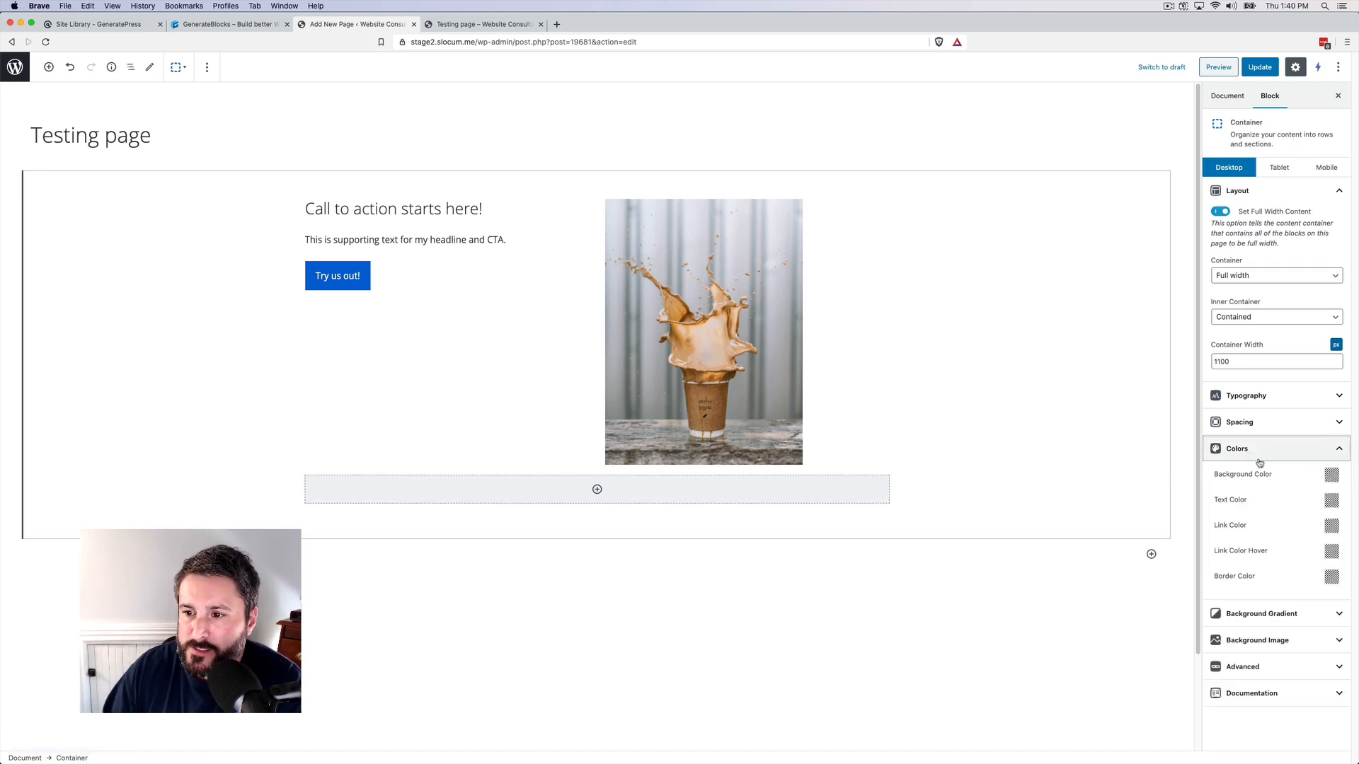
left_click(1332, 475)
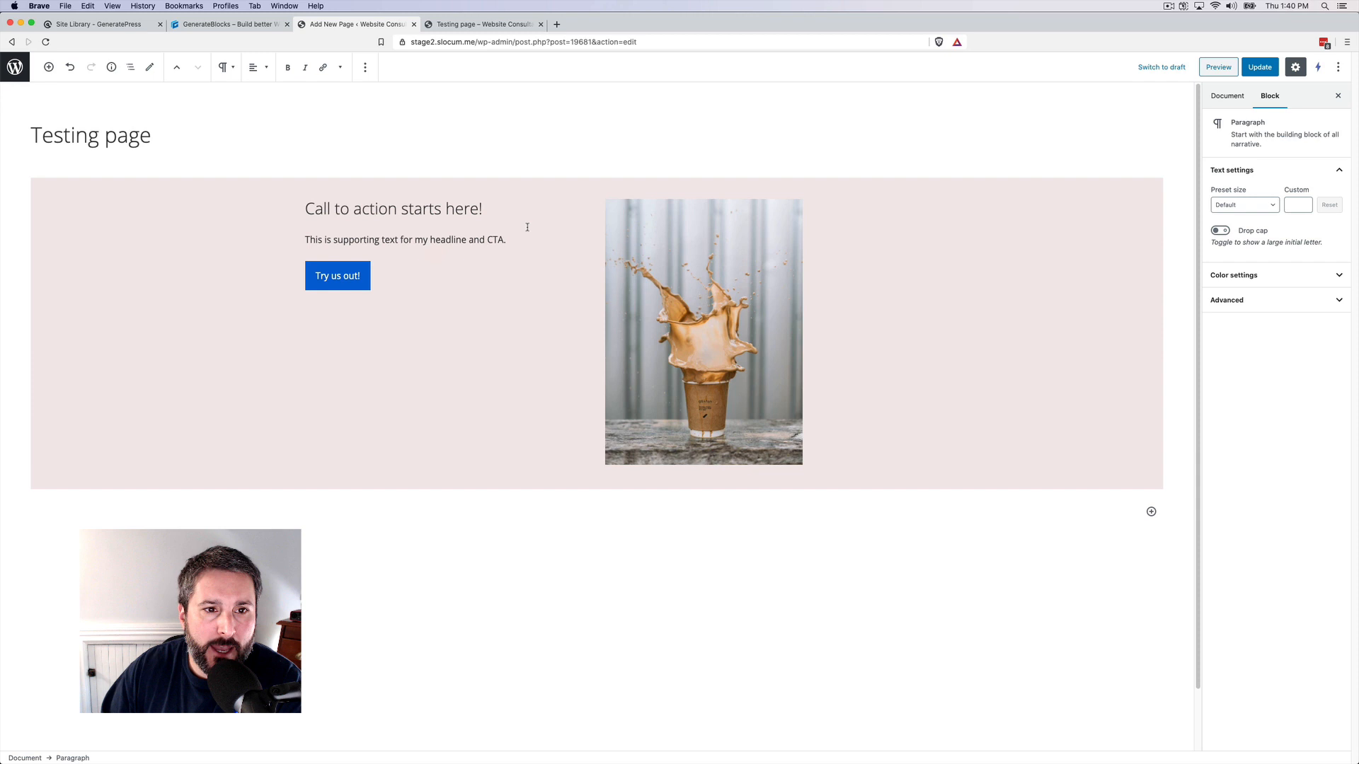
left_click(393, 209)
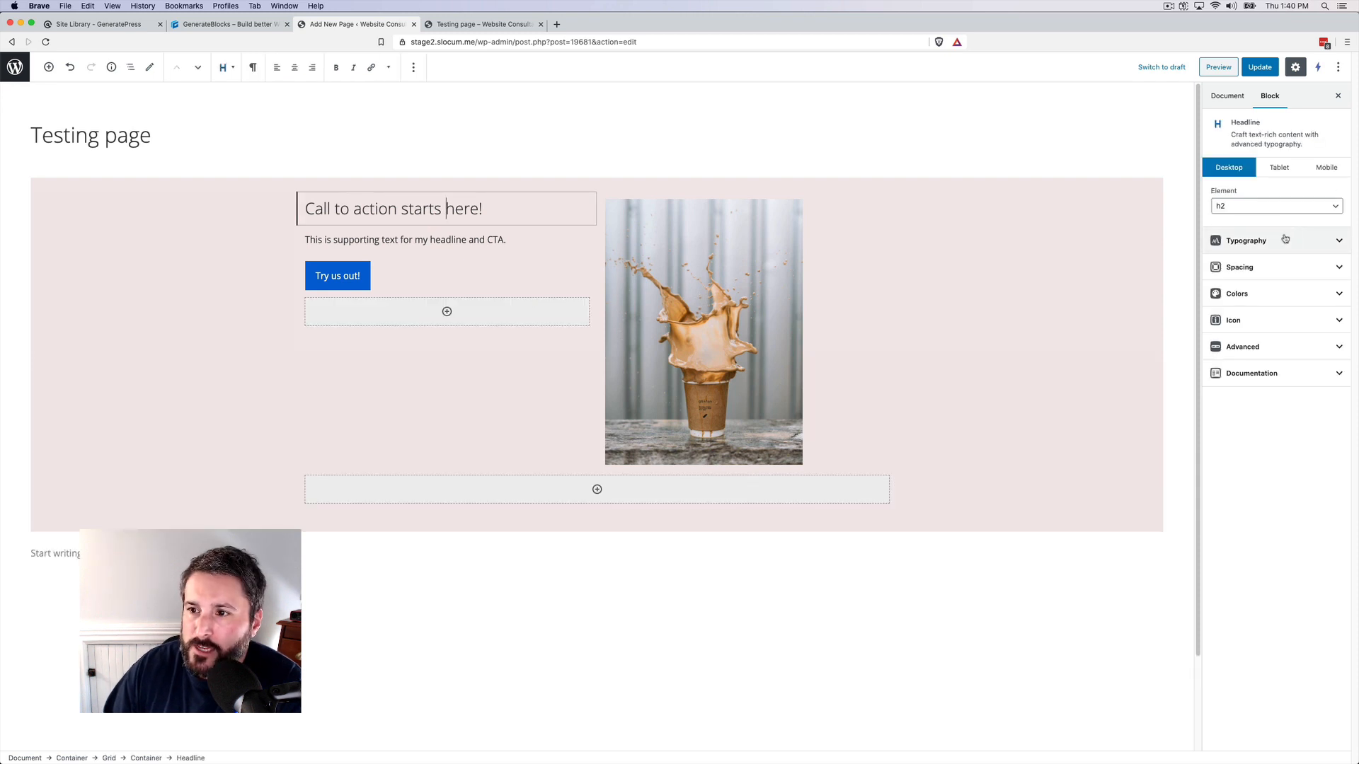
left_click(1246, 240)
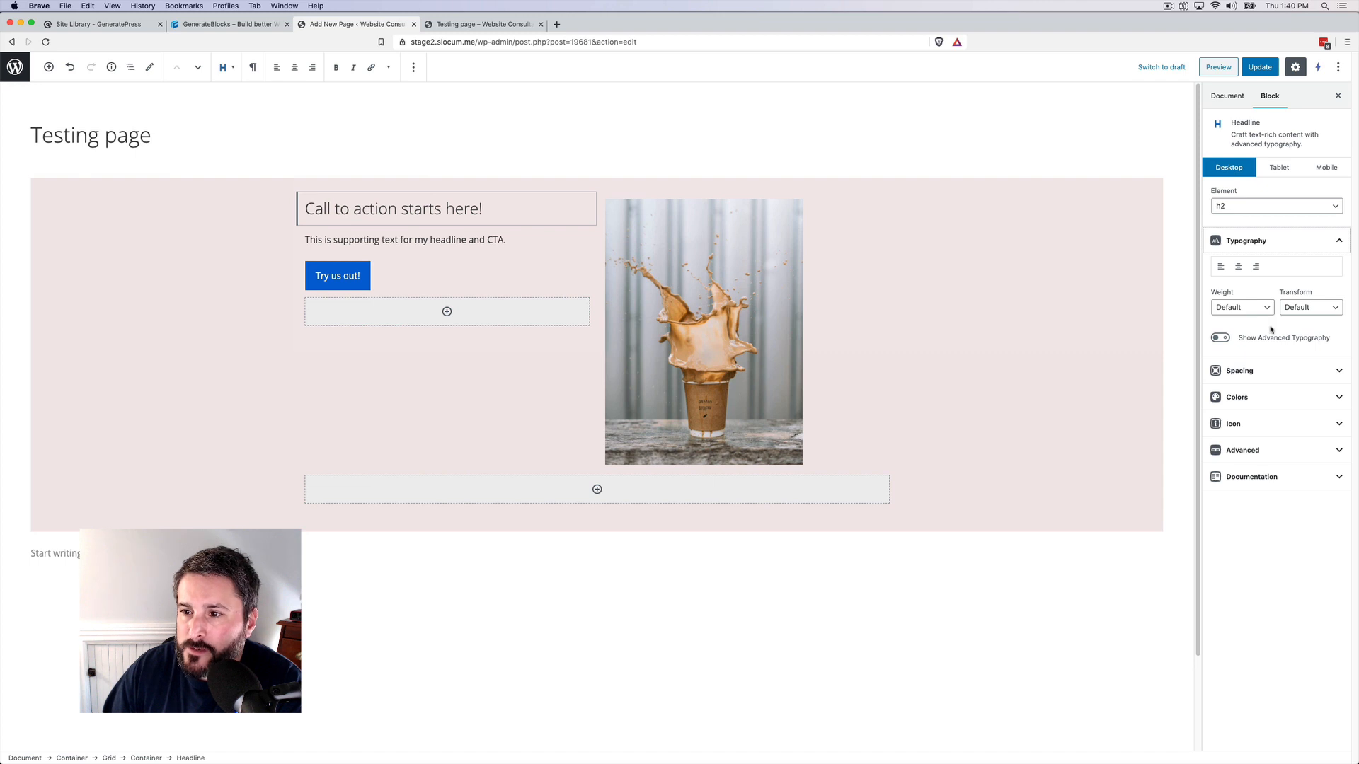
left_click(1220, 338)
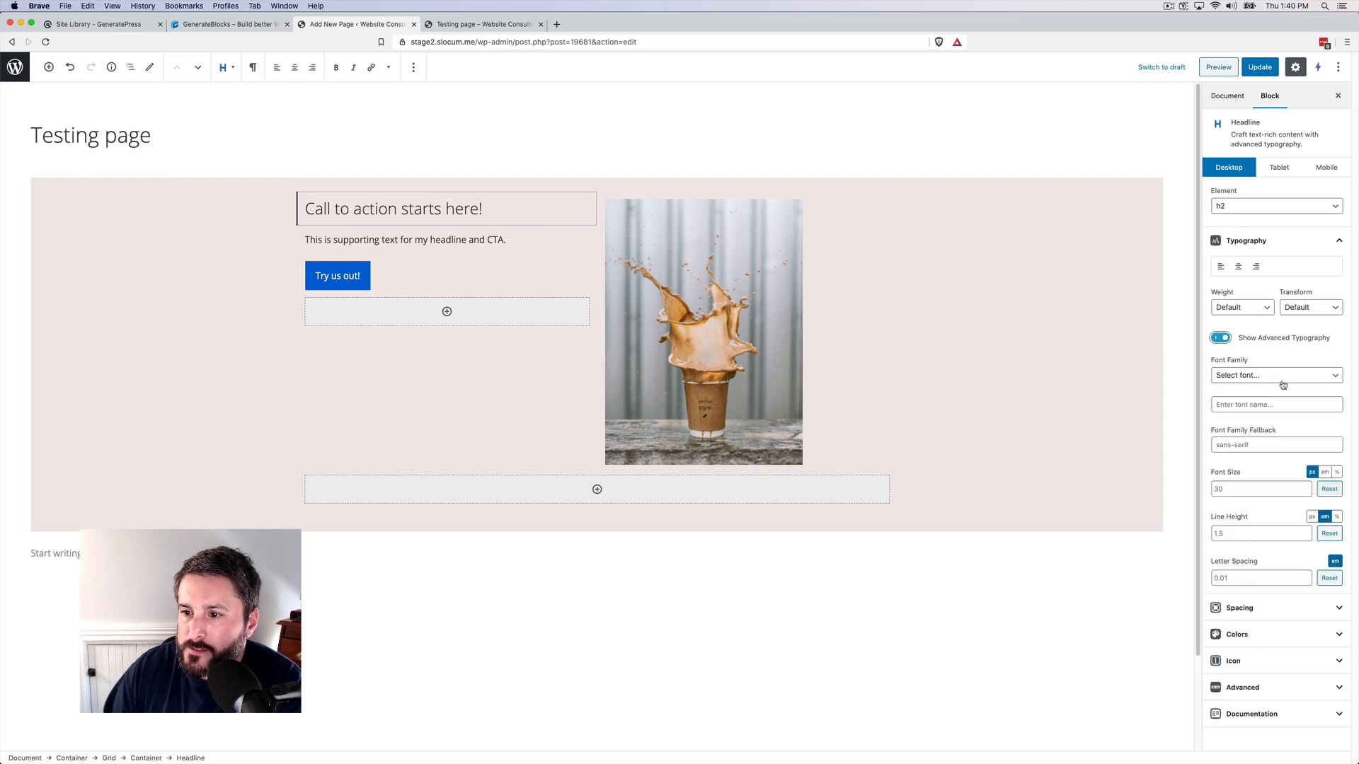
type("1")
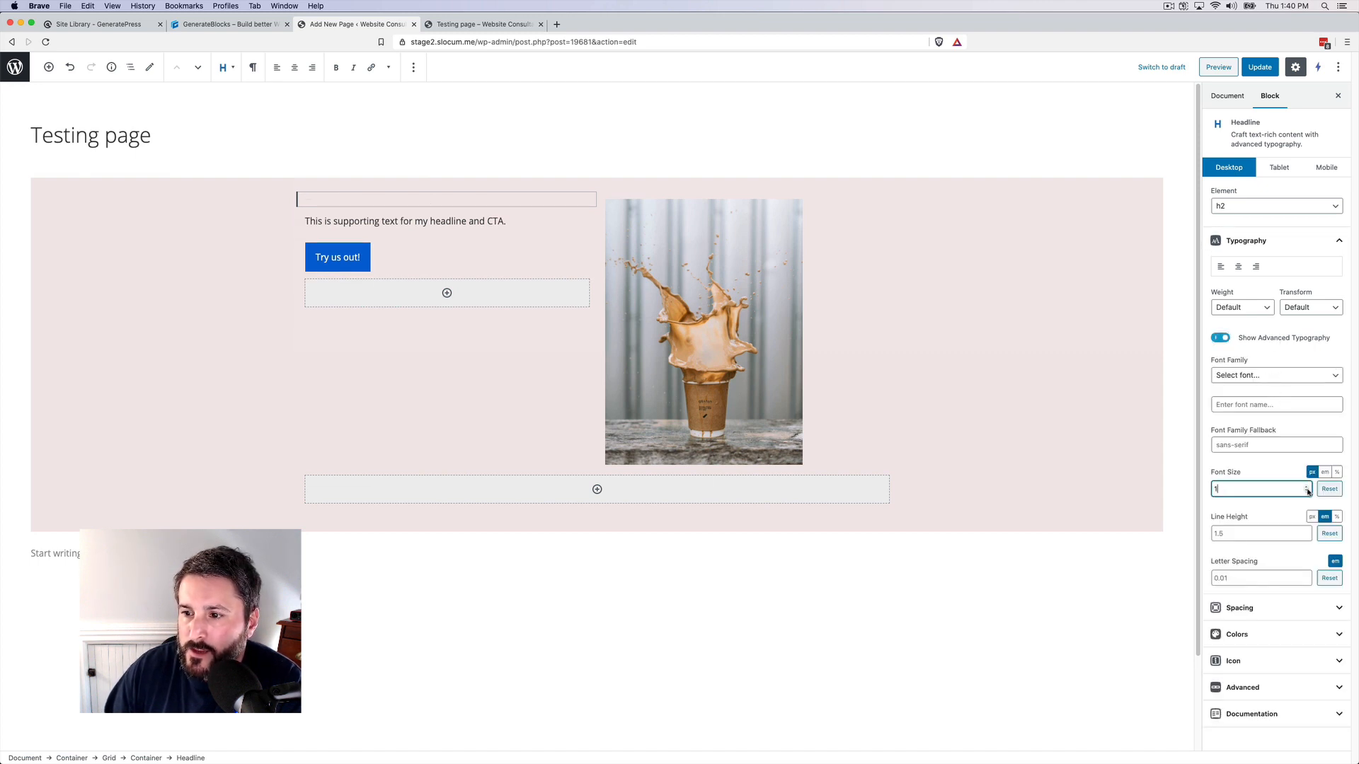
type("7")
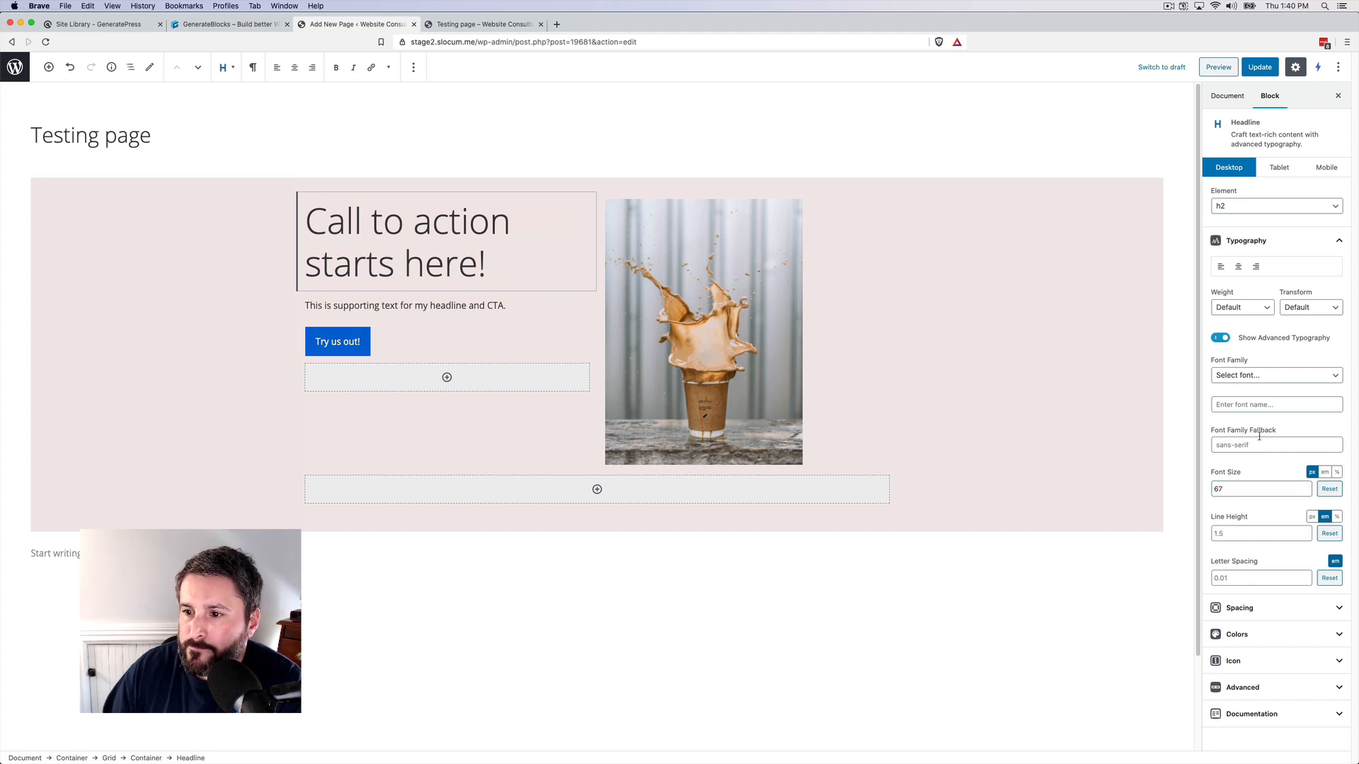
Adjust the headline's top margin in its Spacing settings.
left_click(1239, 608)
type("4")
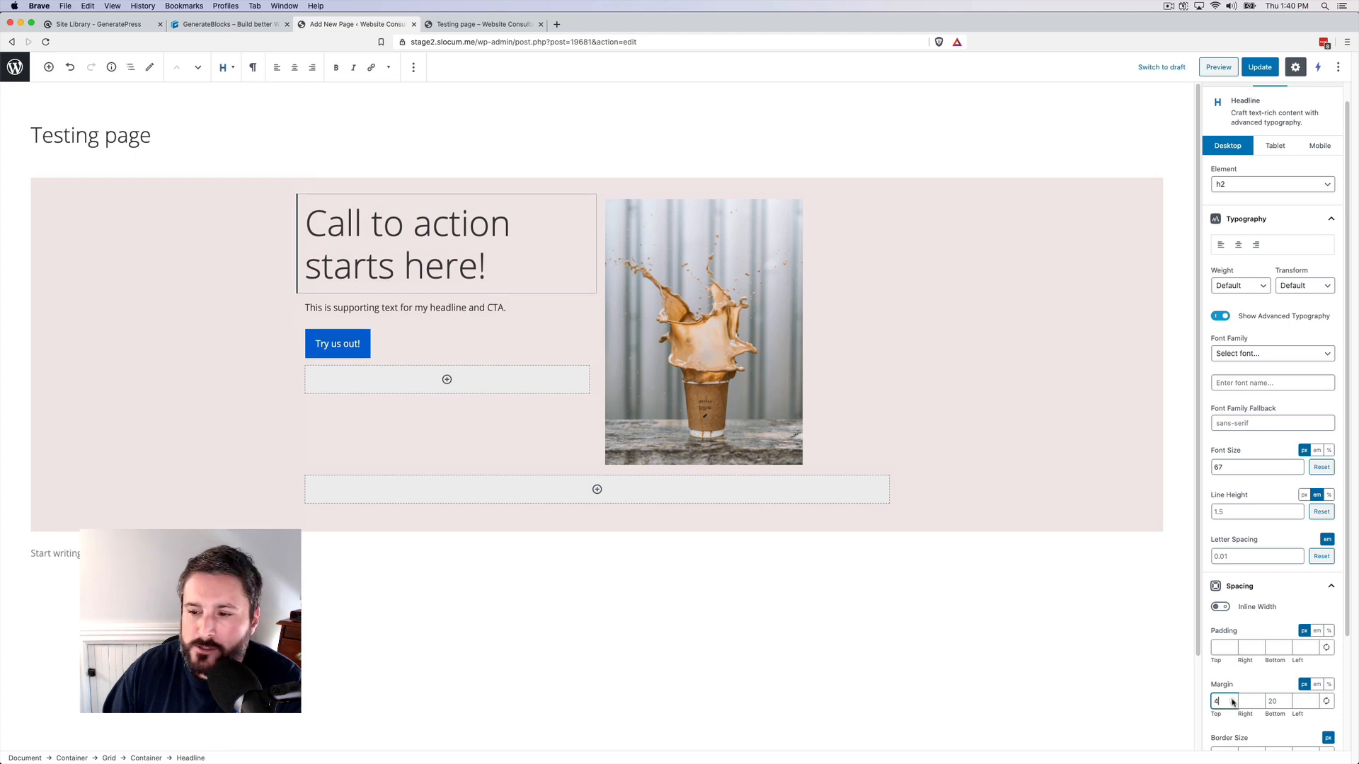
type("6")
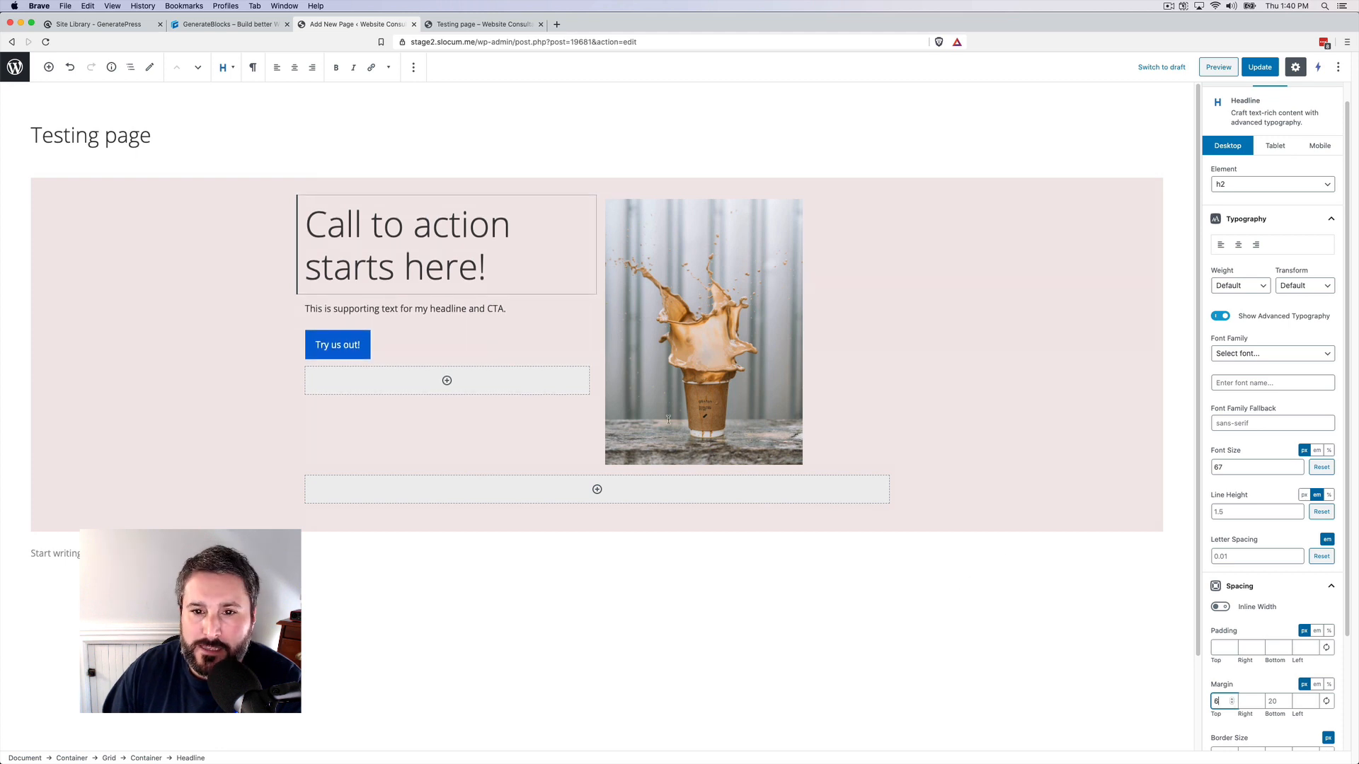
left_click(337, 344)
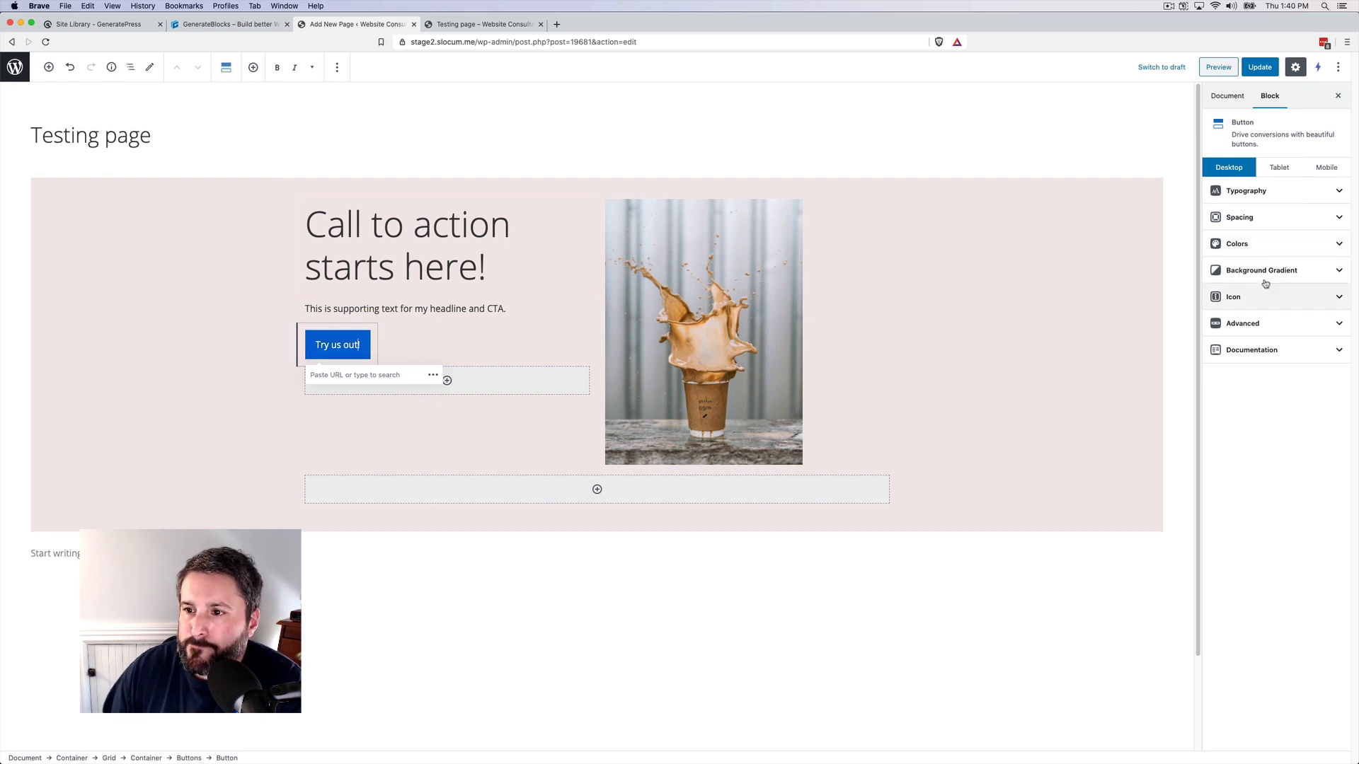
Add an icon from General Icons to the Try us out! button.
left_click(1233, 297)
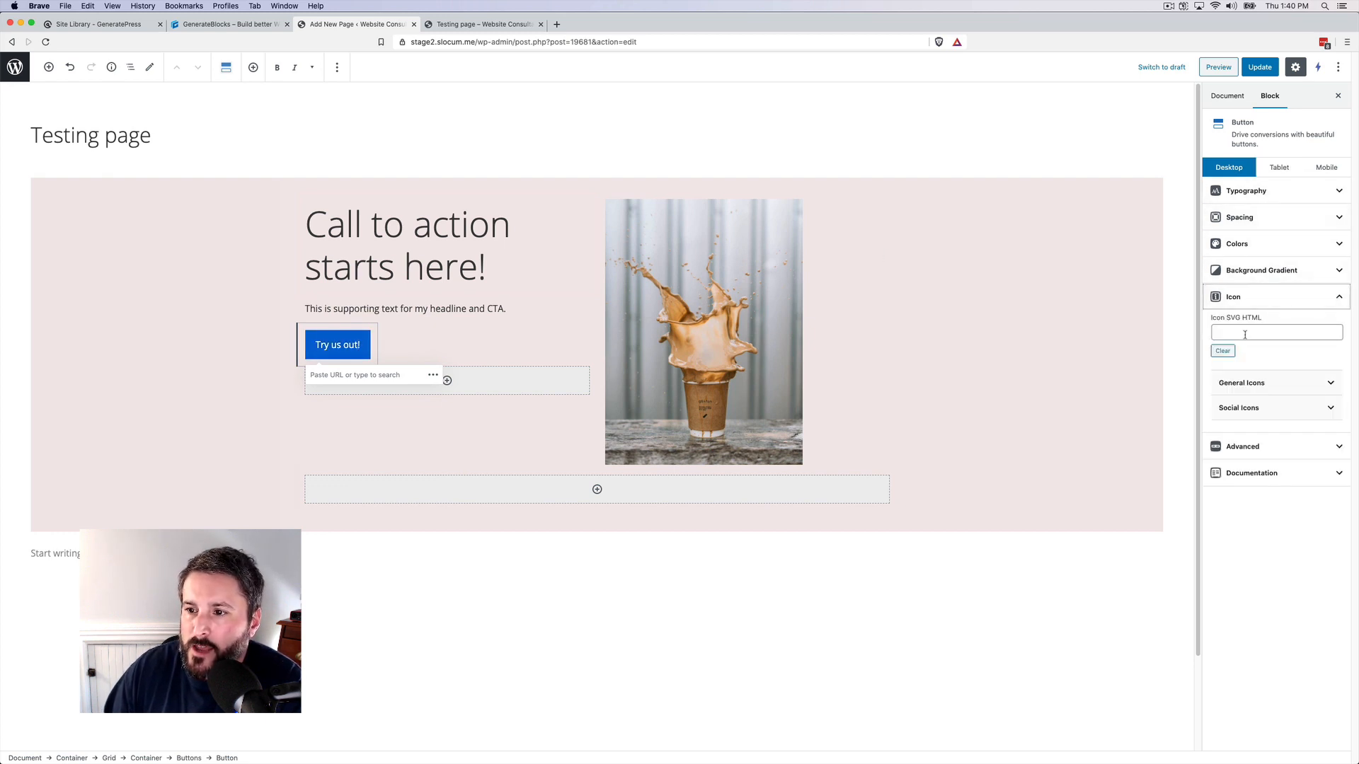
left_click(1241, 382)
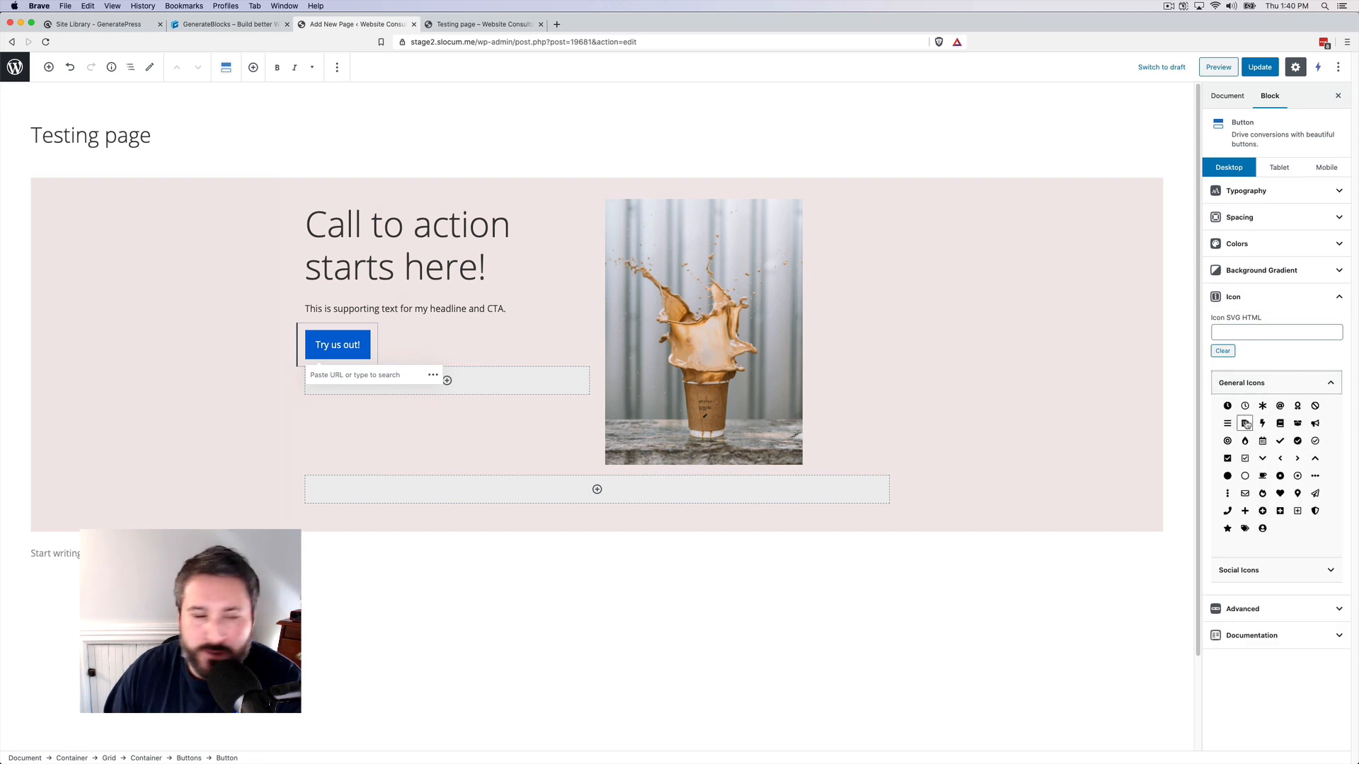
left_click(1245, 423)
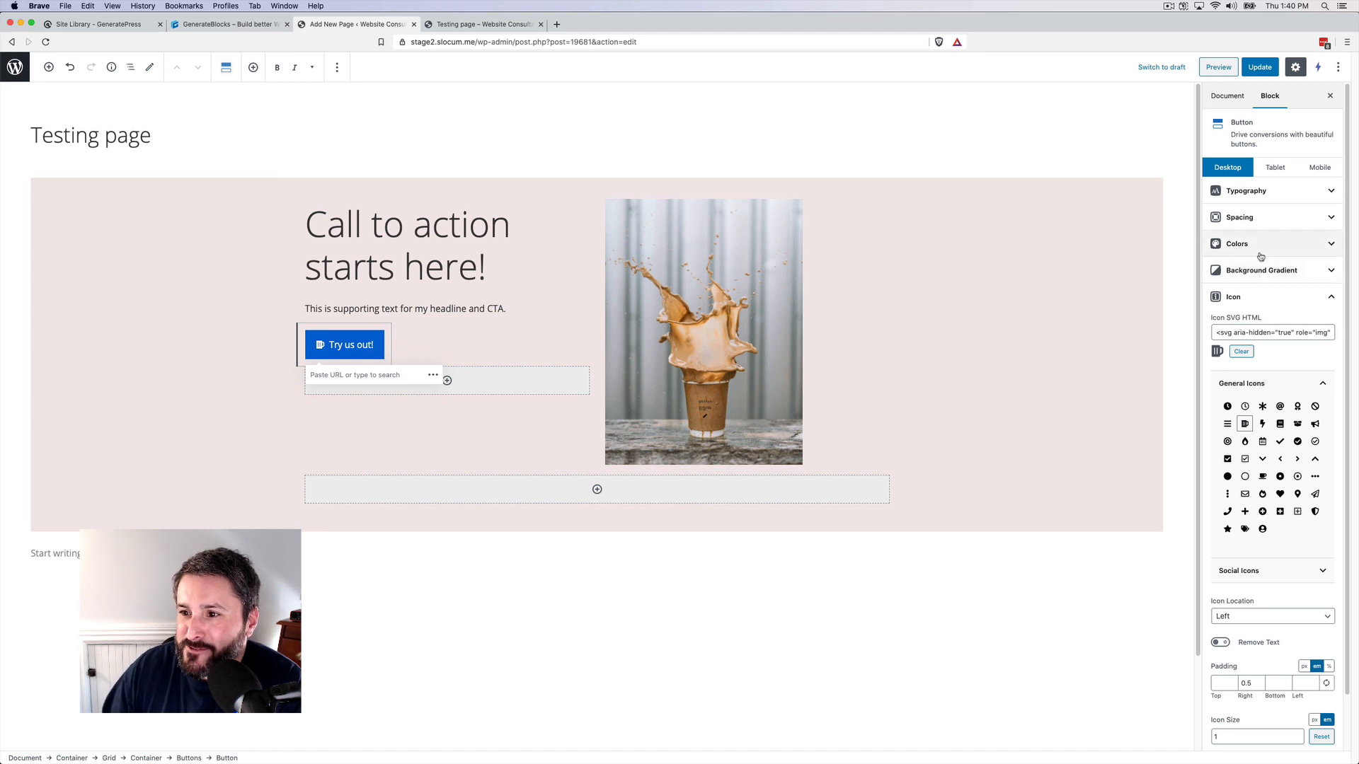
Give the Try us out! button a red background colour.
left_click(1237, 243)
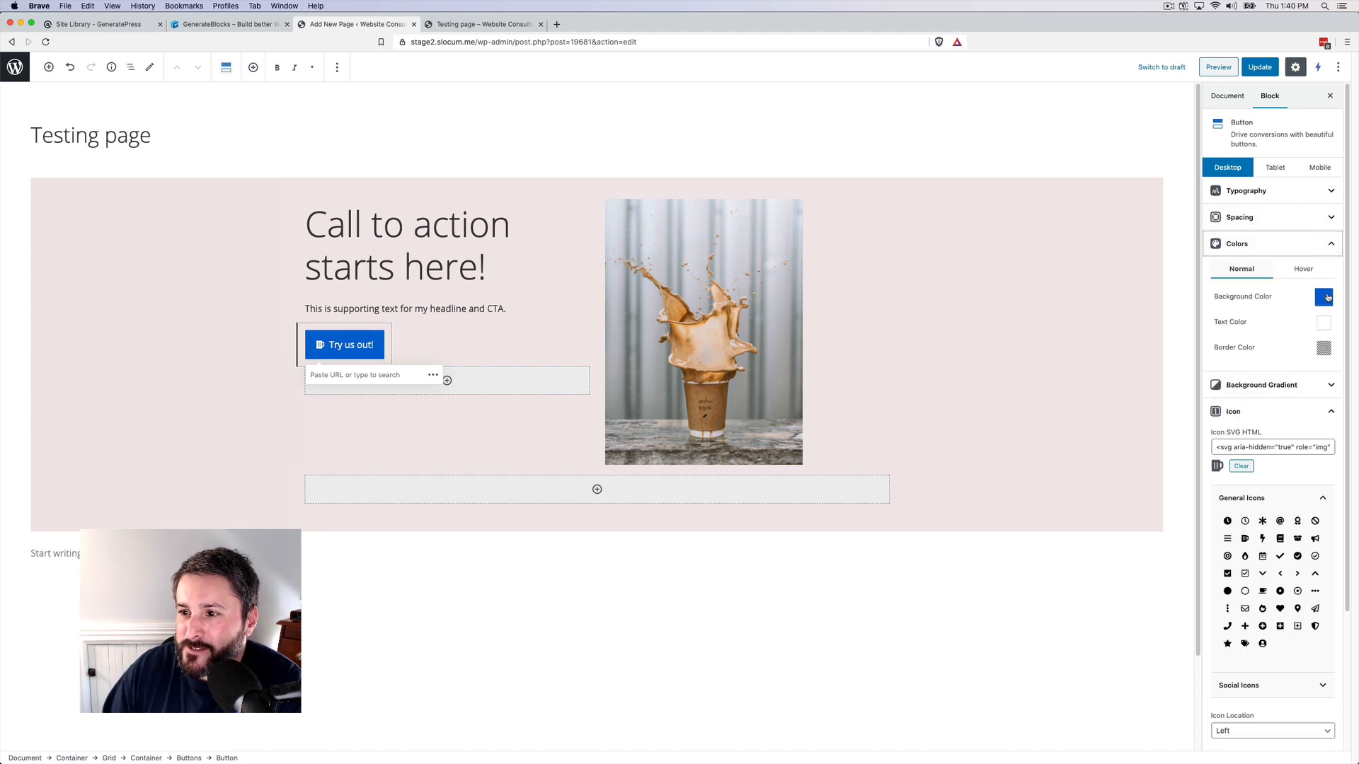
left_click(1324, 296)
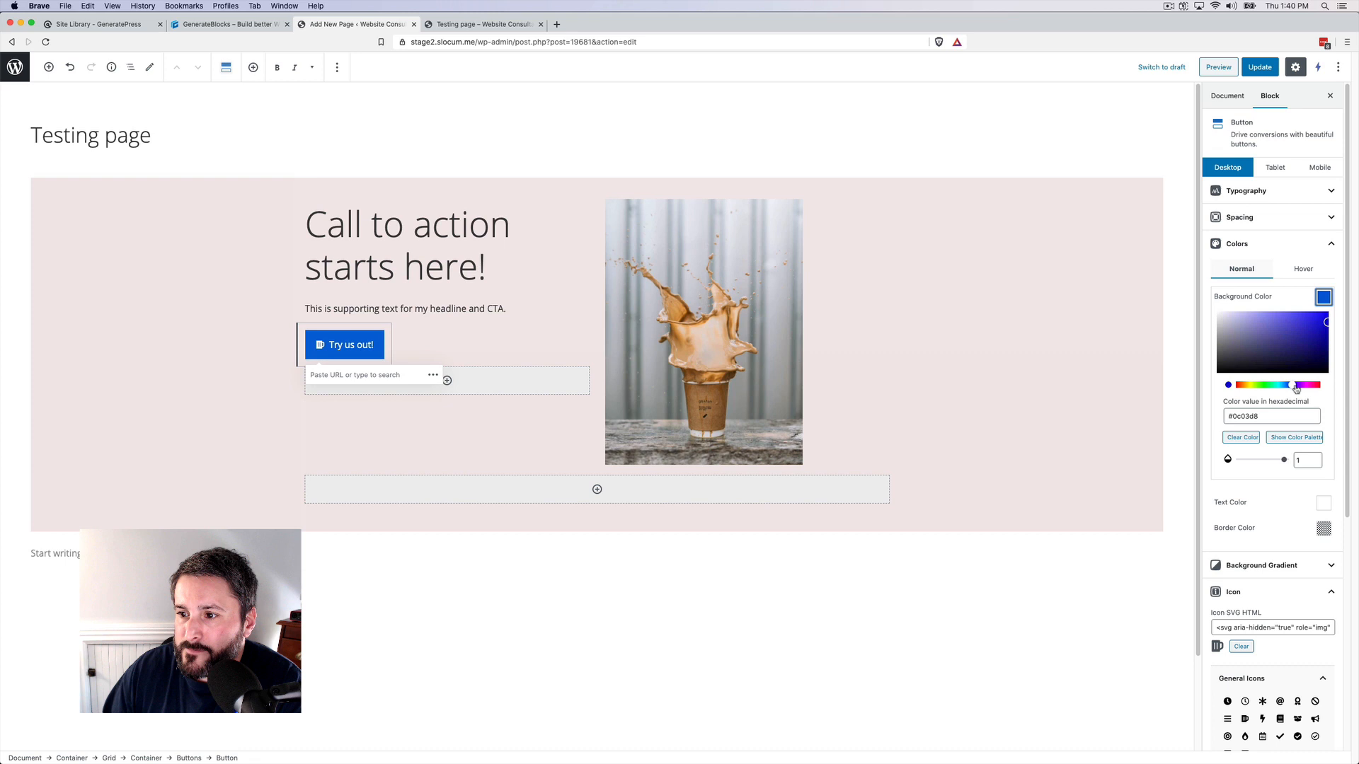
left_click(1315, 328)
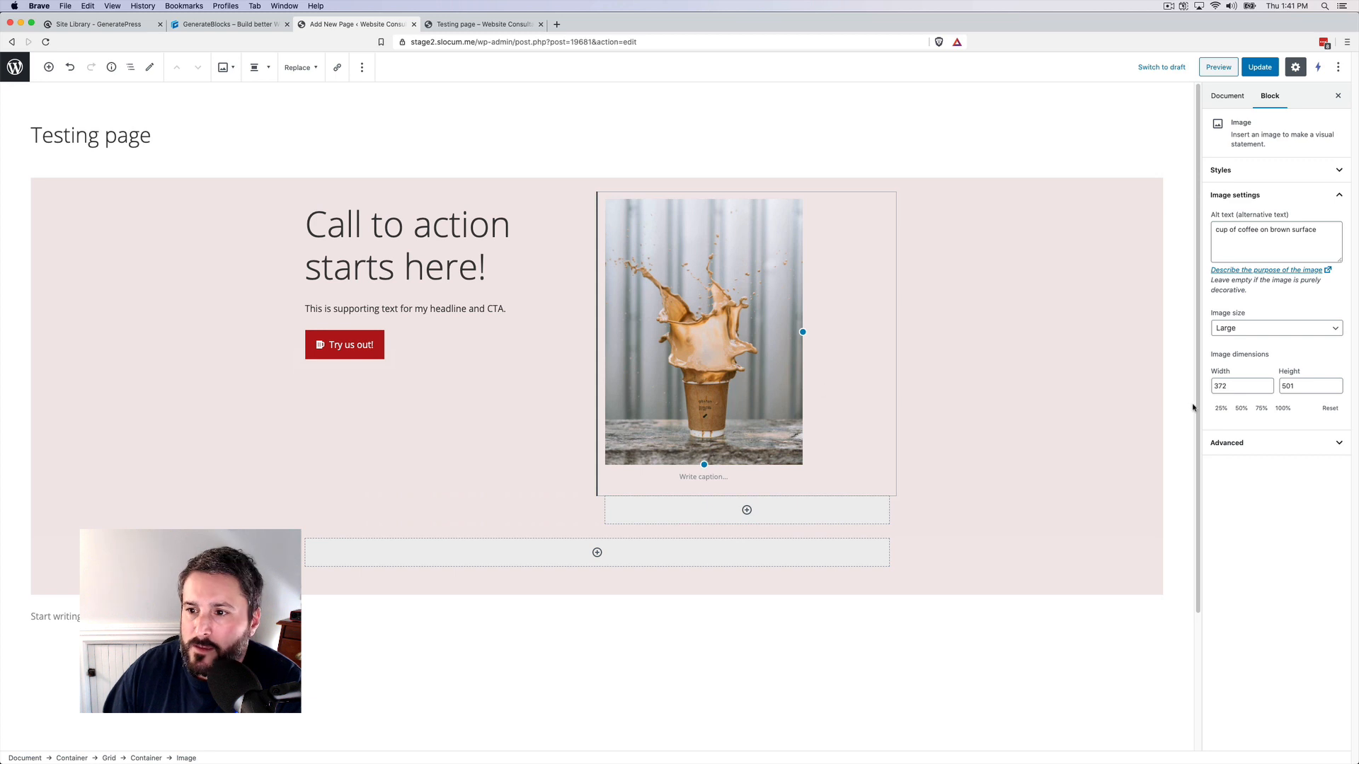
Switch the coffee image to Medium and back to Large, then check its Default Style.
left_click(1274, 327)
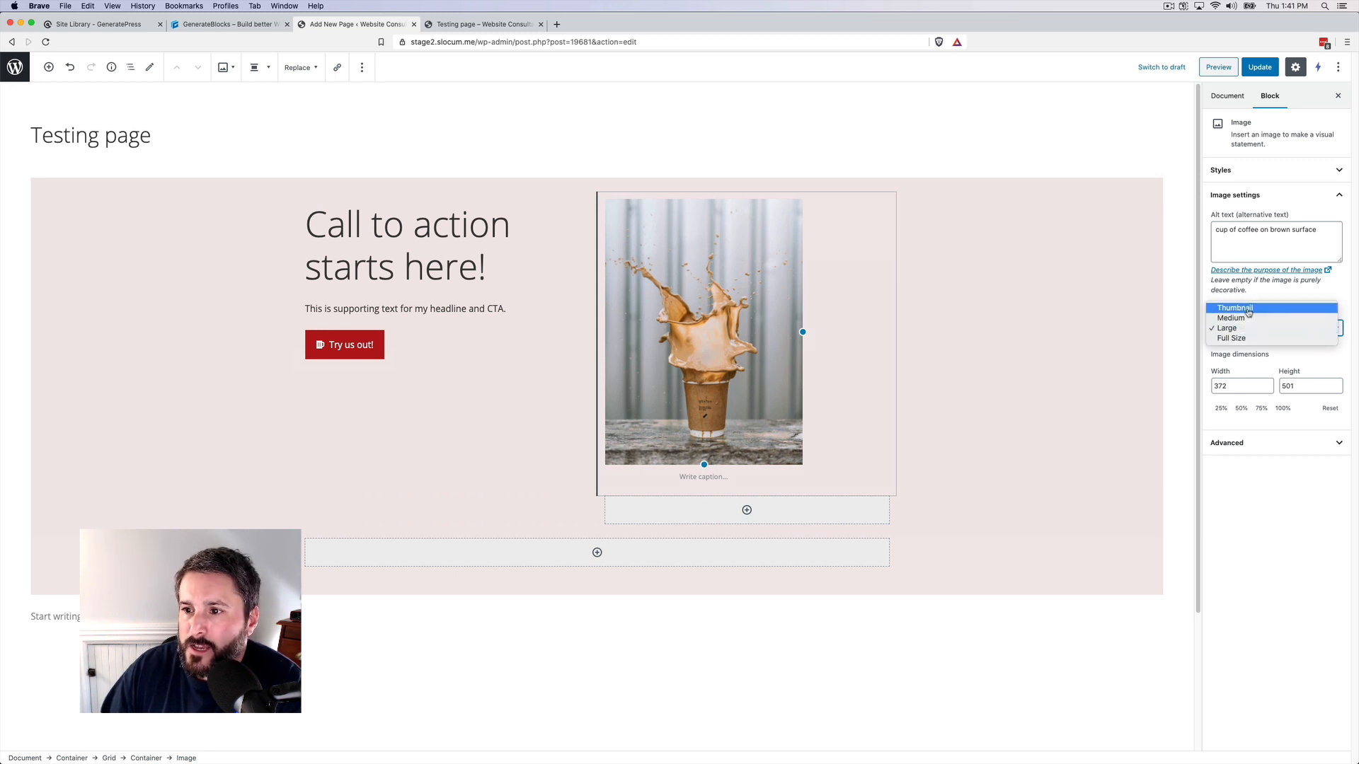
left_click(1231, 317)
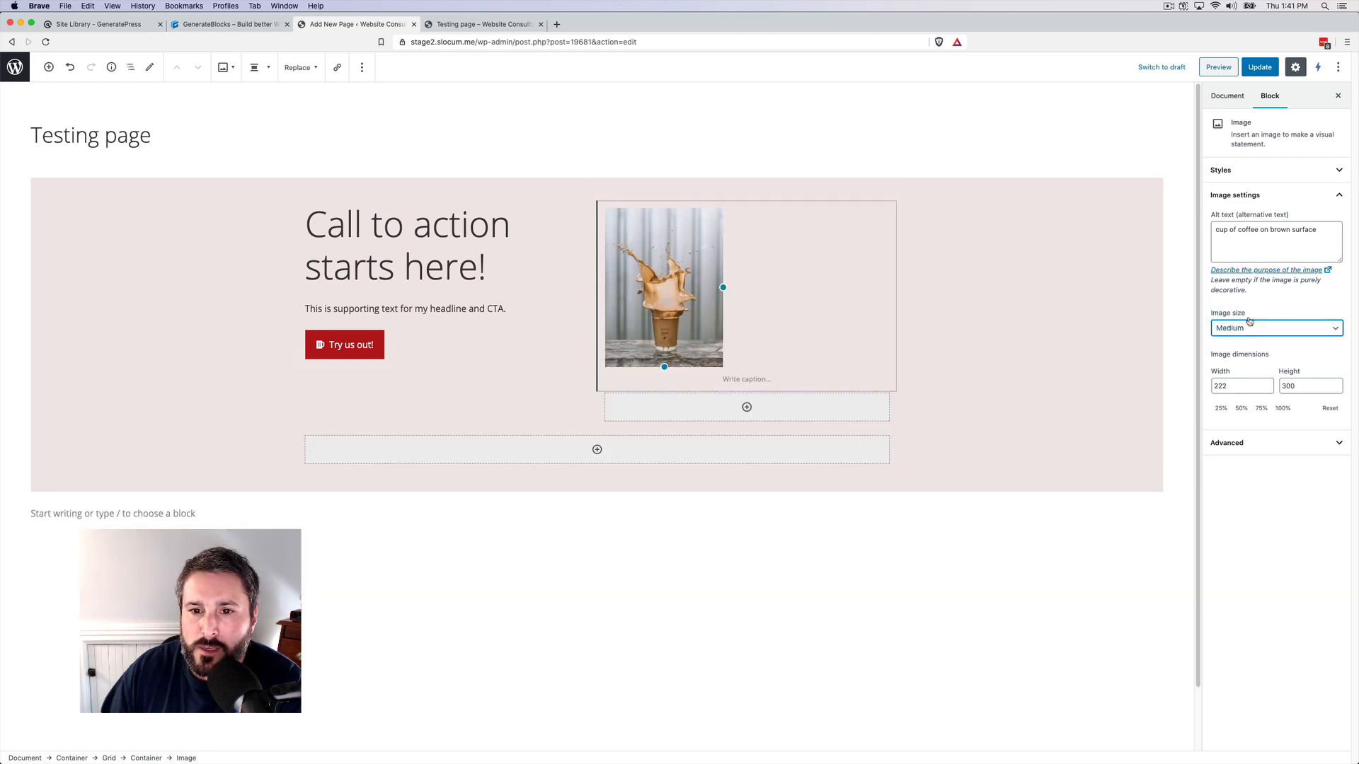
left_click(1275, 328)
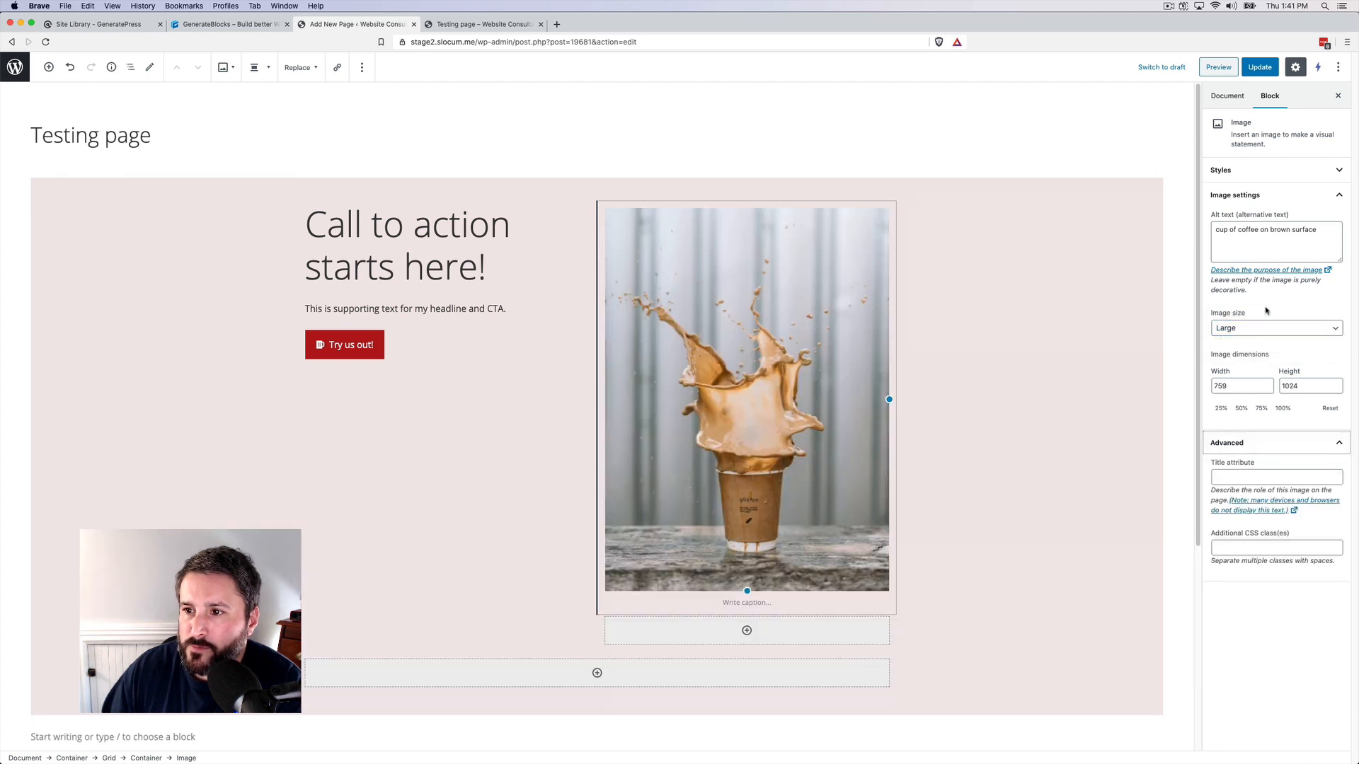
left_click(1220, 170)
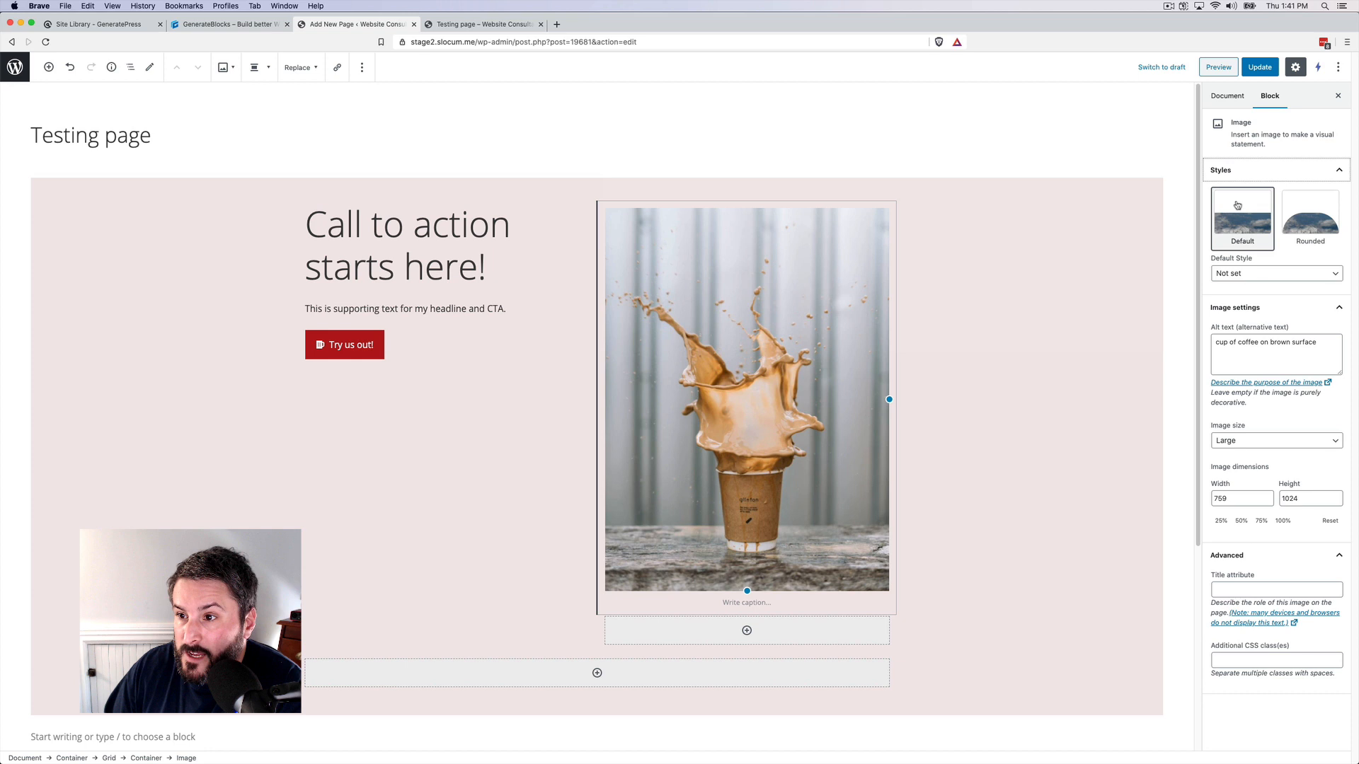
left_click(1274, 273)
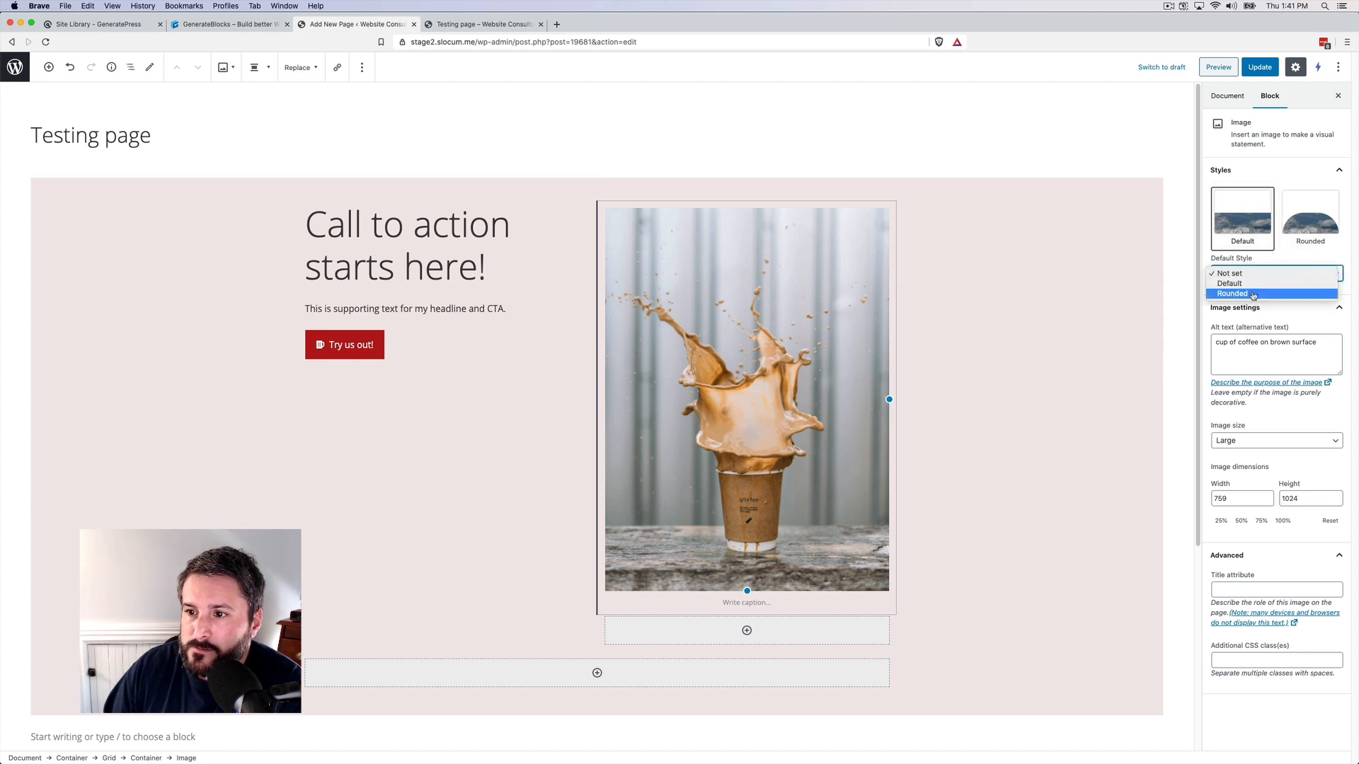
left_click(1233, 293)
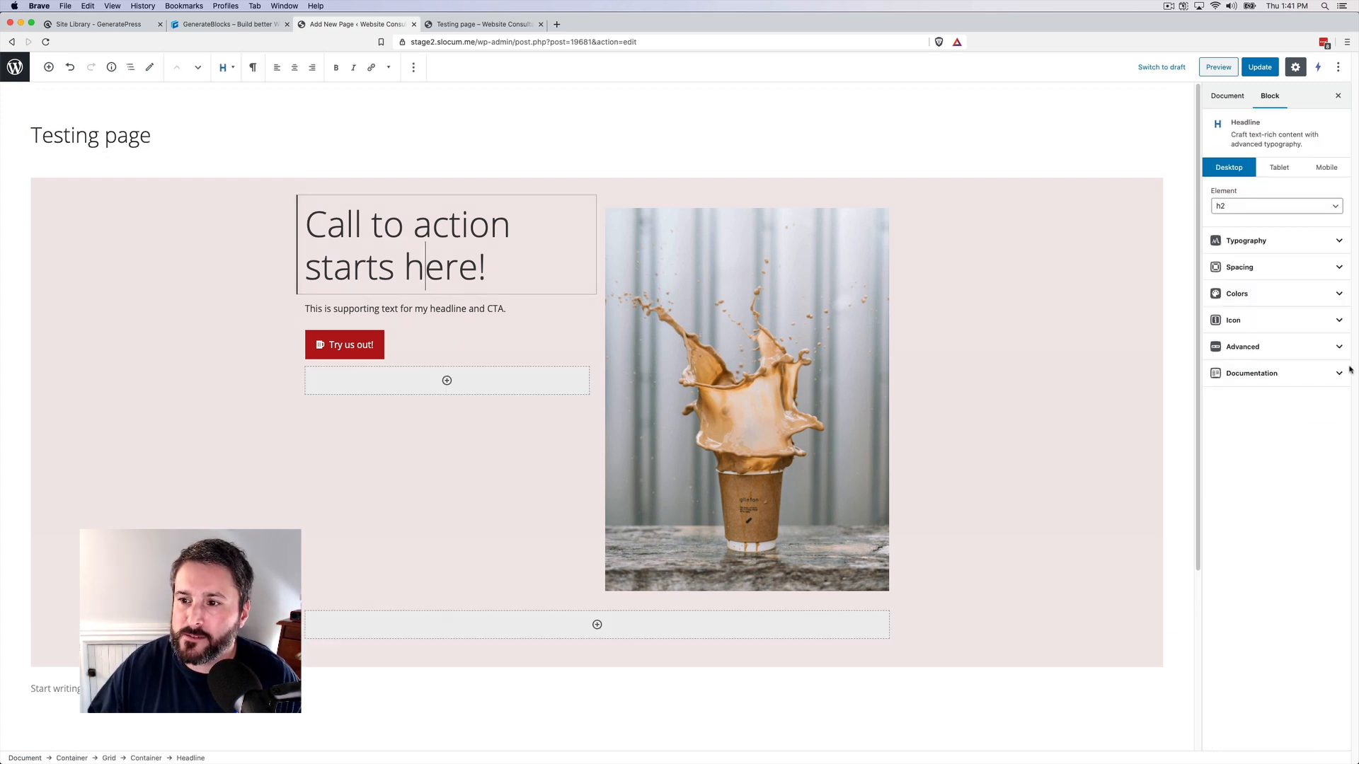
Select the parent hero container and add it to reusable blocks as 'Main Hero'.
left_click(1233, 320)
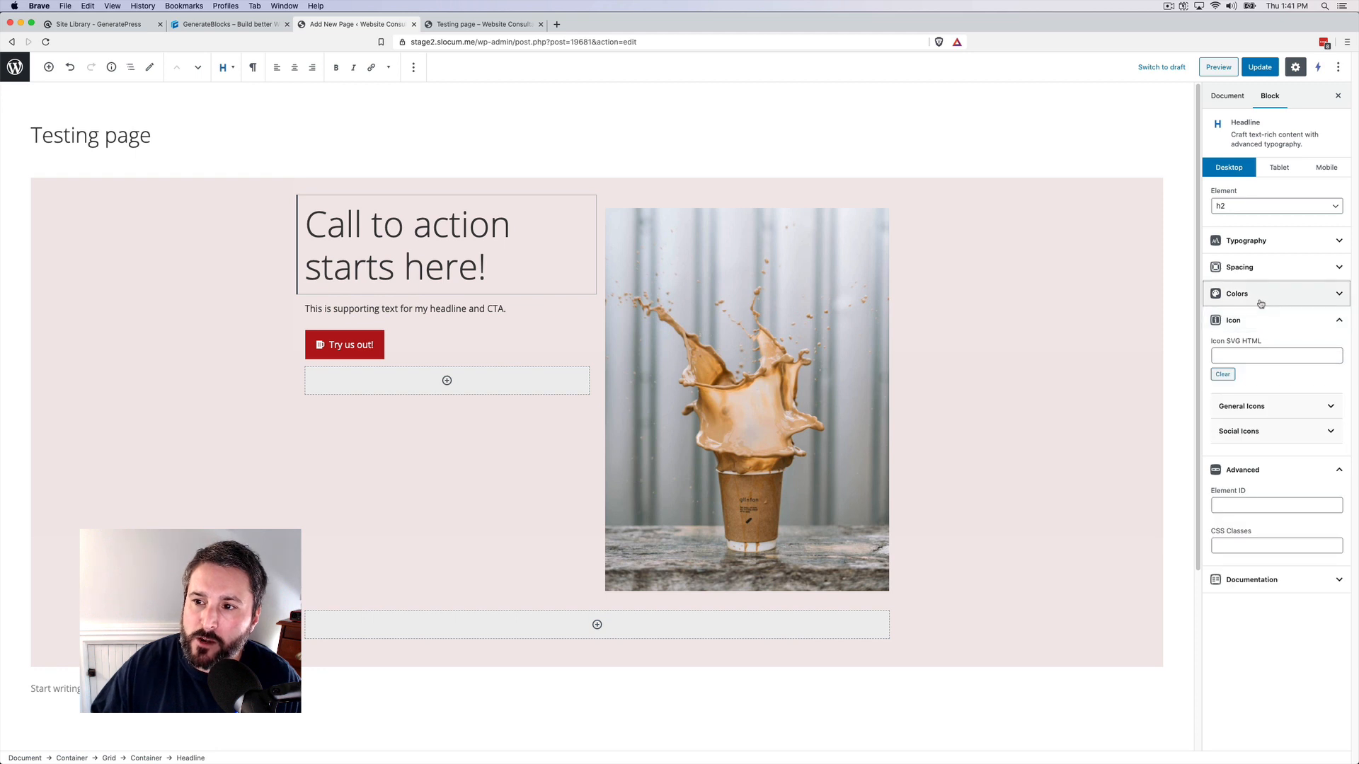
left_click(1239, 267)
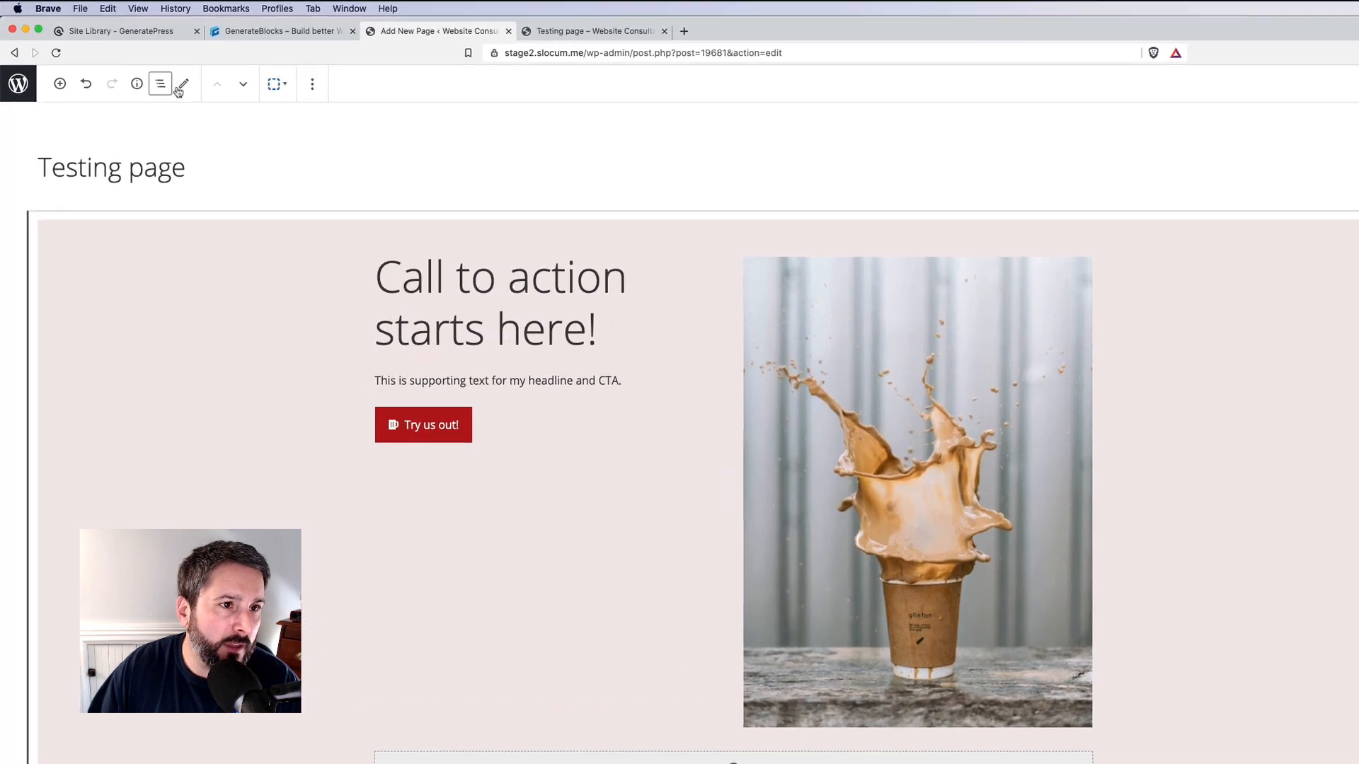
left_click(312, 85)
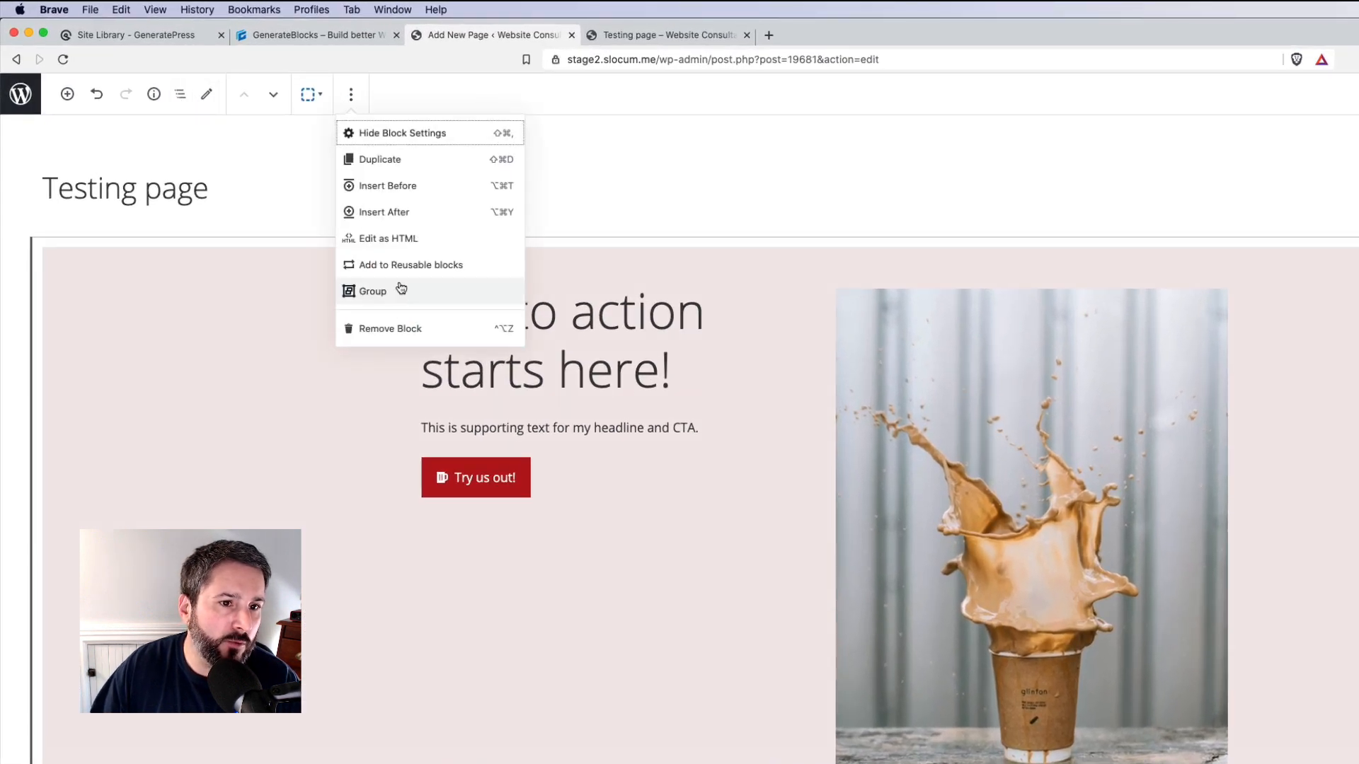
left_click(410, 264)
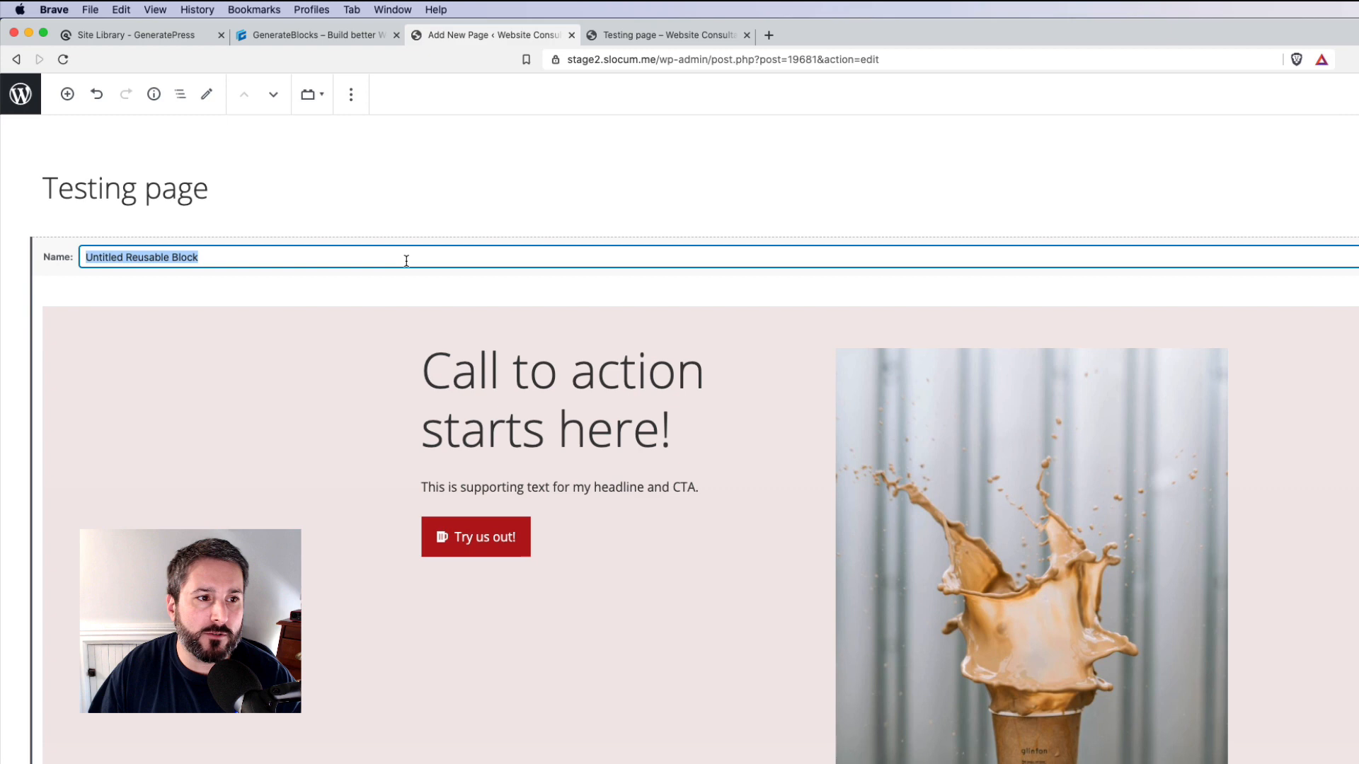
type("Main Hero")
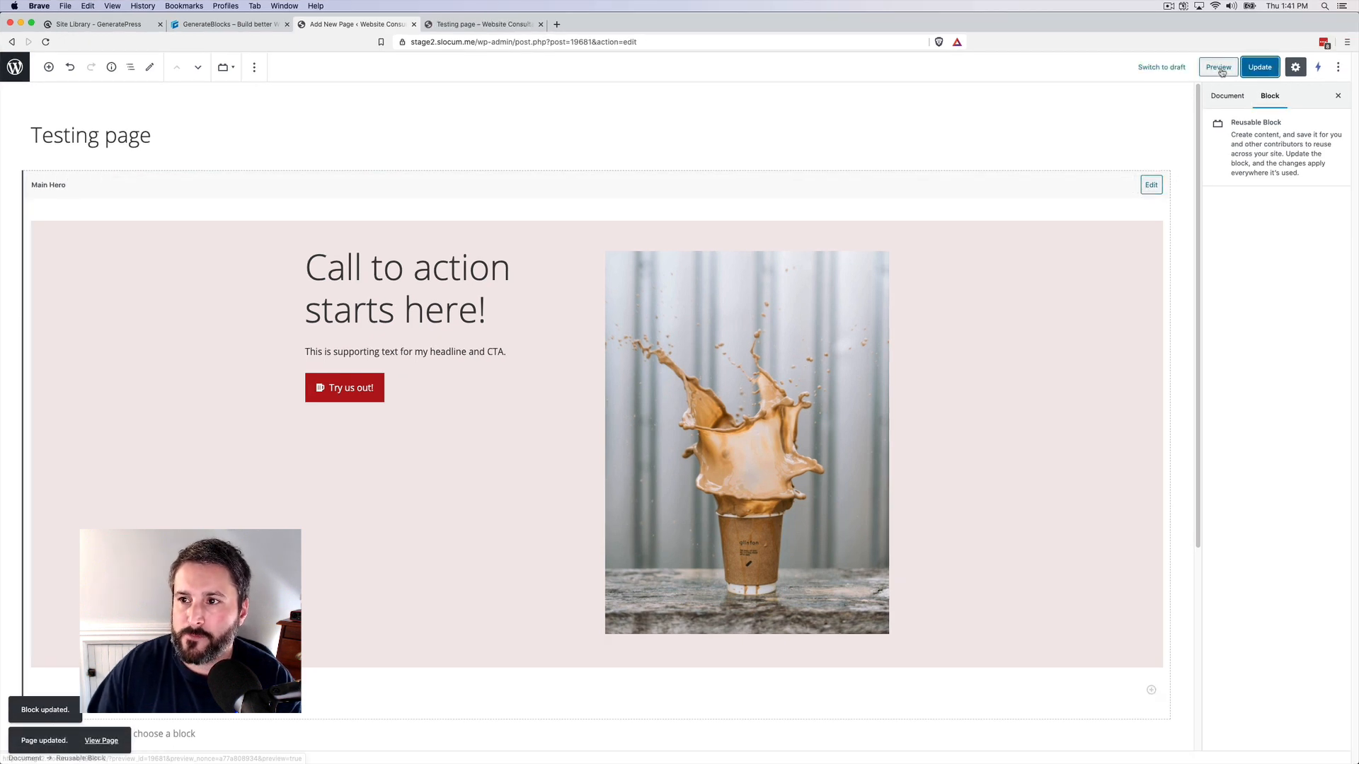
Preview the page, then enter editing mode on the 'Main Hero' reusable block.
left_click(1217, 66)
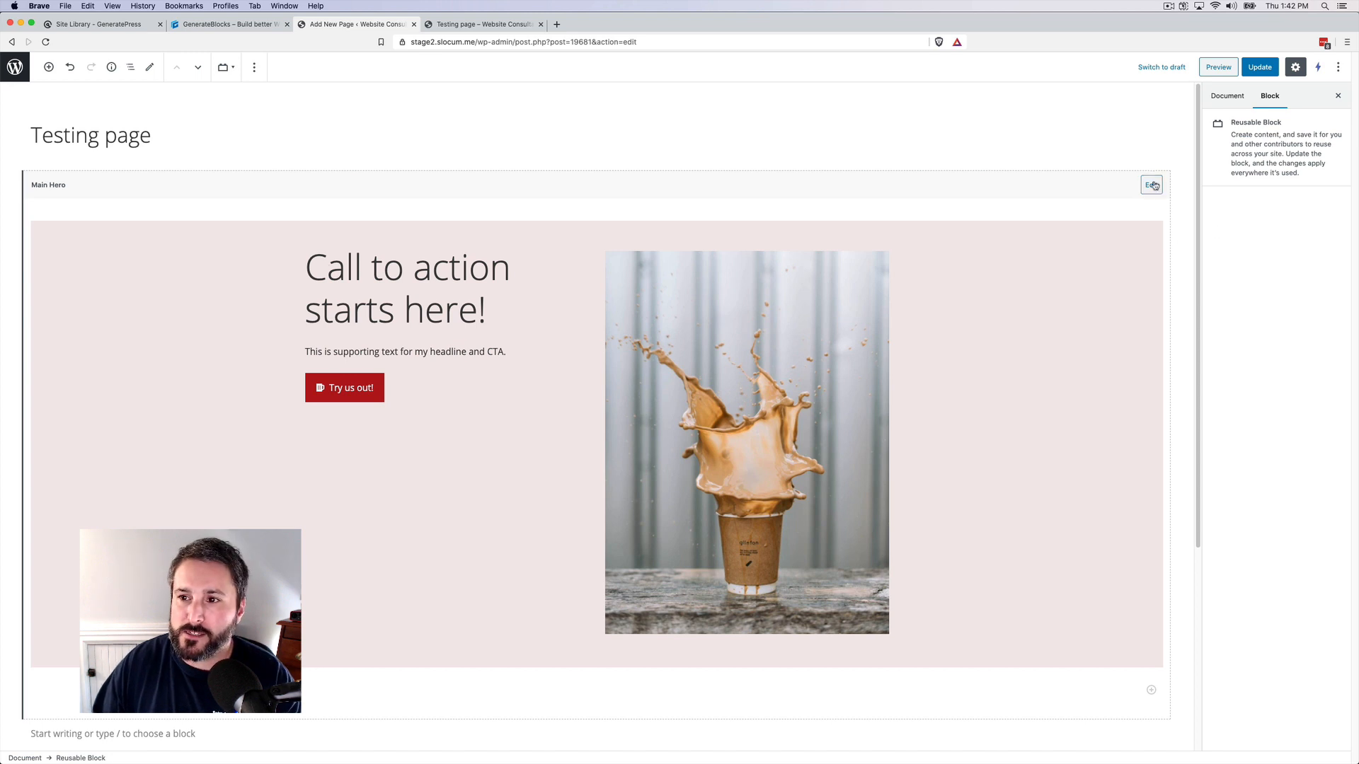
left_click(1151, 185)
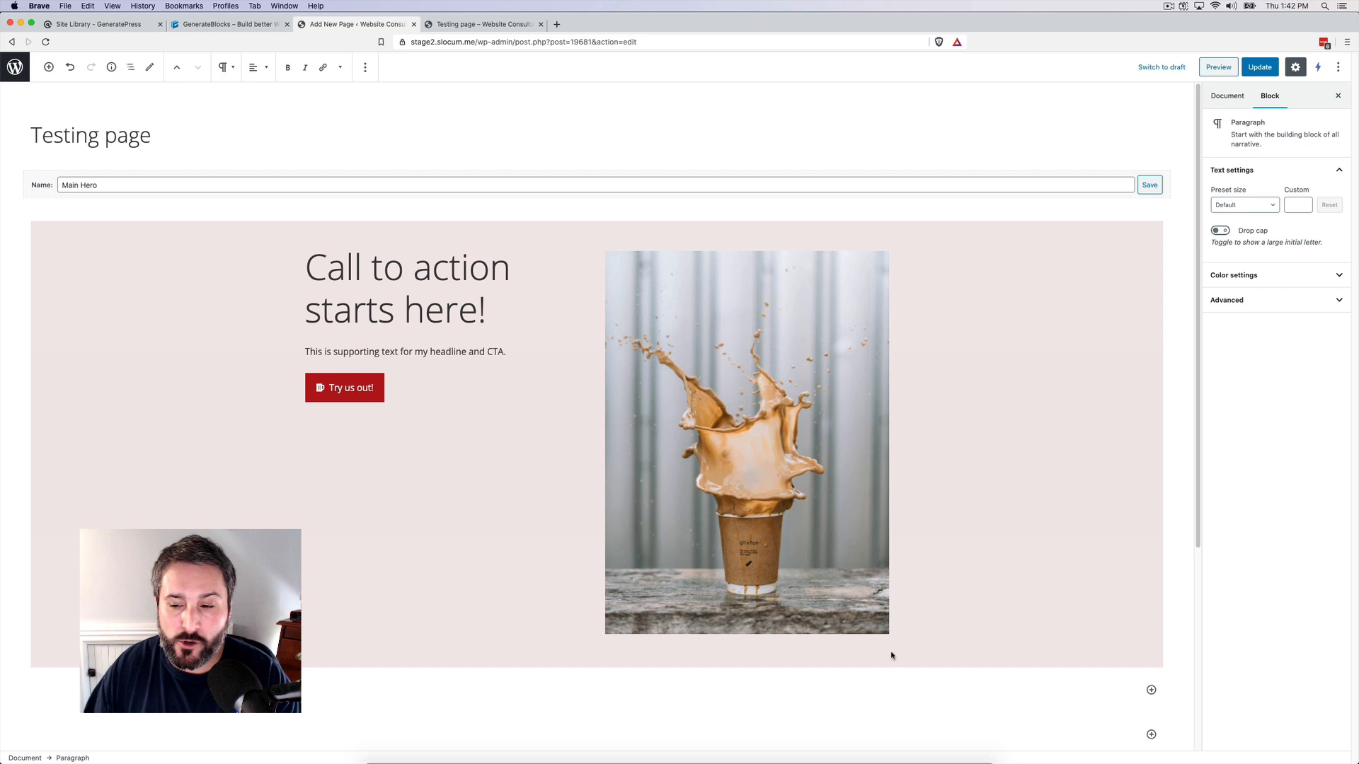
Insert a GenerateBlocks Grid with six empty columns beneath the hero section.
left_click(1150, 735)
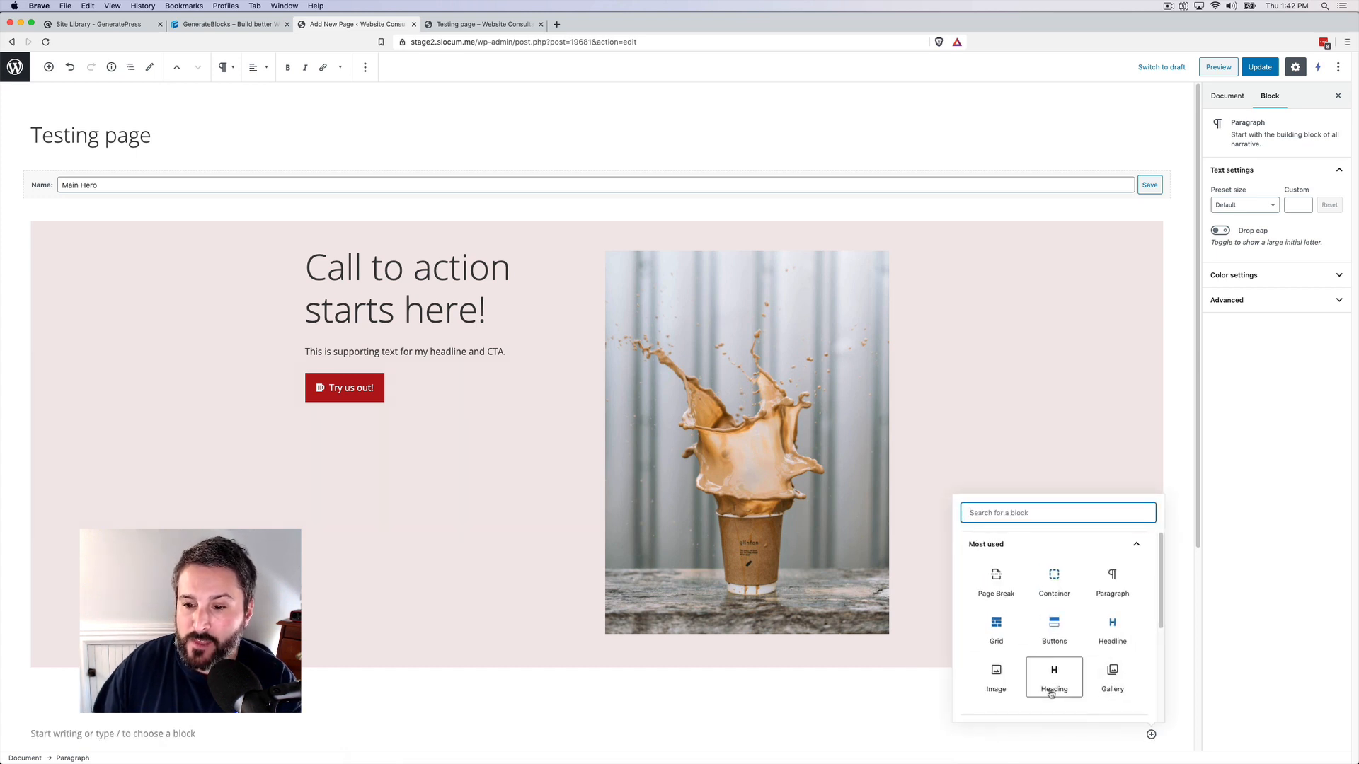
left_click(996, 629)
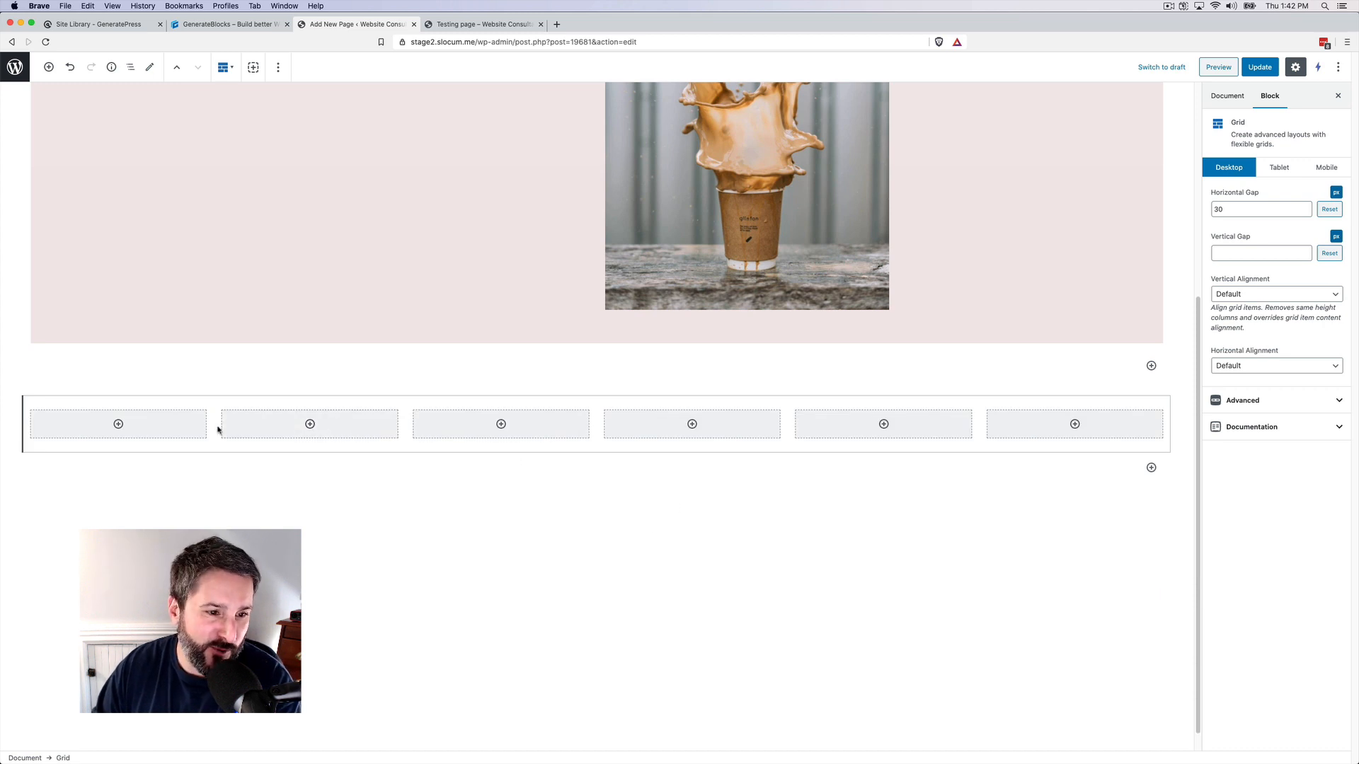
Set the sixth grid column's background colour to dark red and reveal its Spacing settings.
left_click(1074, 424)
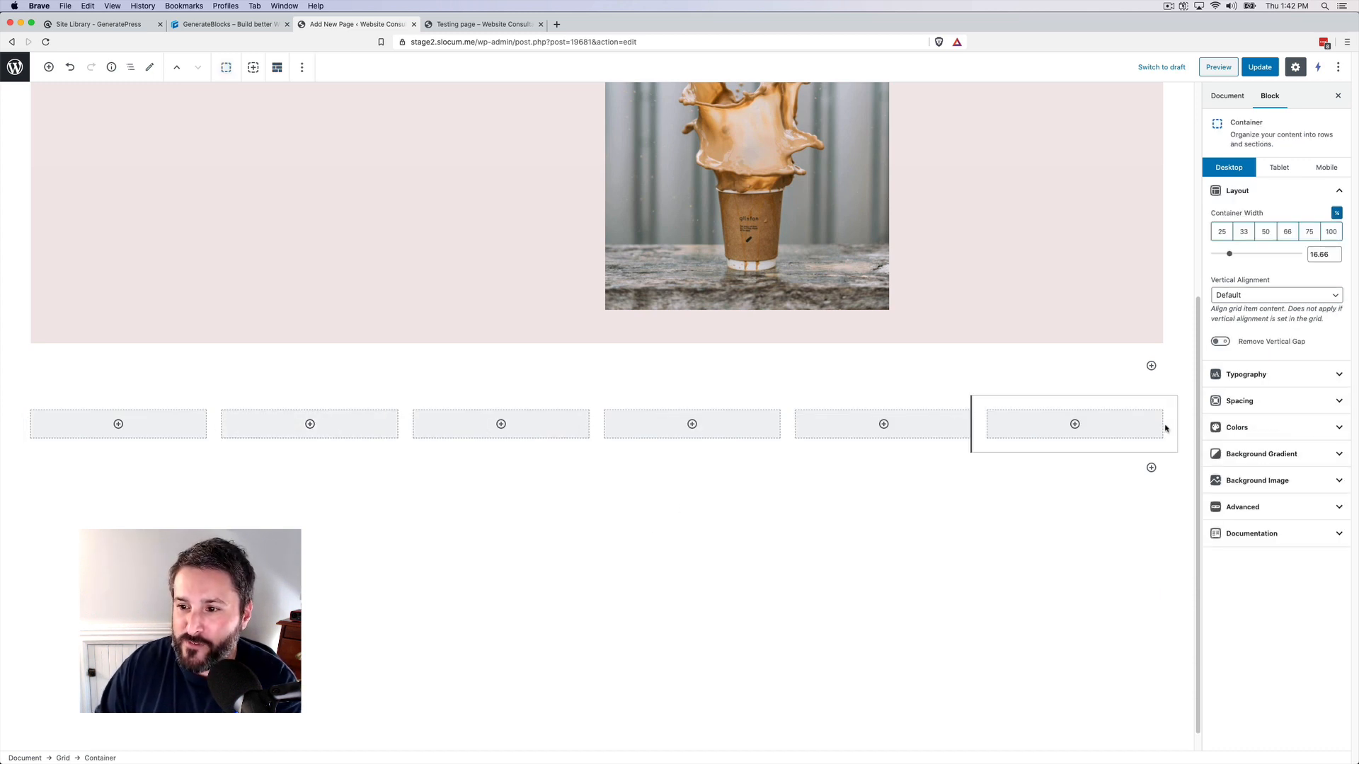
left_click(1237, 426)
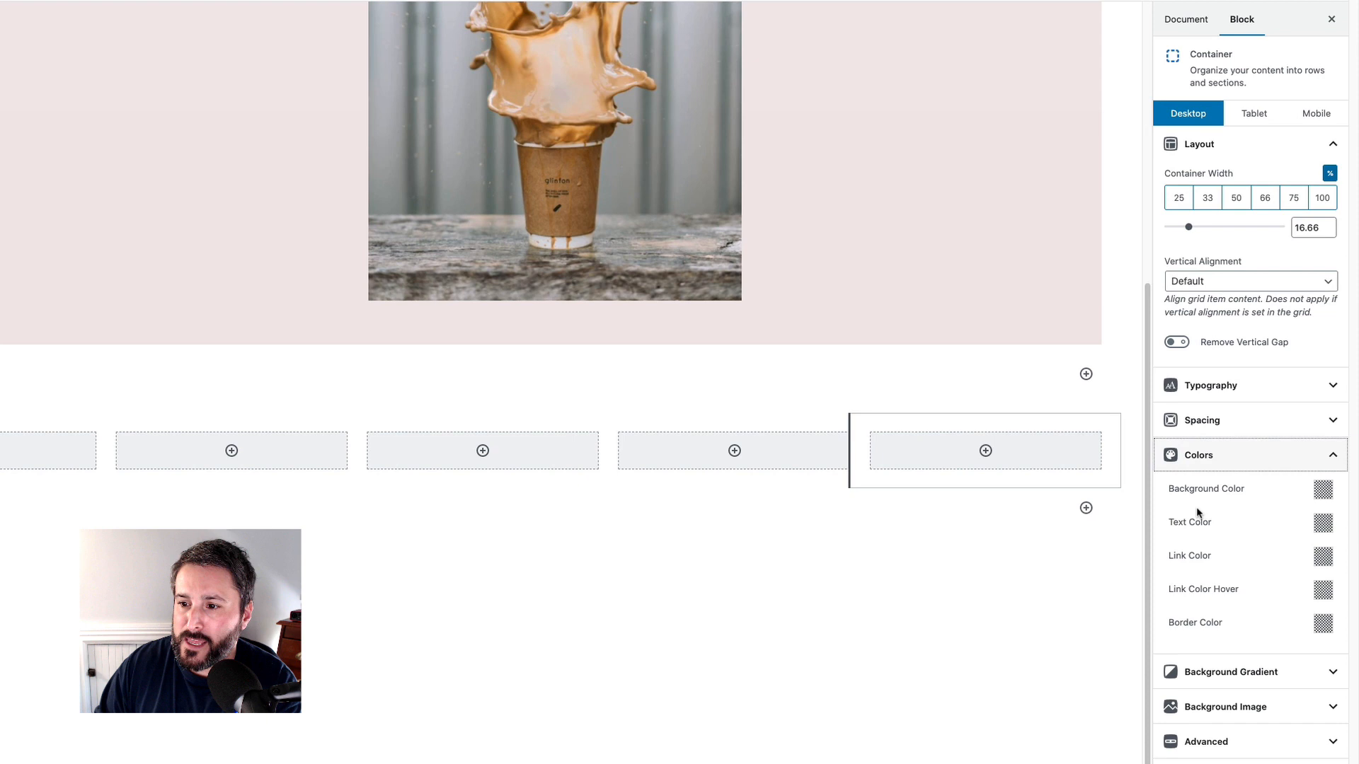
left_click(1324, 487)
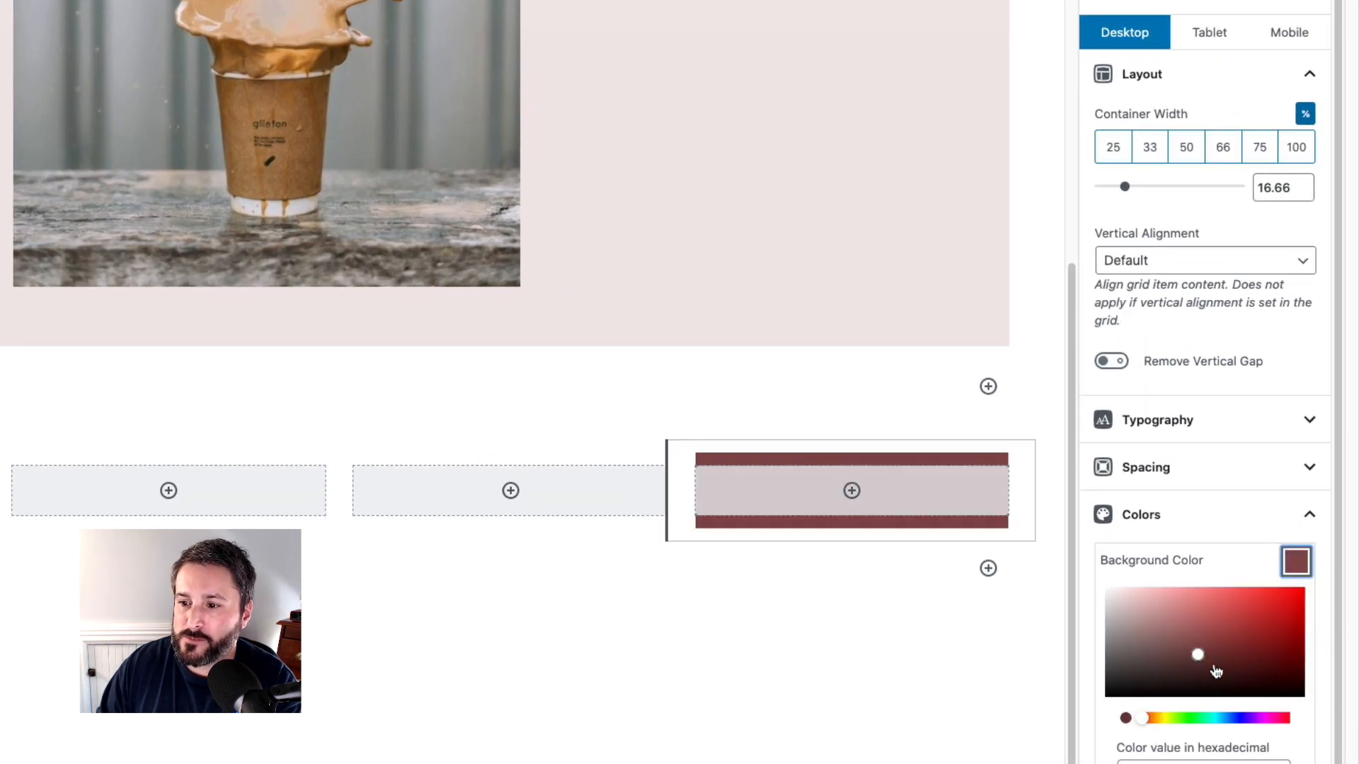
left_click(510, 491)
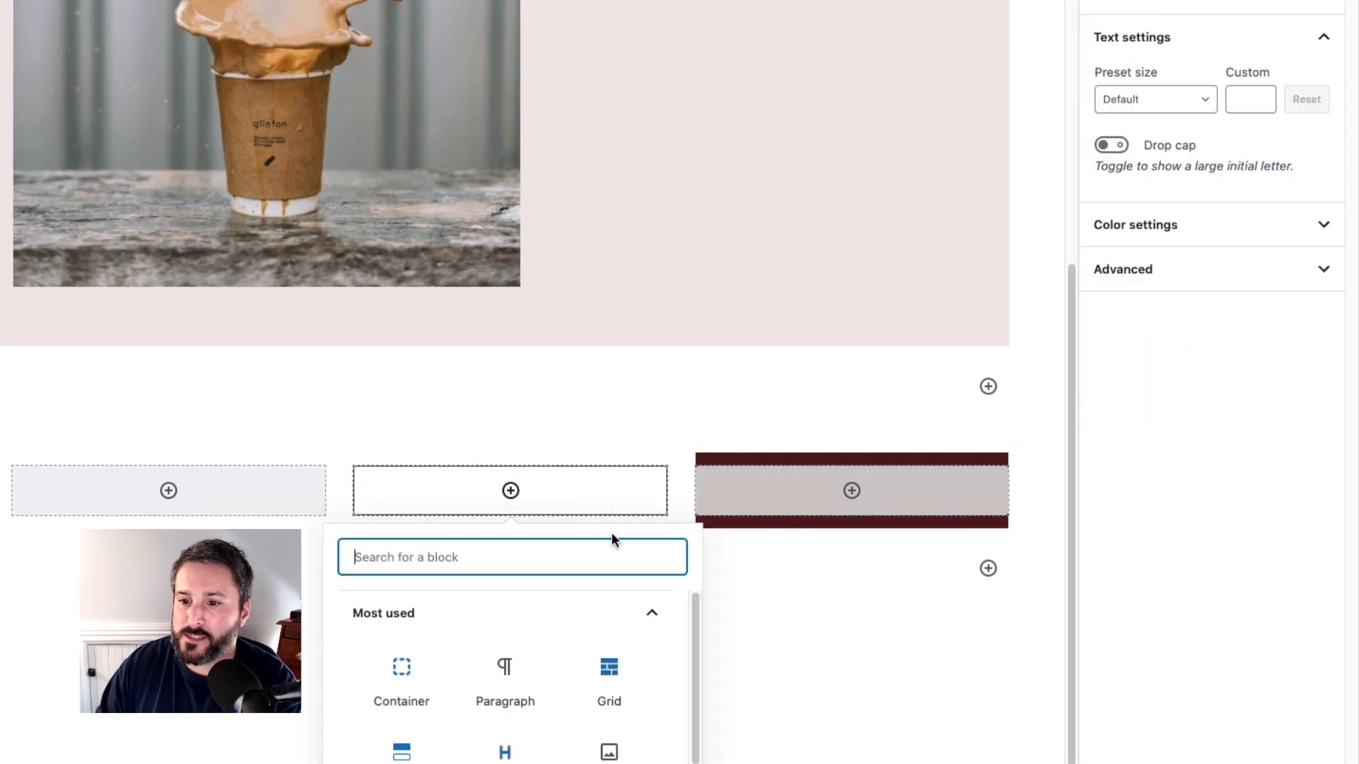
left_click(850, 490)
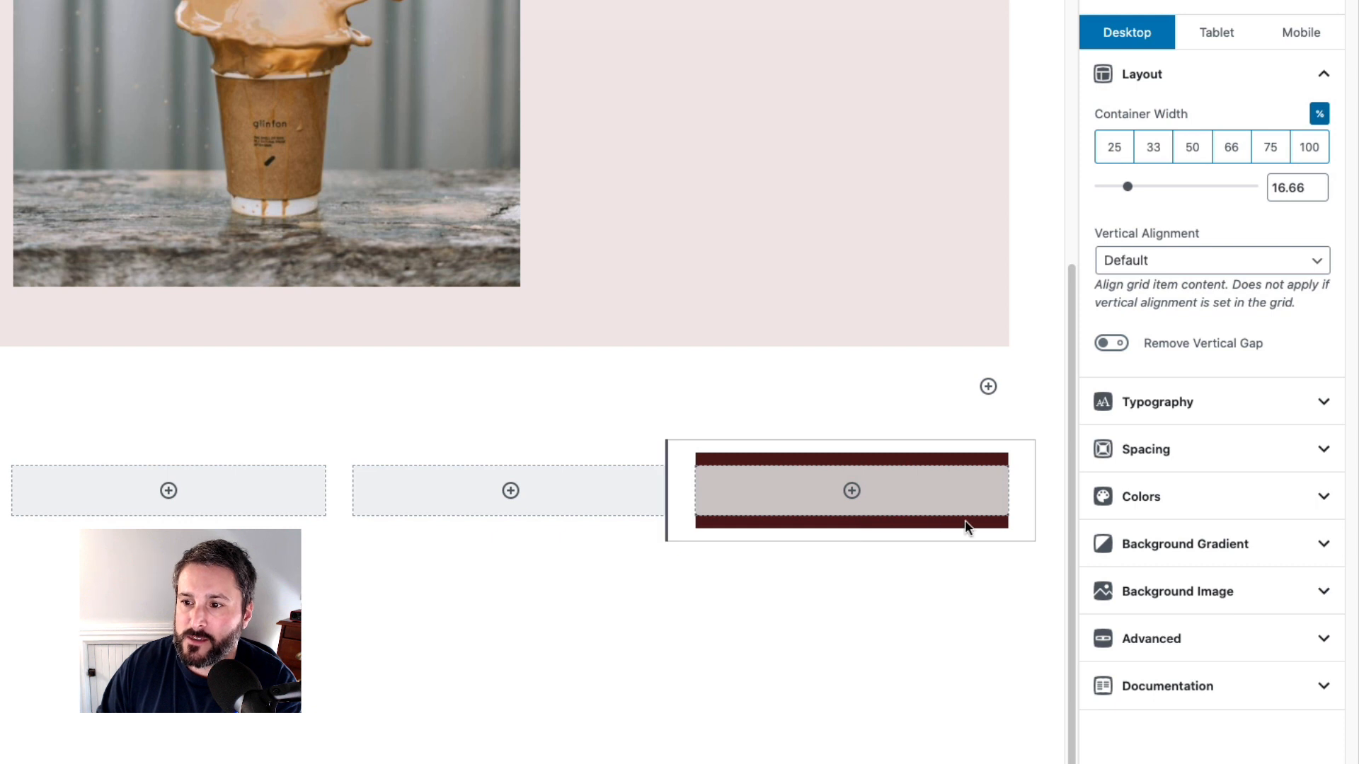
left_click(1146, 448)
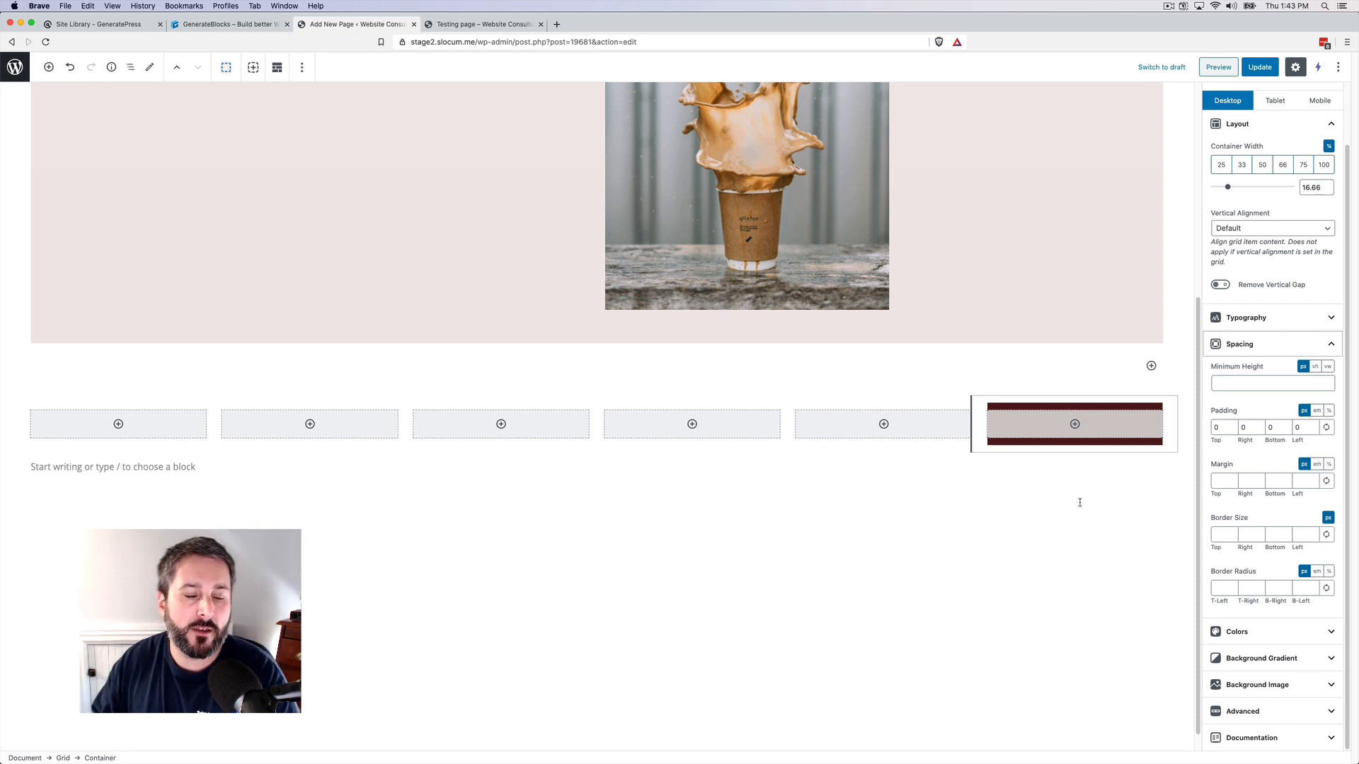
left_click(1262, 657)
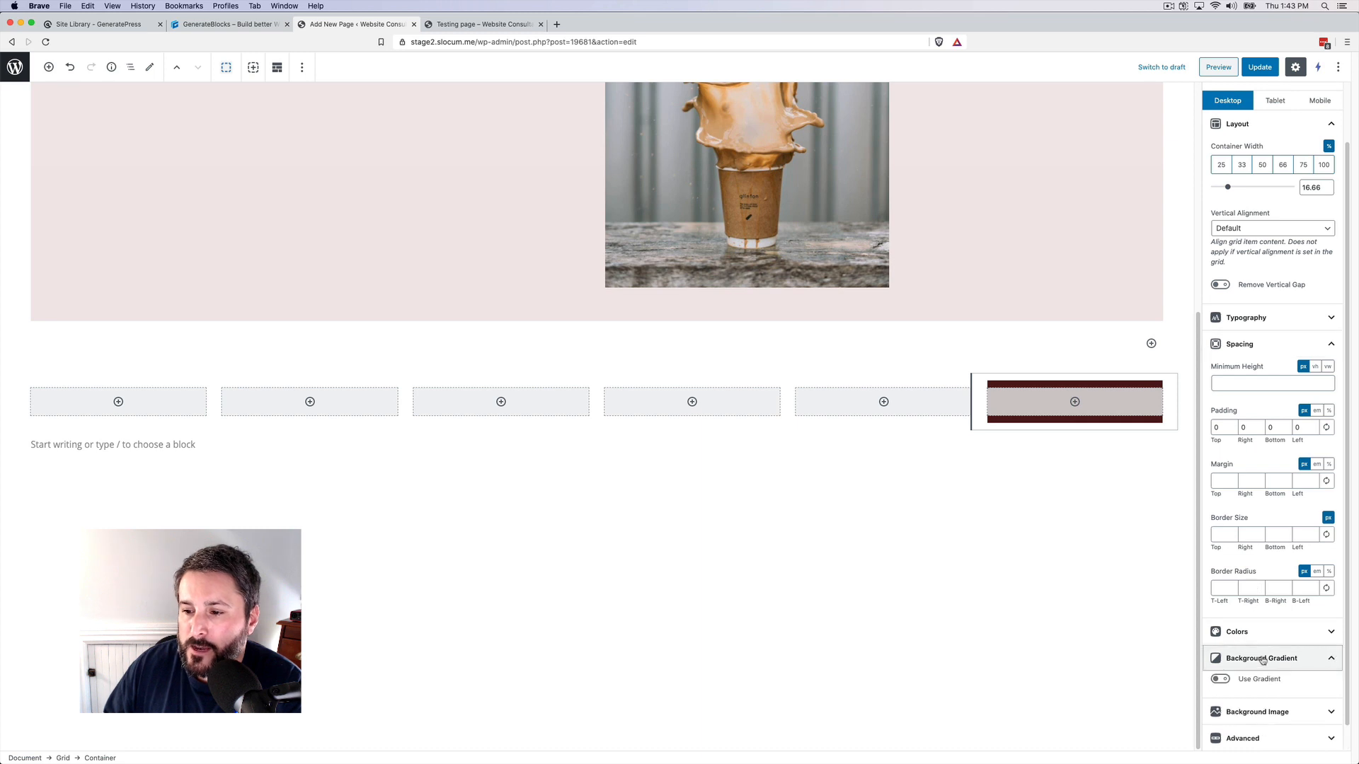
left_click(1246, 317)
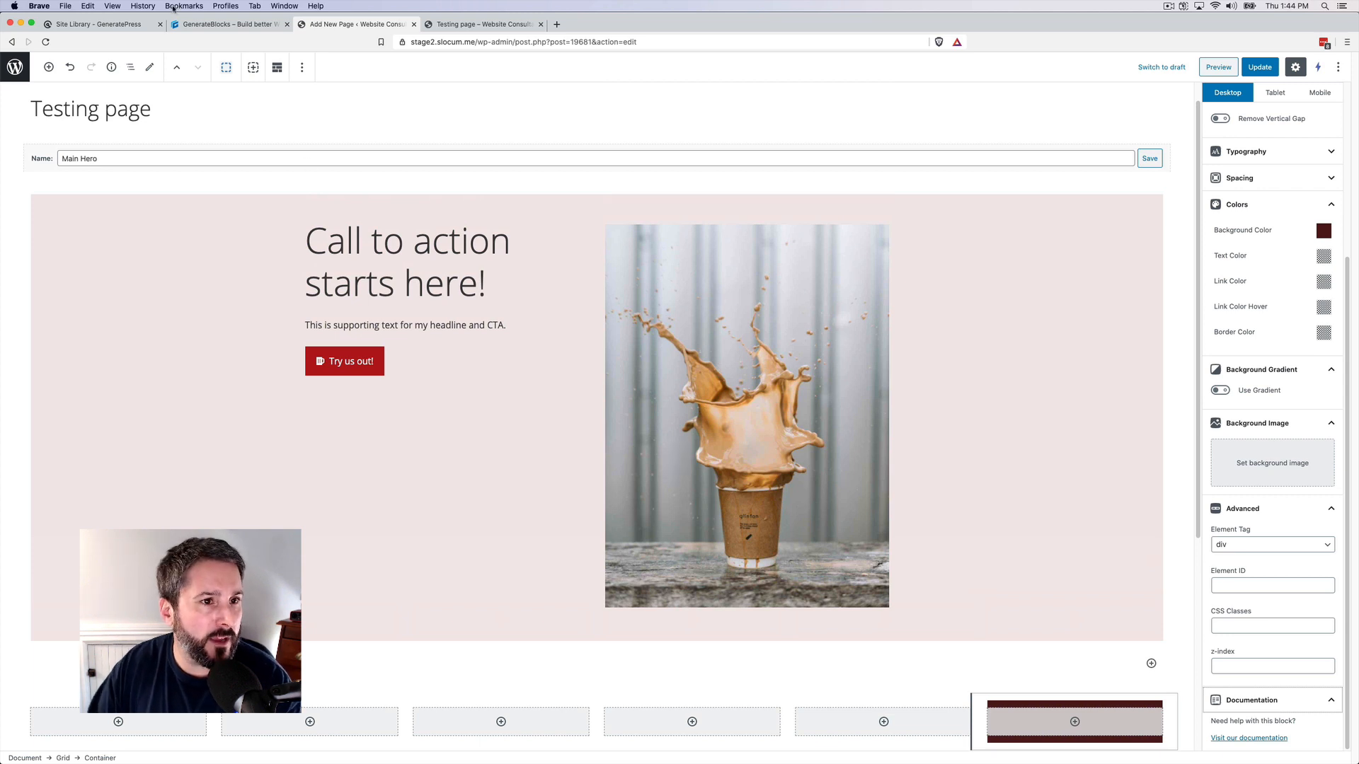
Enlarge the hero's coffee image via its resize handle, then return to the GenerateBlocks site.
left_click(407, 241)
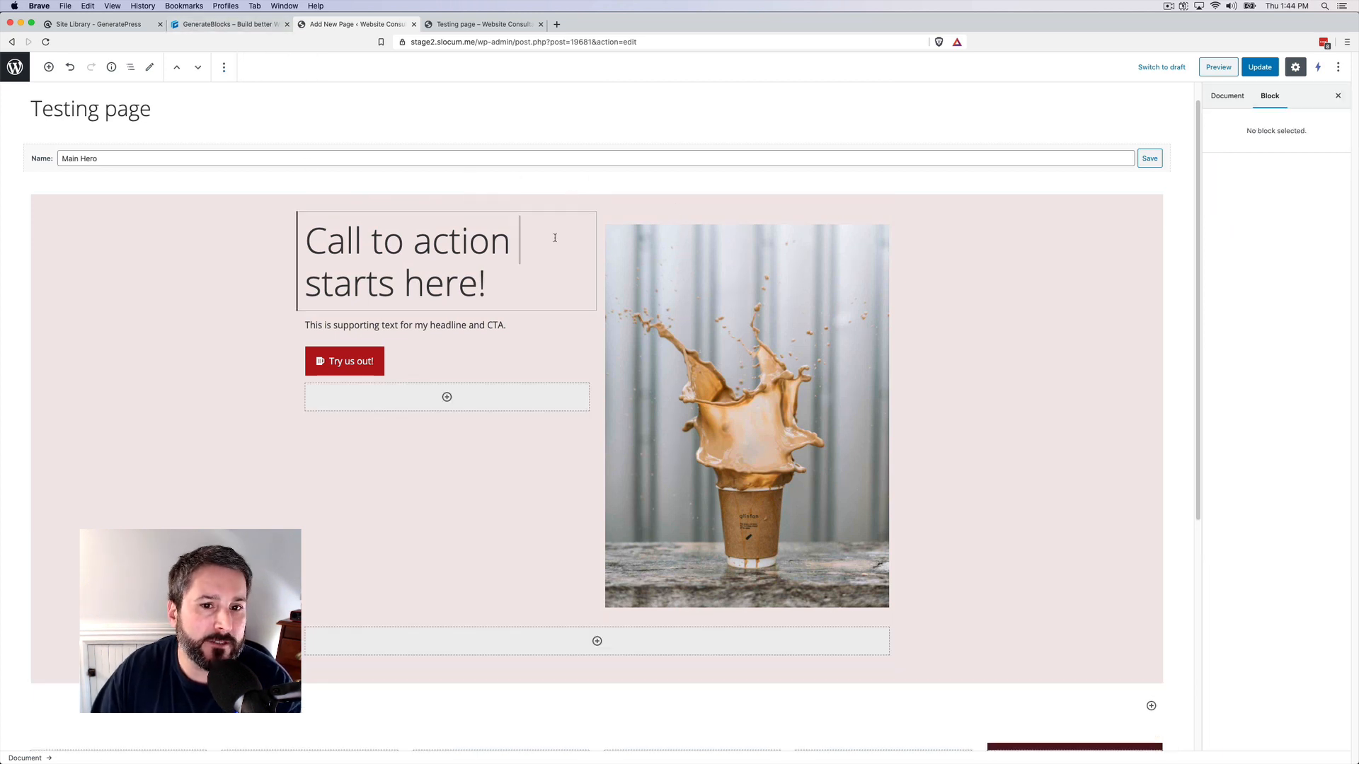
left_click(746, 416)
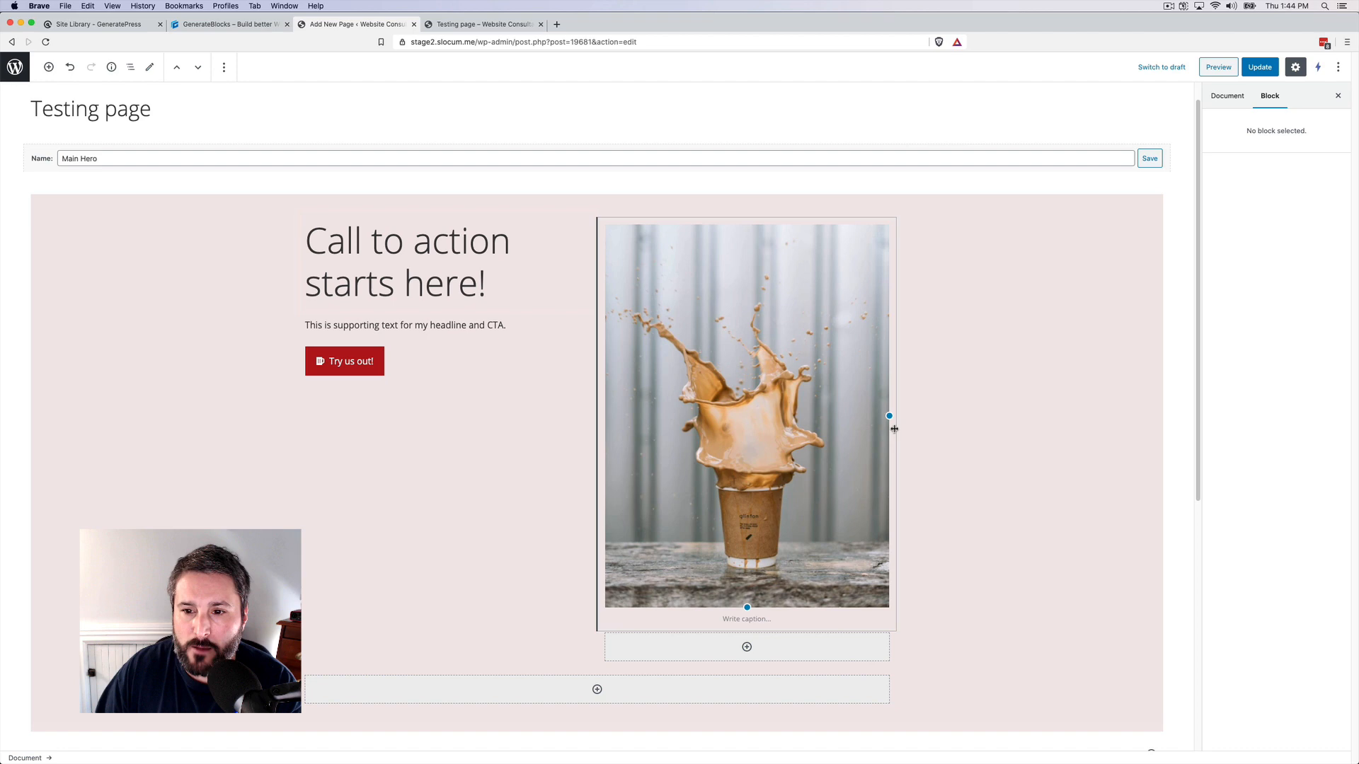
left_click_drag(888, 416, 958, 453)
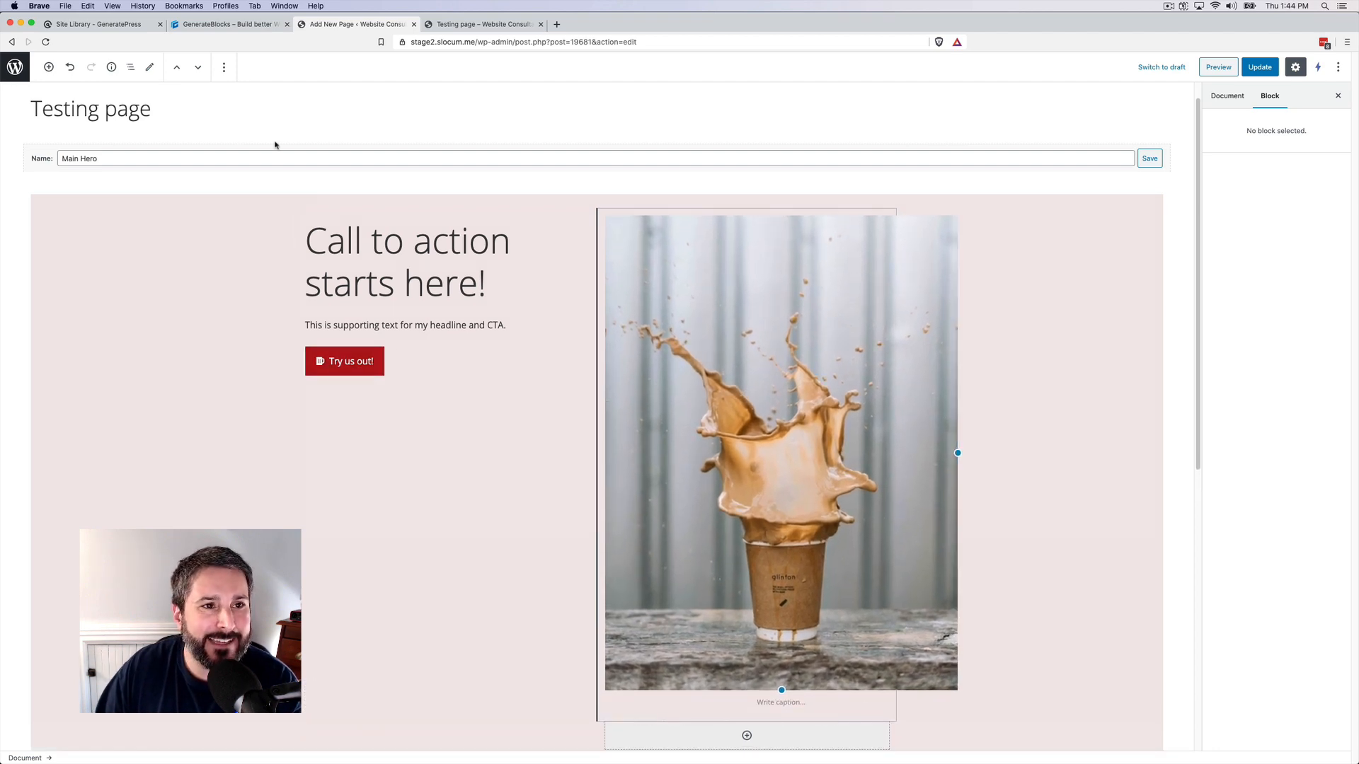
left_click(228, 23)
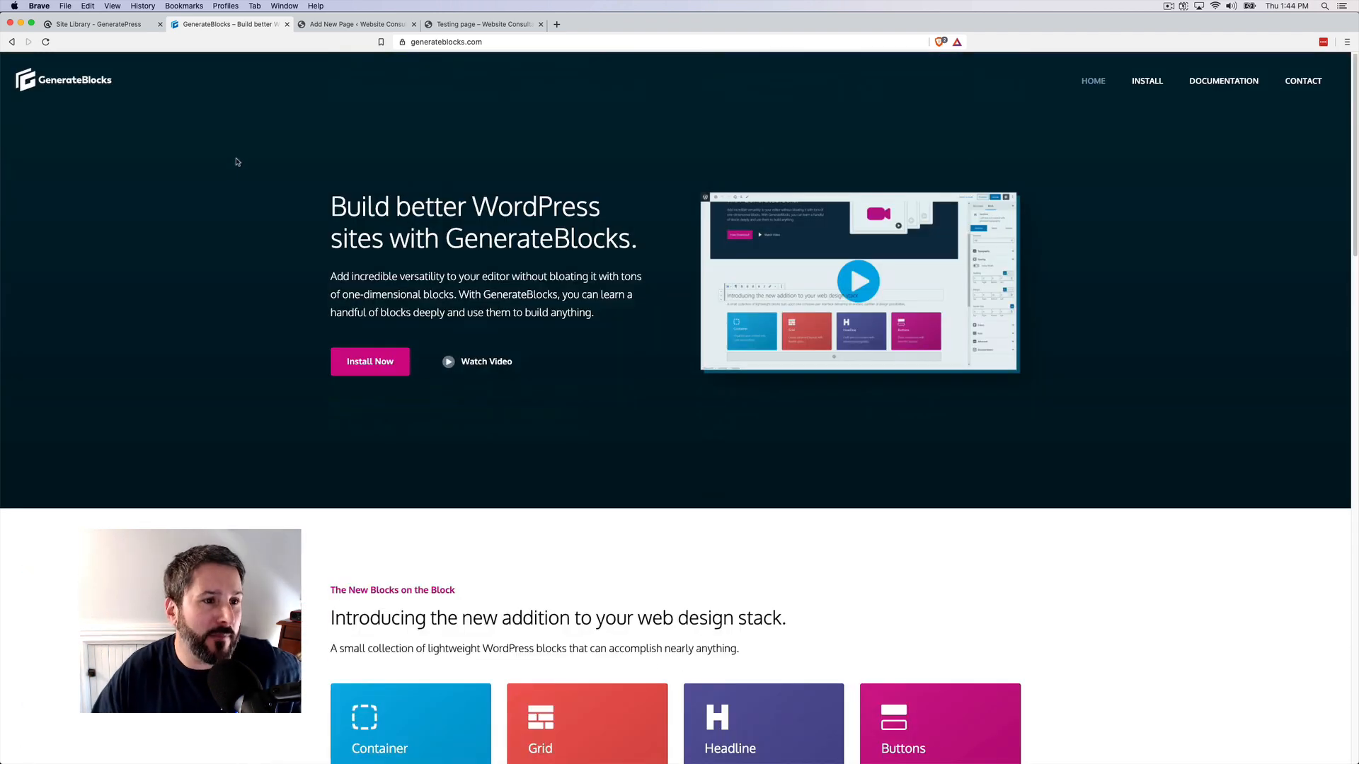
Browse the GeneratePress Site Library and GenerateBlocks homepage, then go to the WordPress Dashboard.
left_click(97, 23)
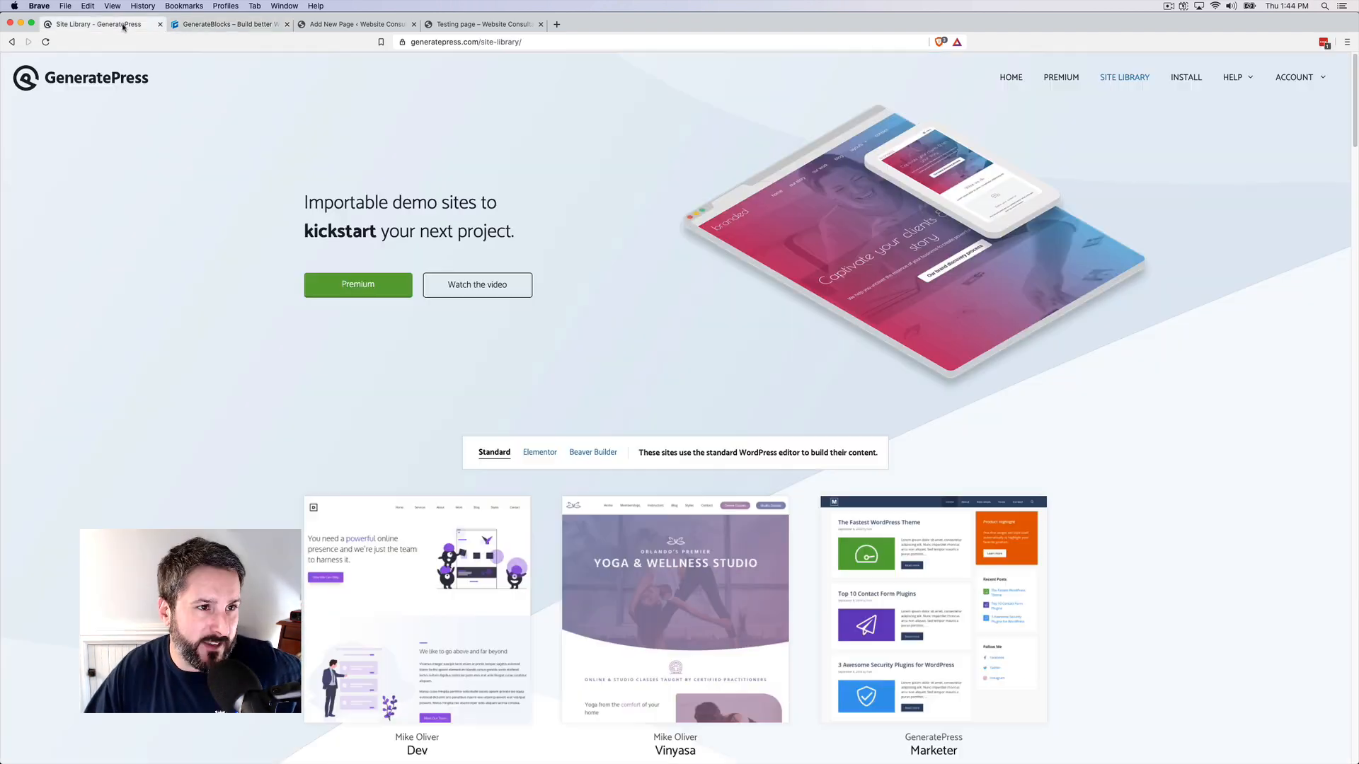
scroll("down", 3)
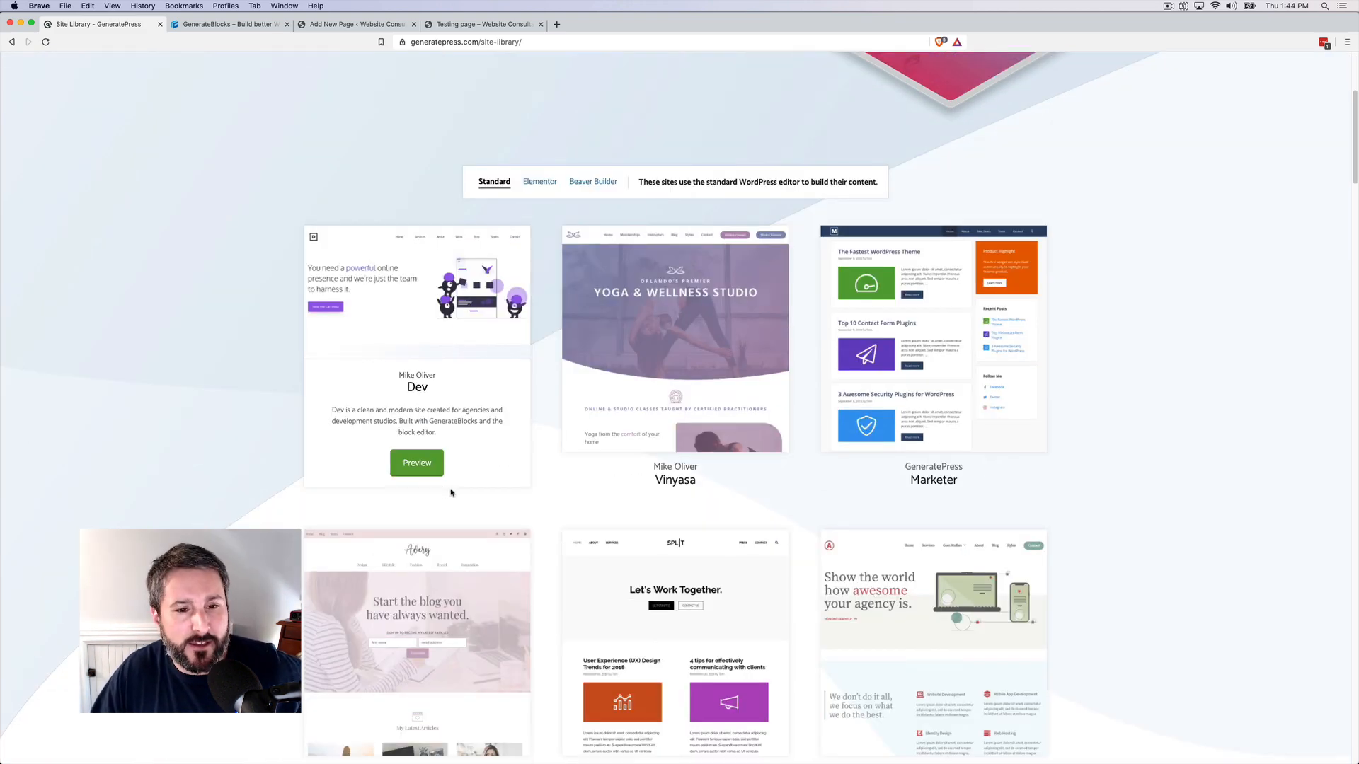
scroll("up", 3)
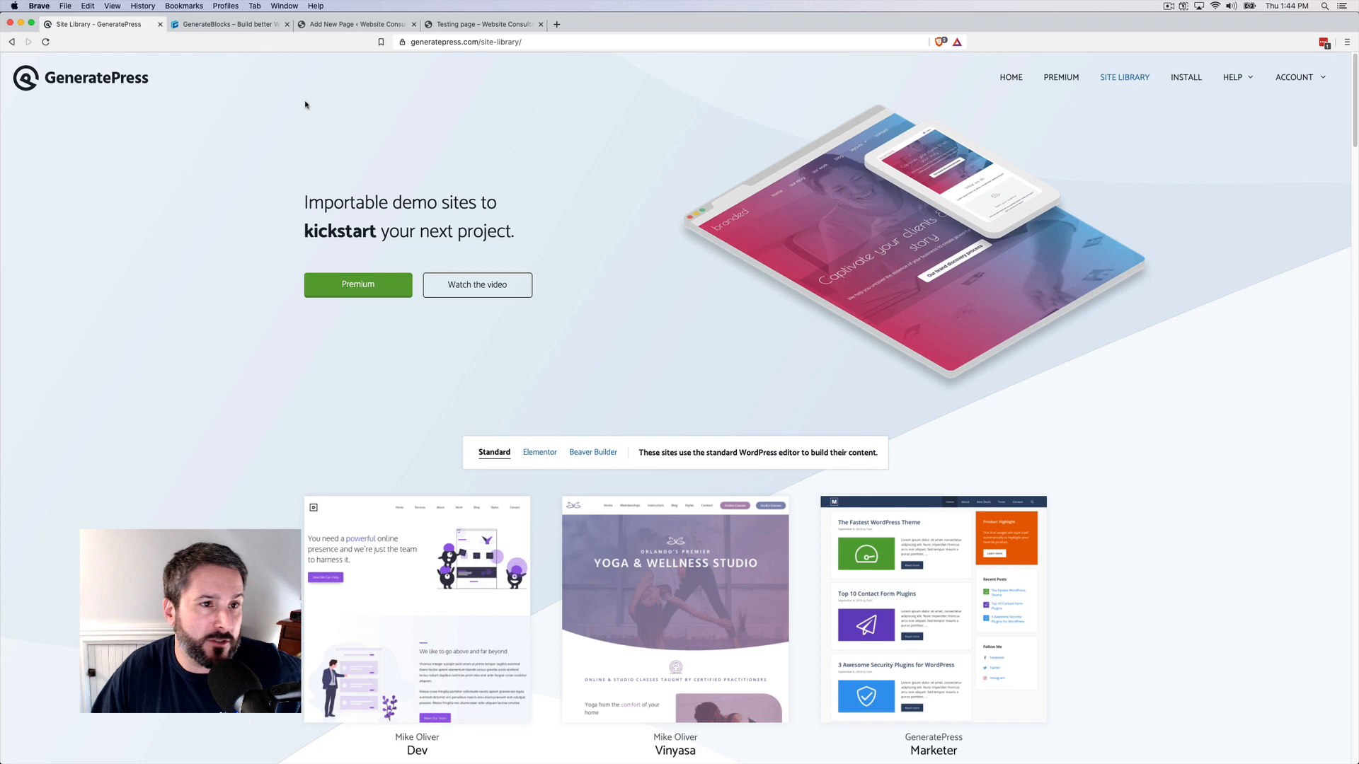
left_click(228, 23)
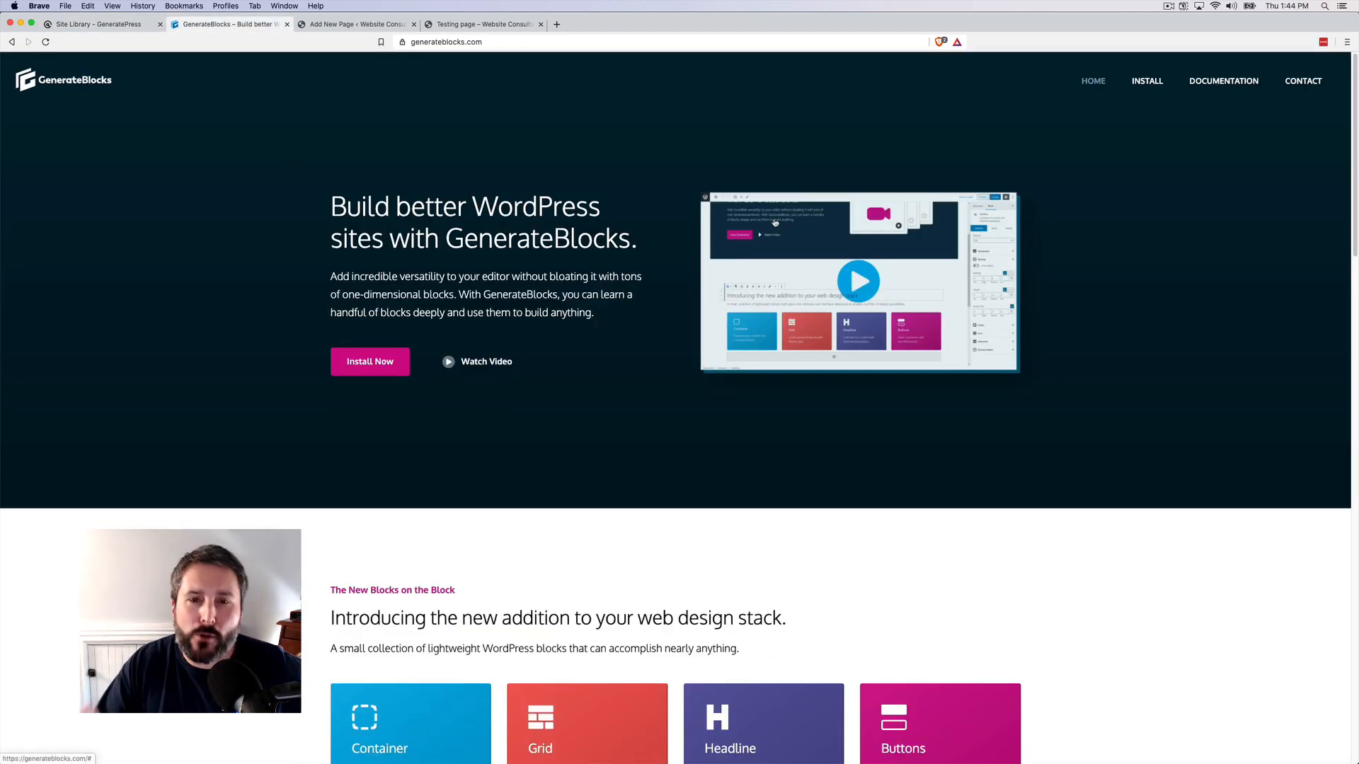
mouse_move(1189, 100)
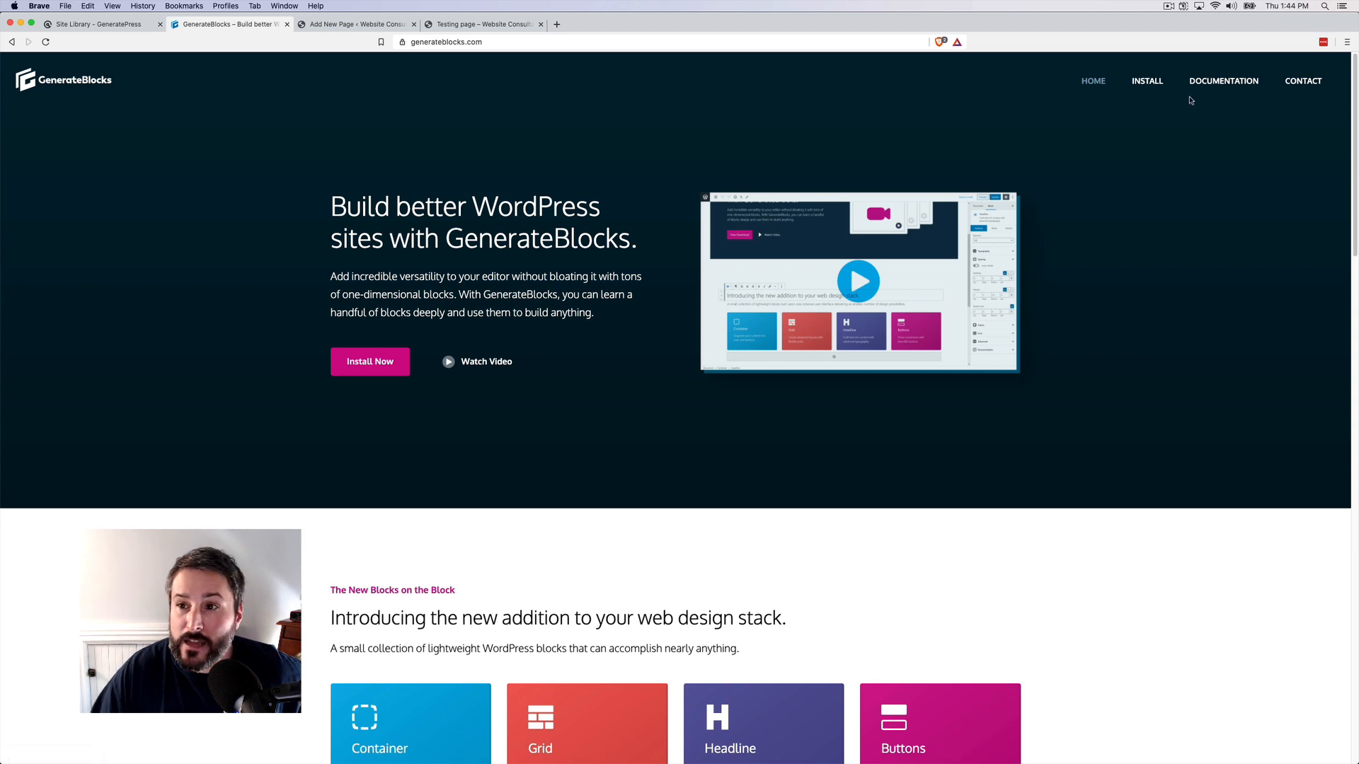
left_click(483, 24)
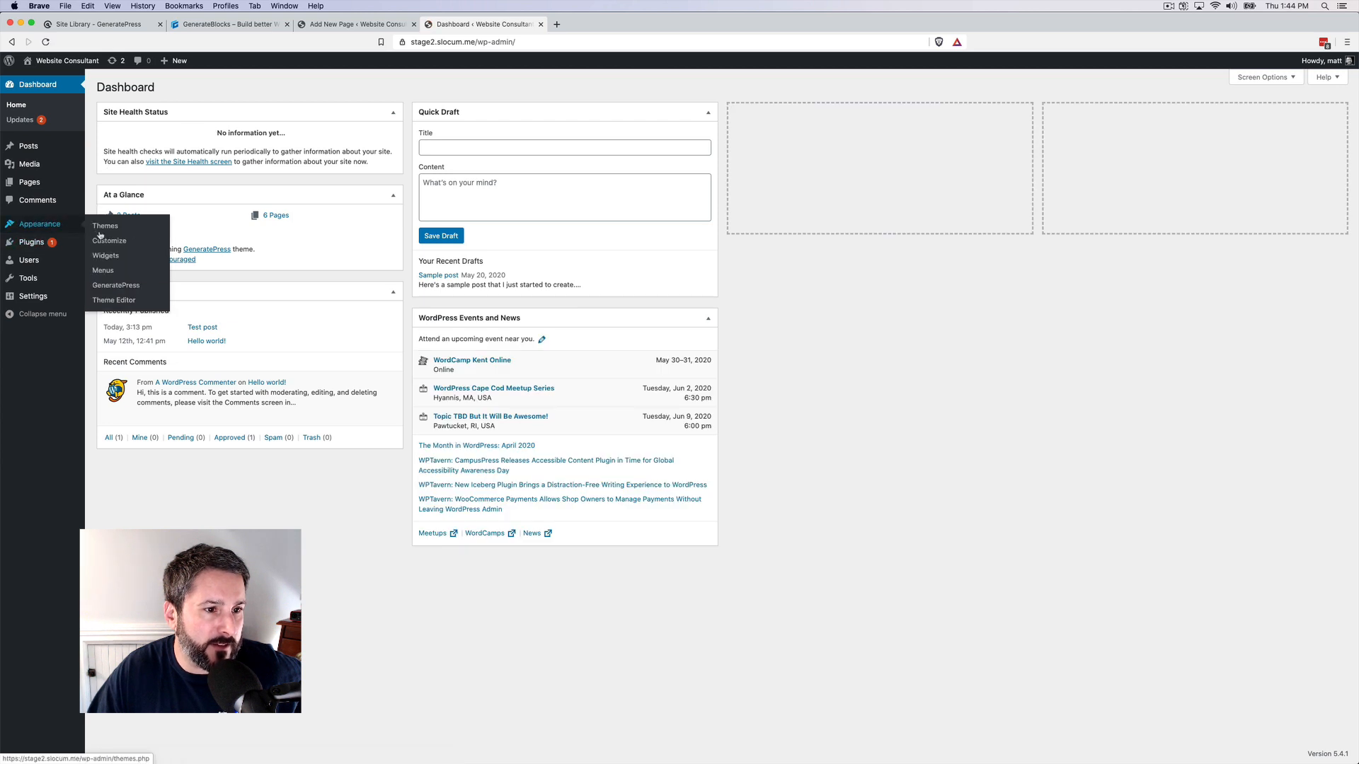
Open Appearance > GeneratePress Site Library and scroll through the demo sites.
left_click(115, 285)
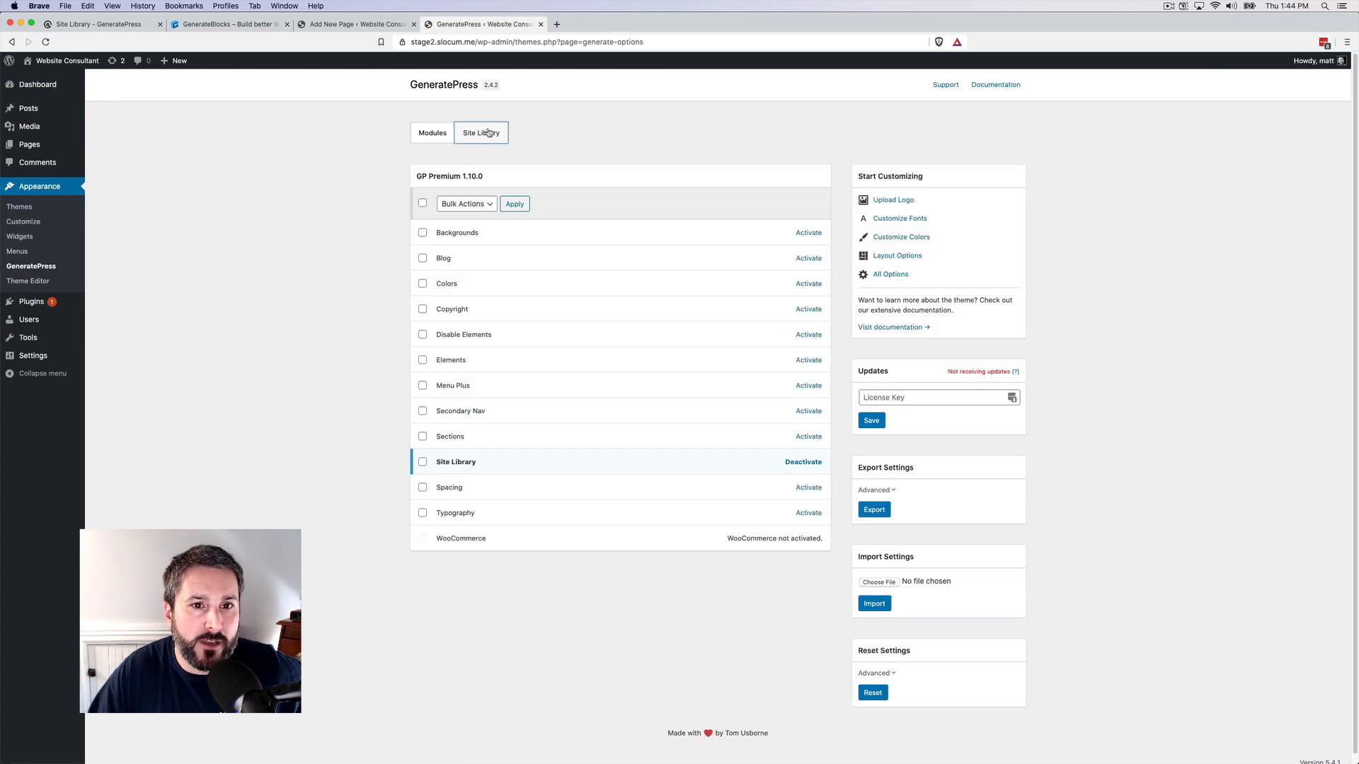
left_click(480, 132)
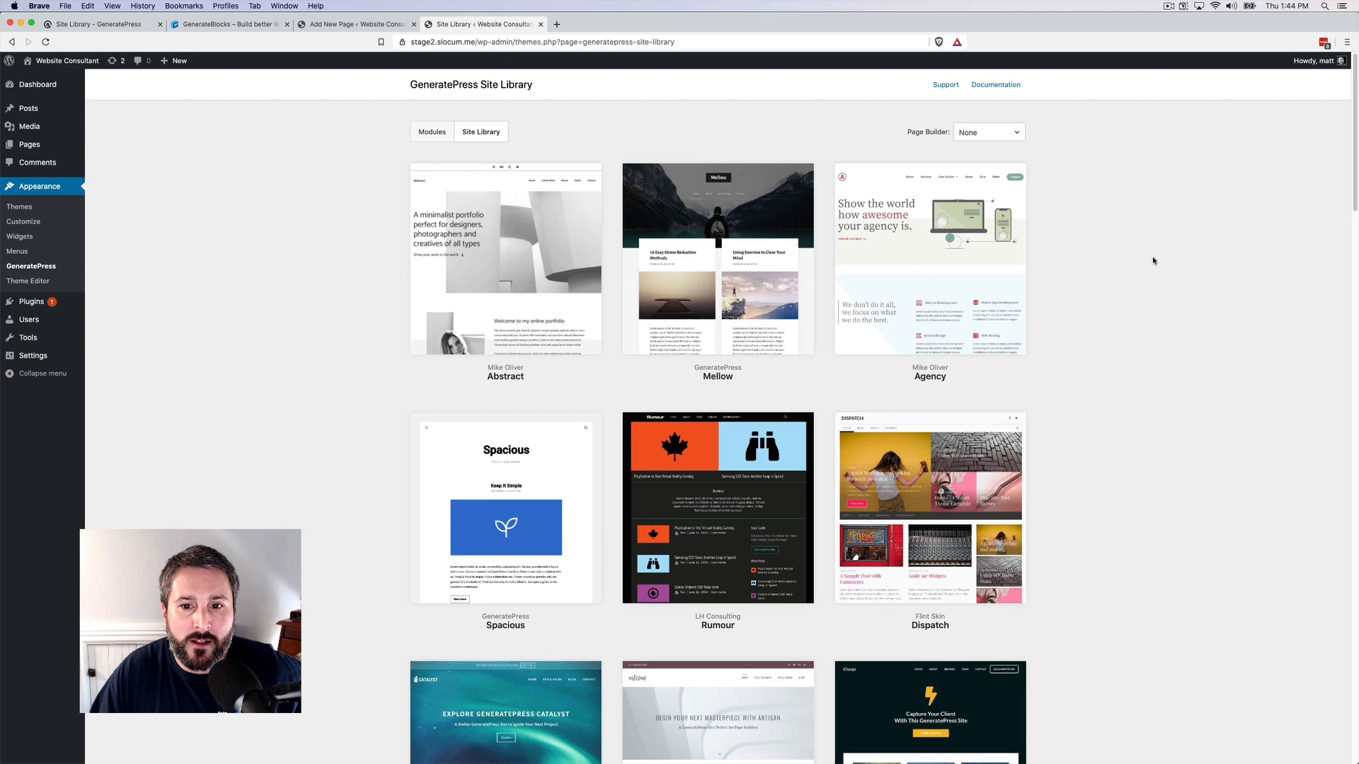
scroll("down", 3)
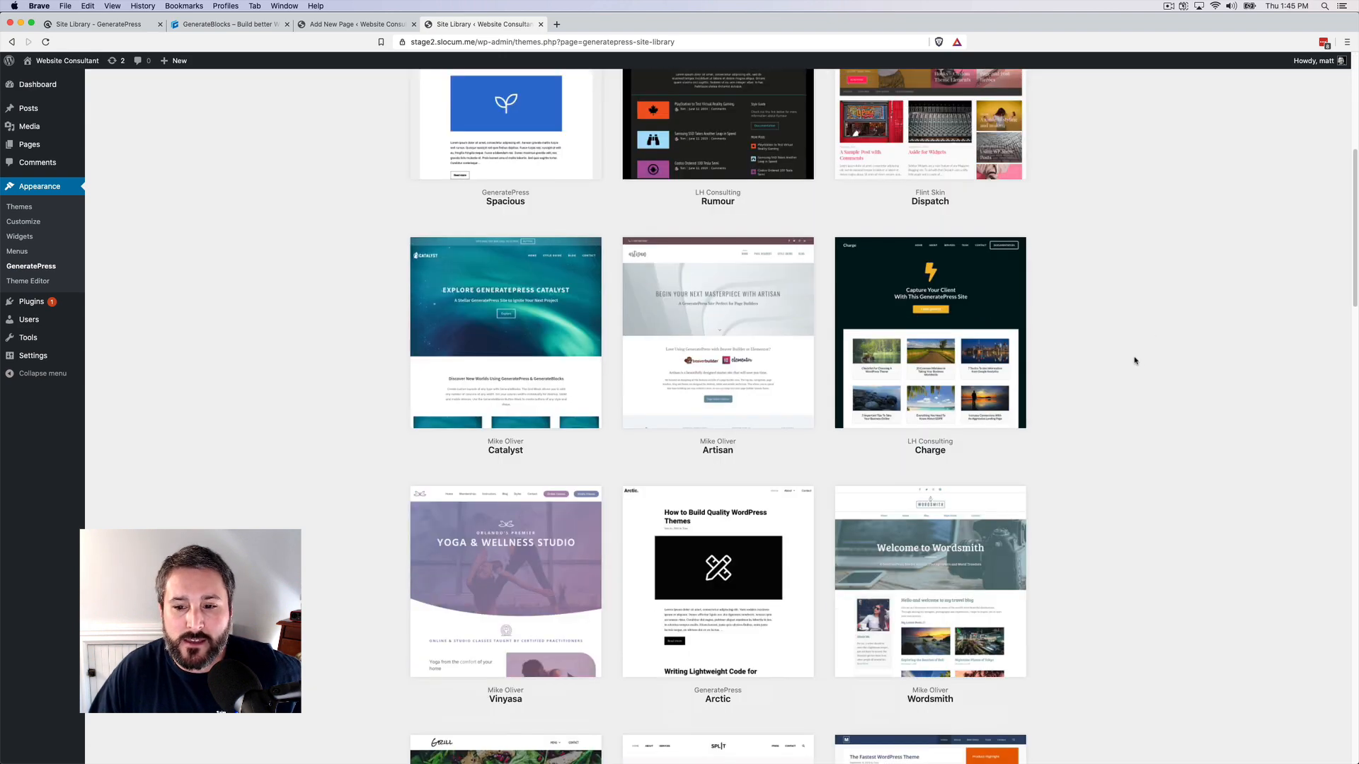
scroll("down", 3)
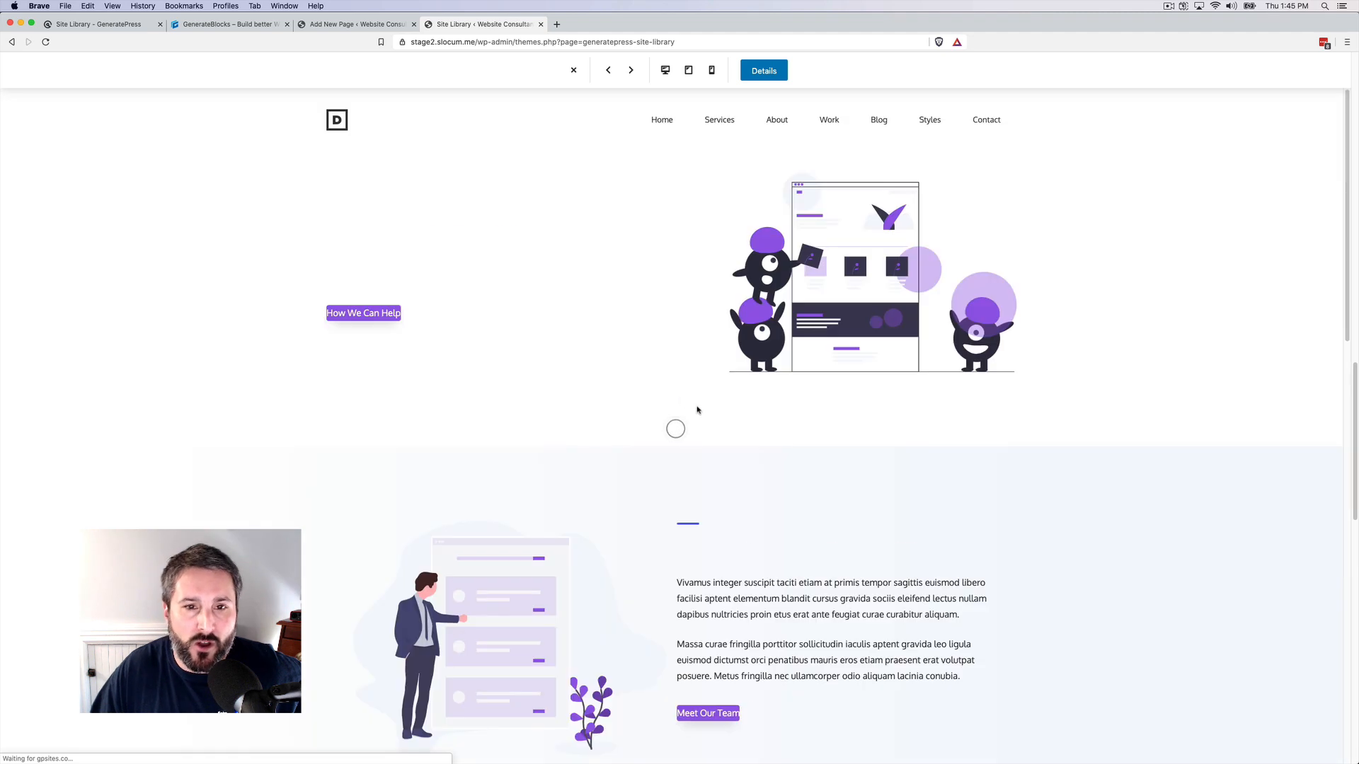
scroll("down", 3)
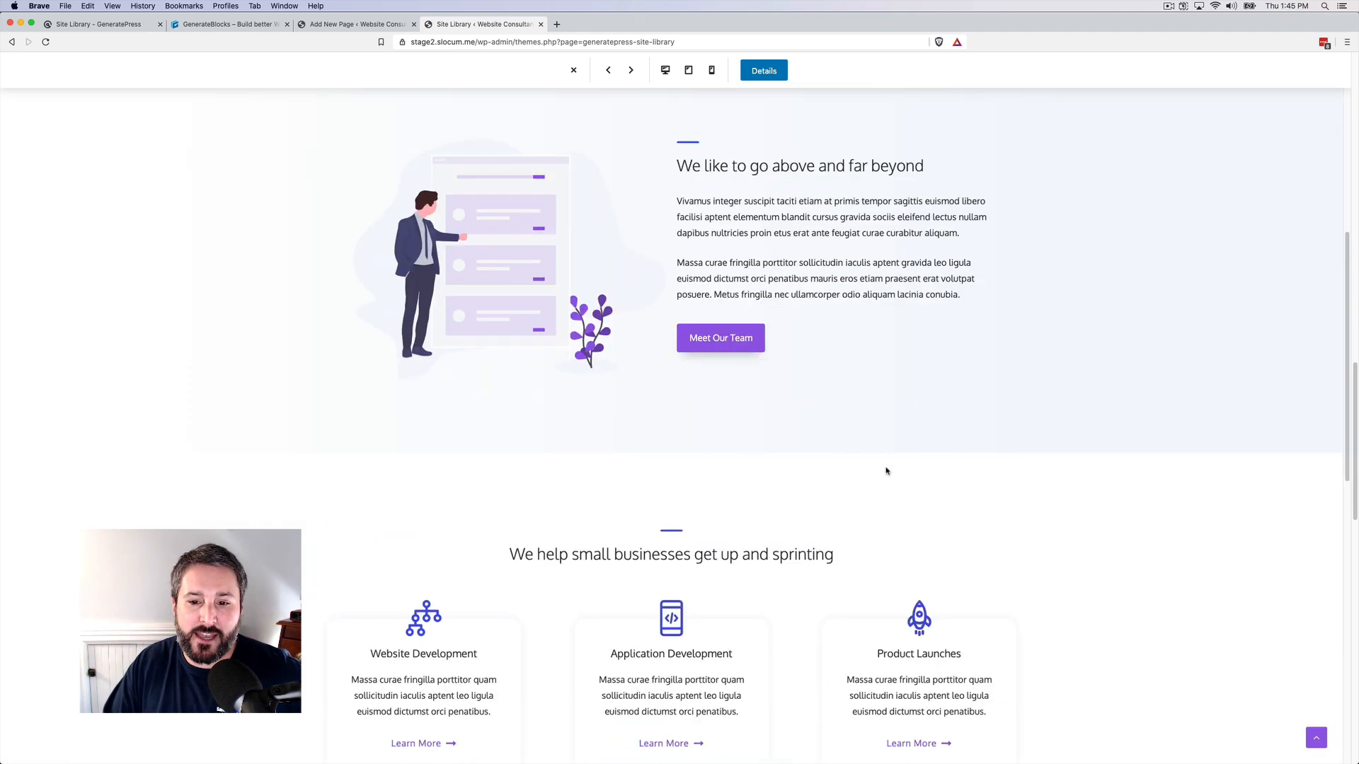